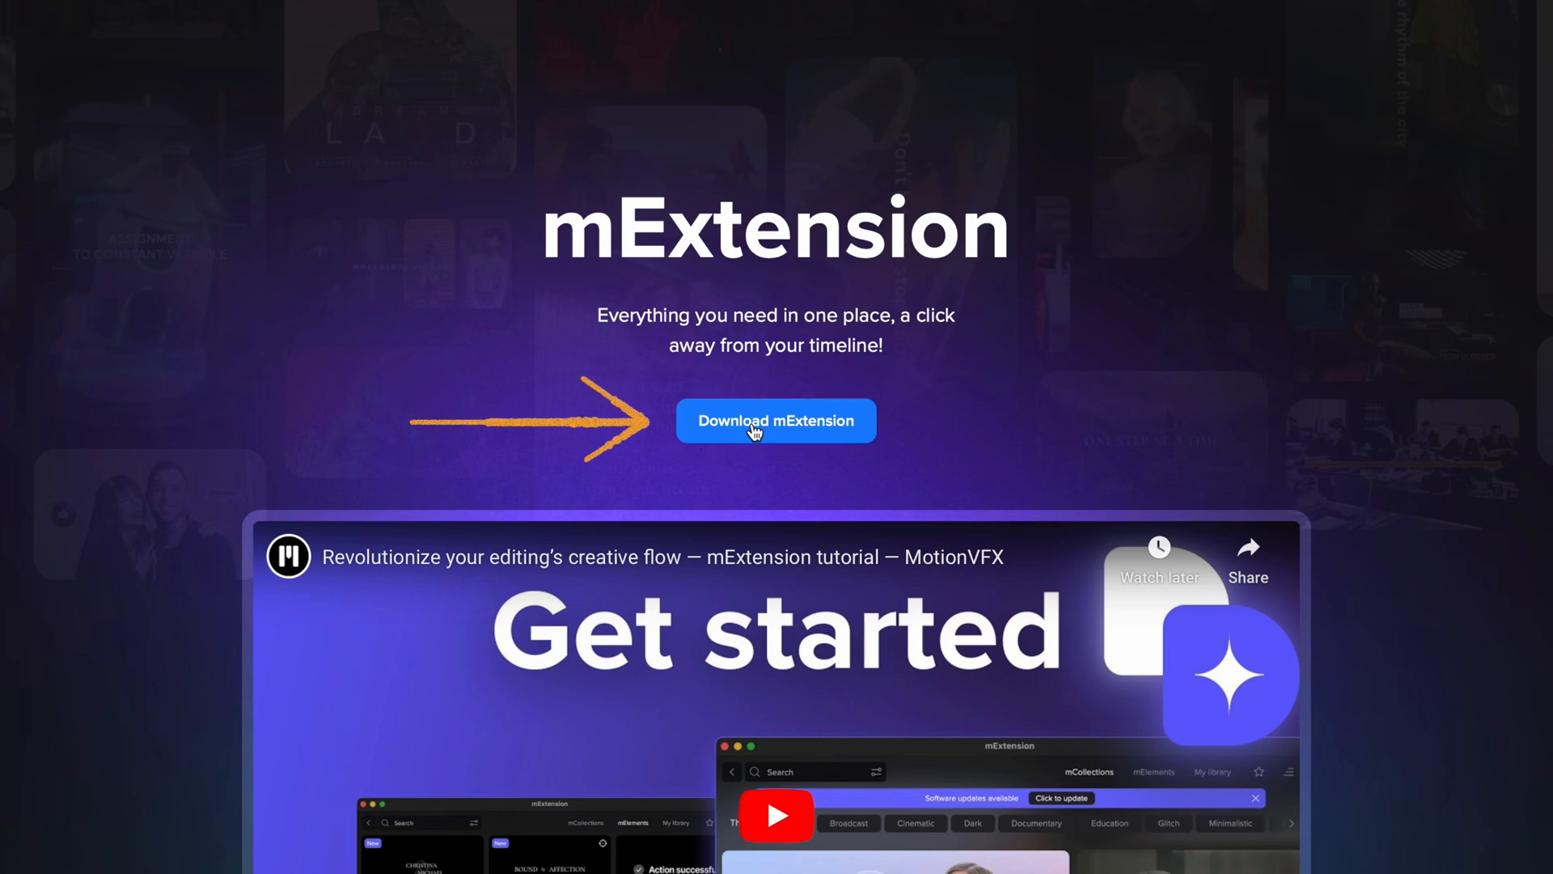
- Scroll down the mExtension download page on motionvfx.com
scroll("down", 3)
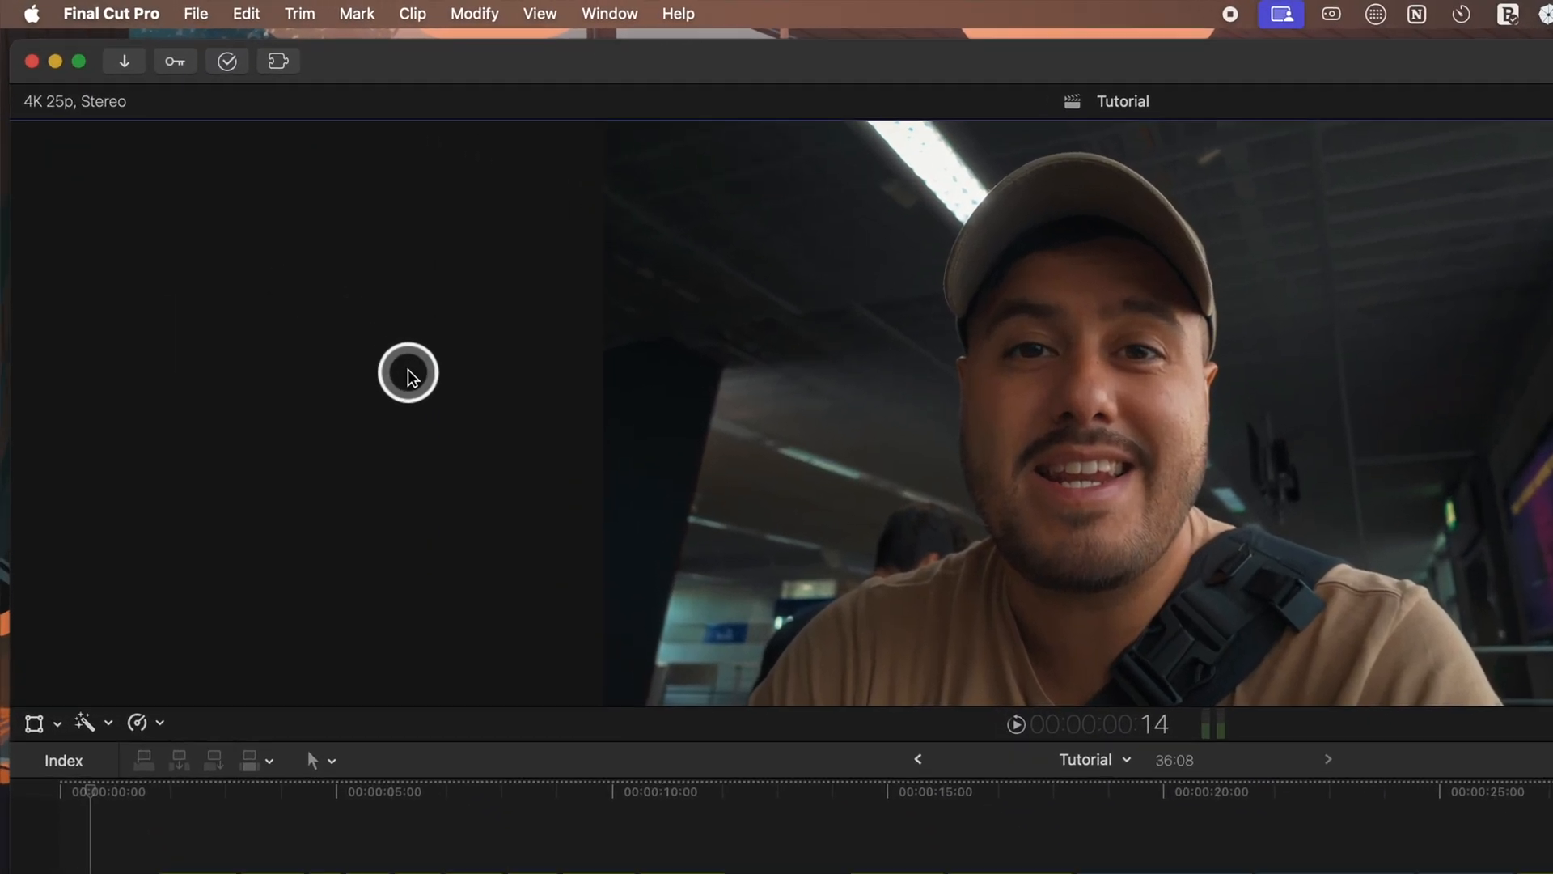
- Show the Final Cut Pro Extensions list with mCaptions and mExtension
left_click(278, 60)
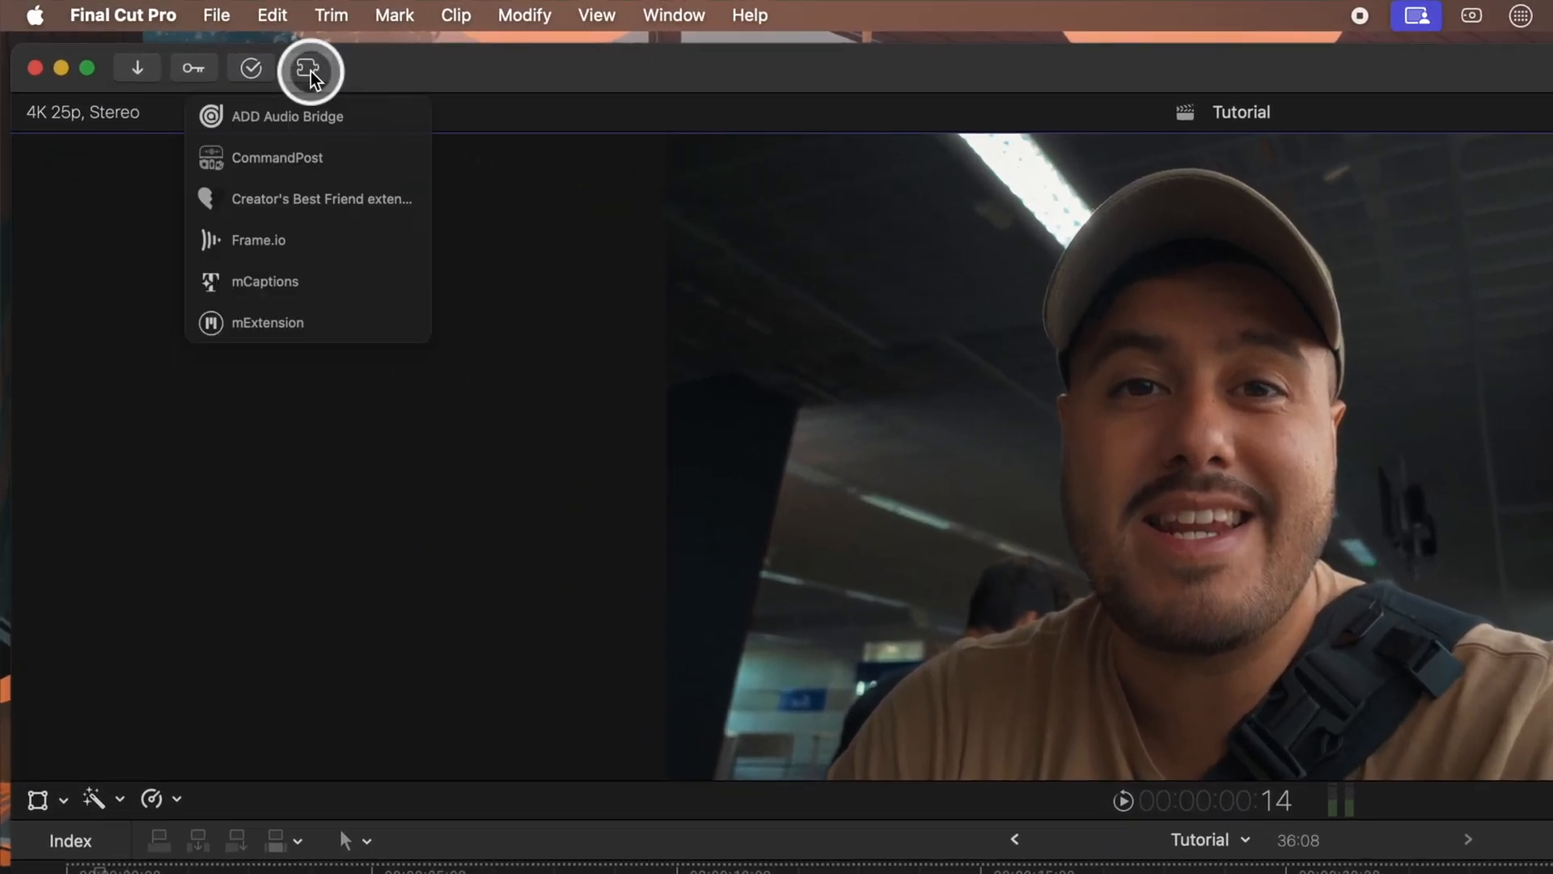
mouse_move(255, 385)
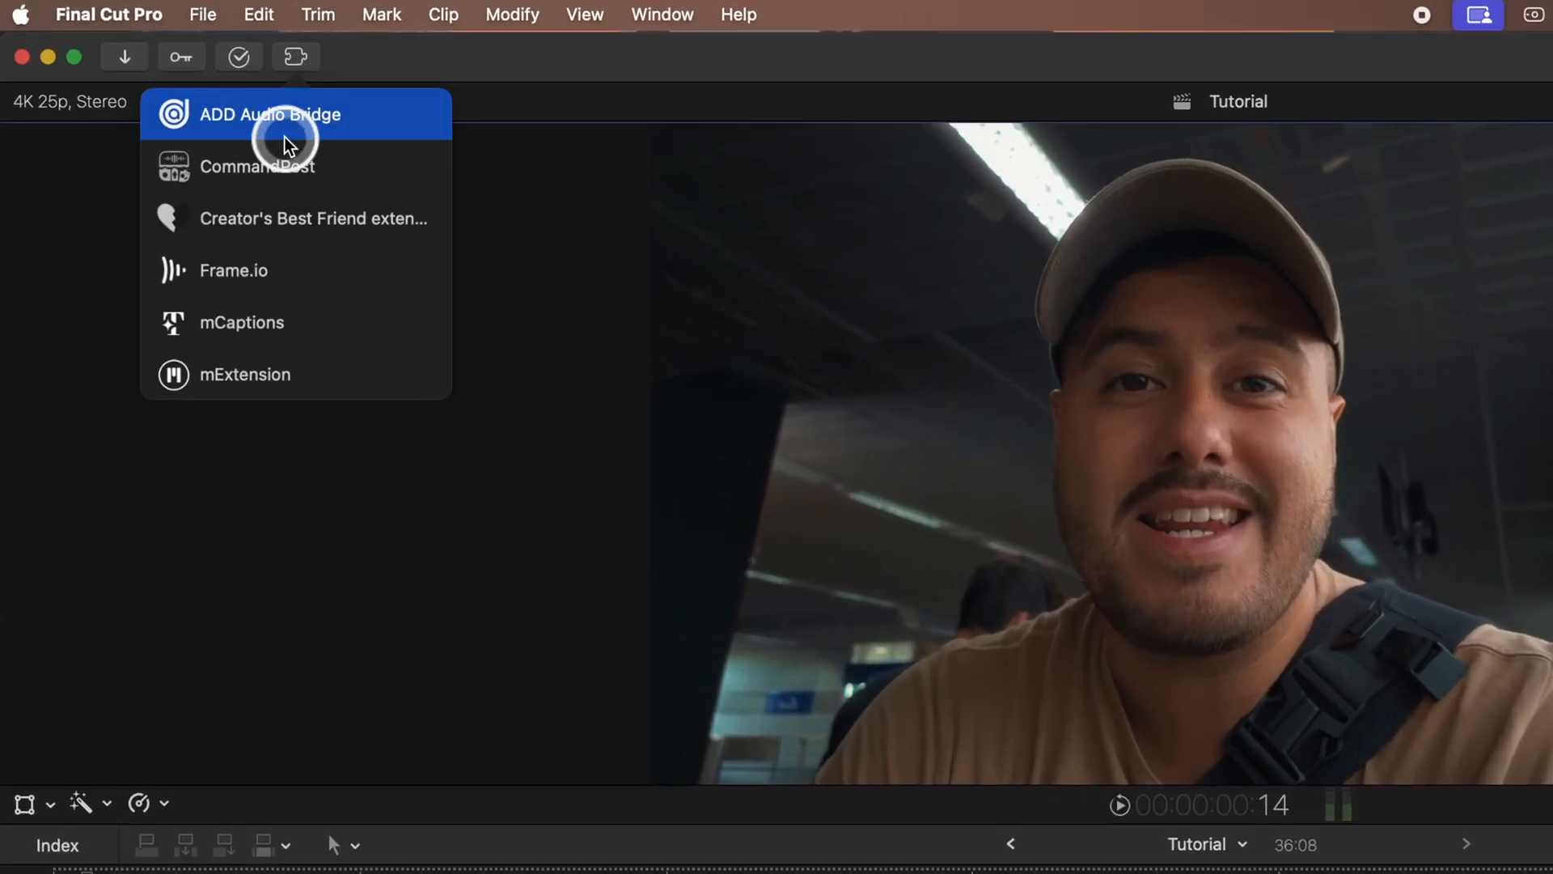
- Launch mExtension from the Extensions list and scroll through All collections
left_click(243, 374)
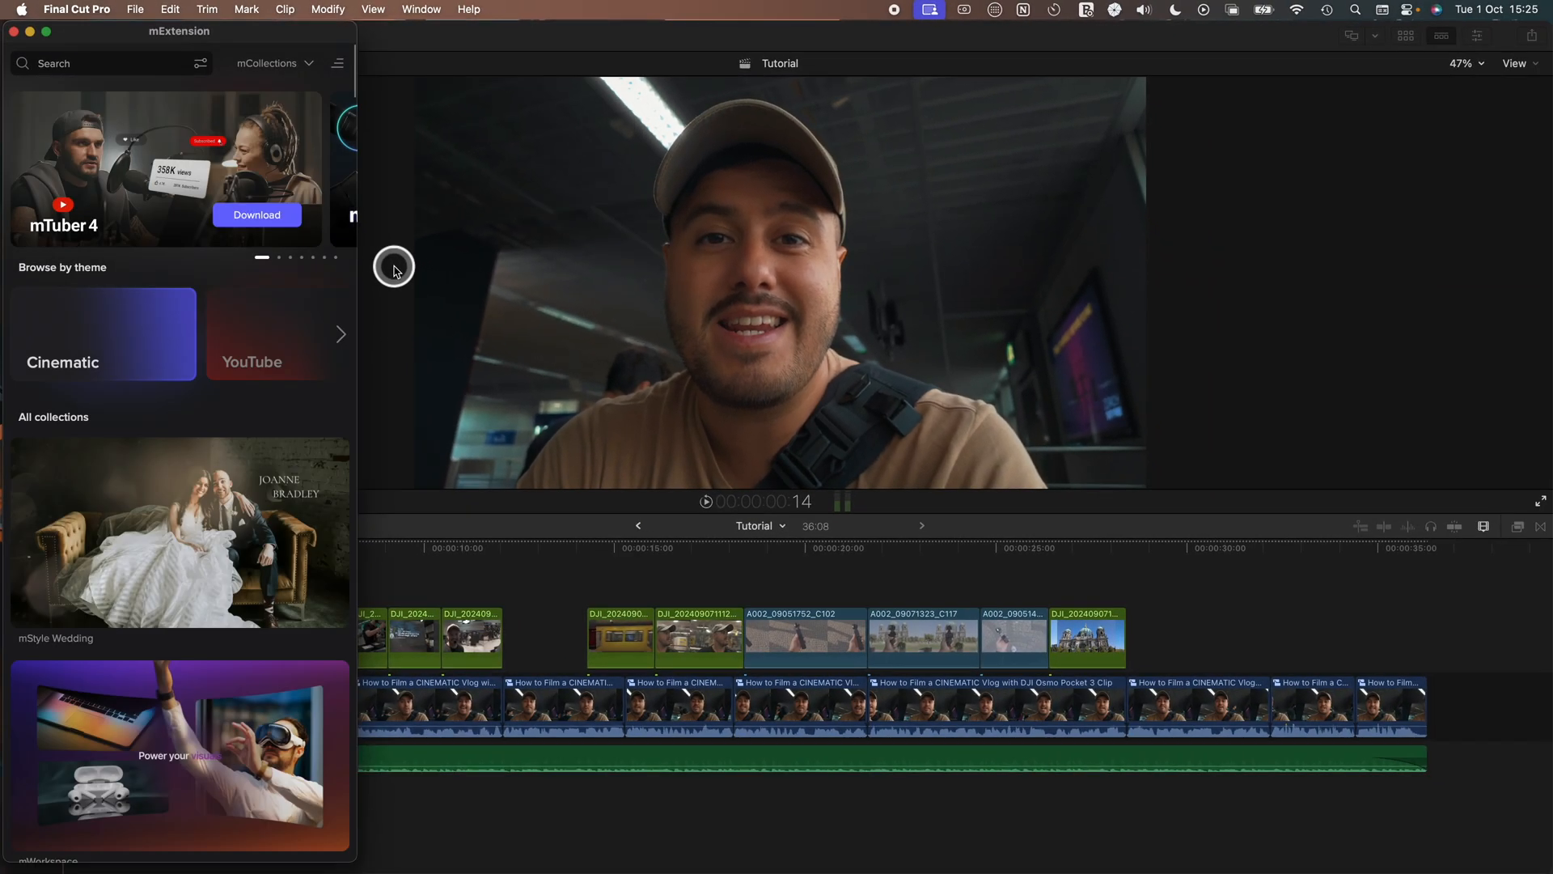
scroll("down", 3)
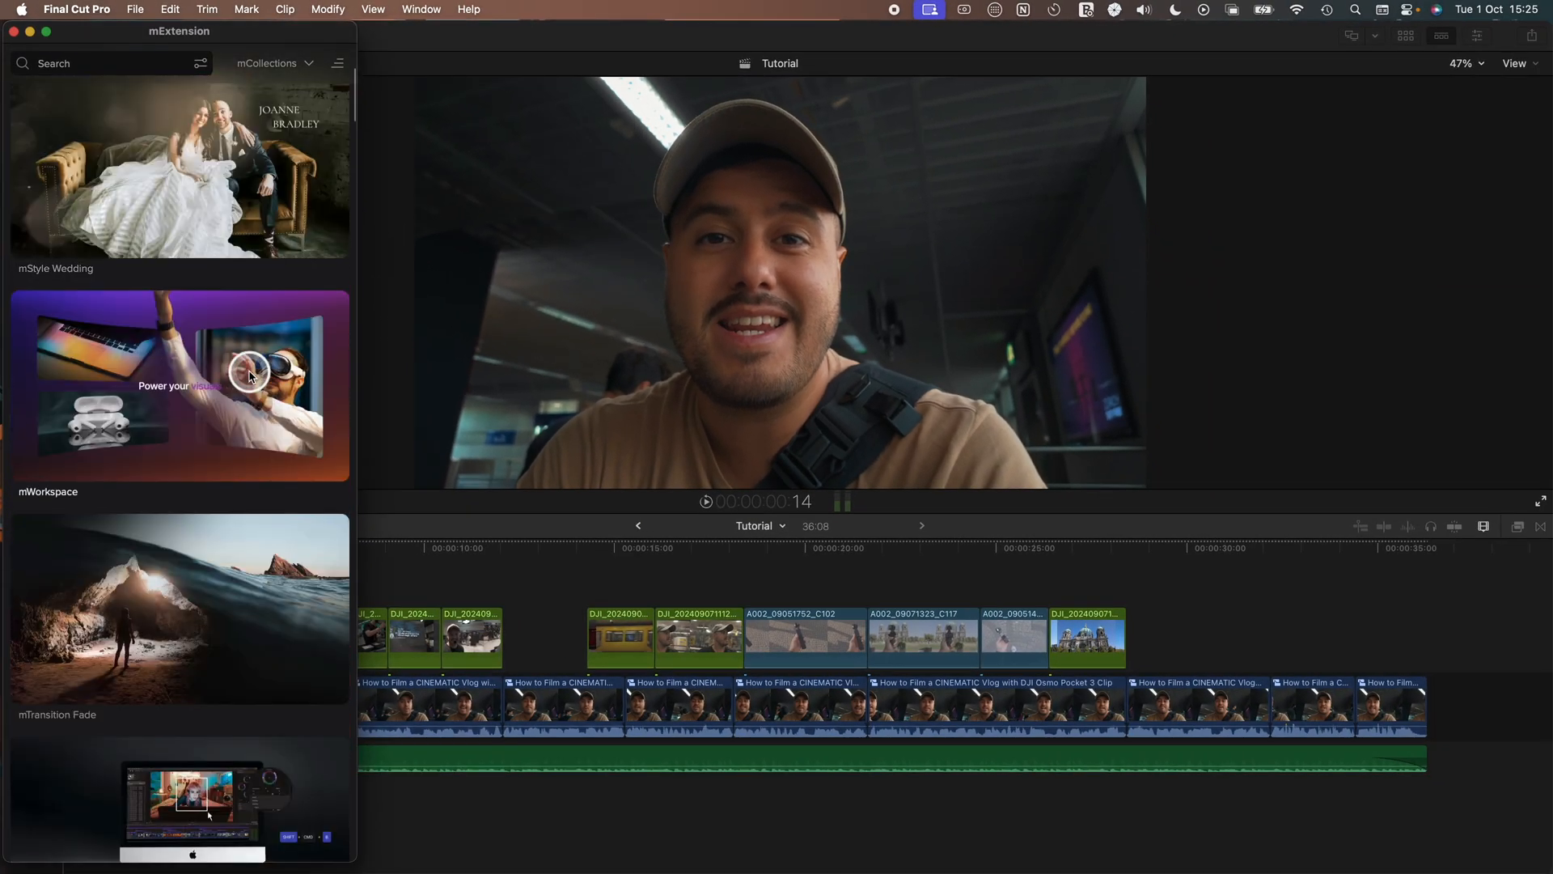
left_click(341, 56)
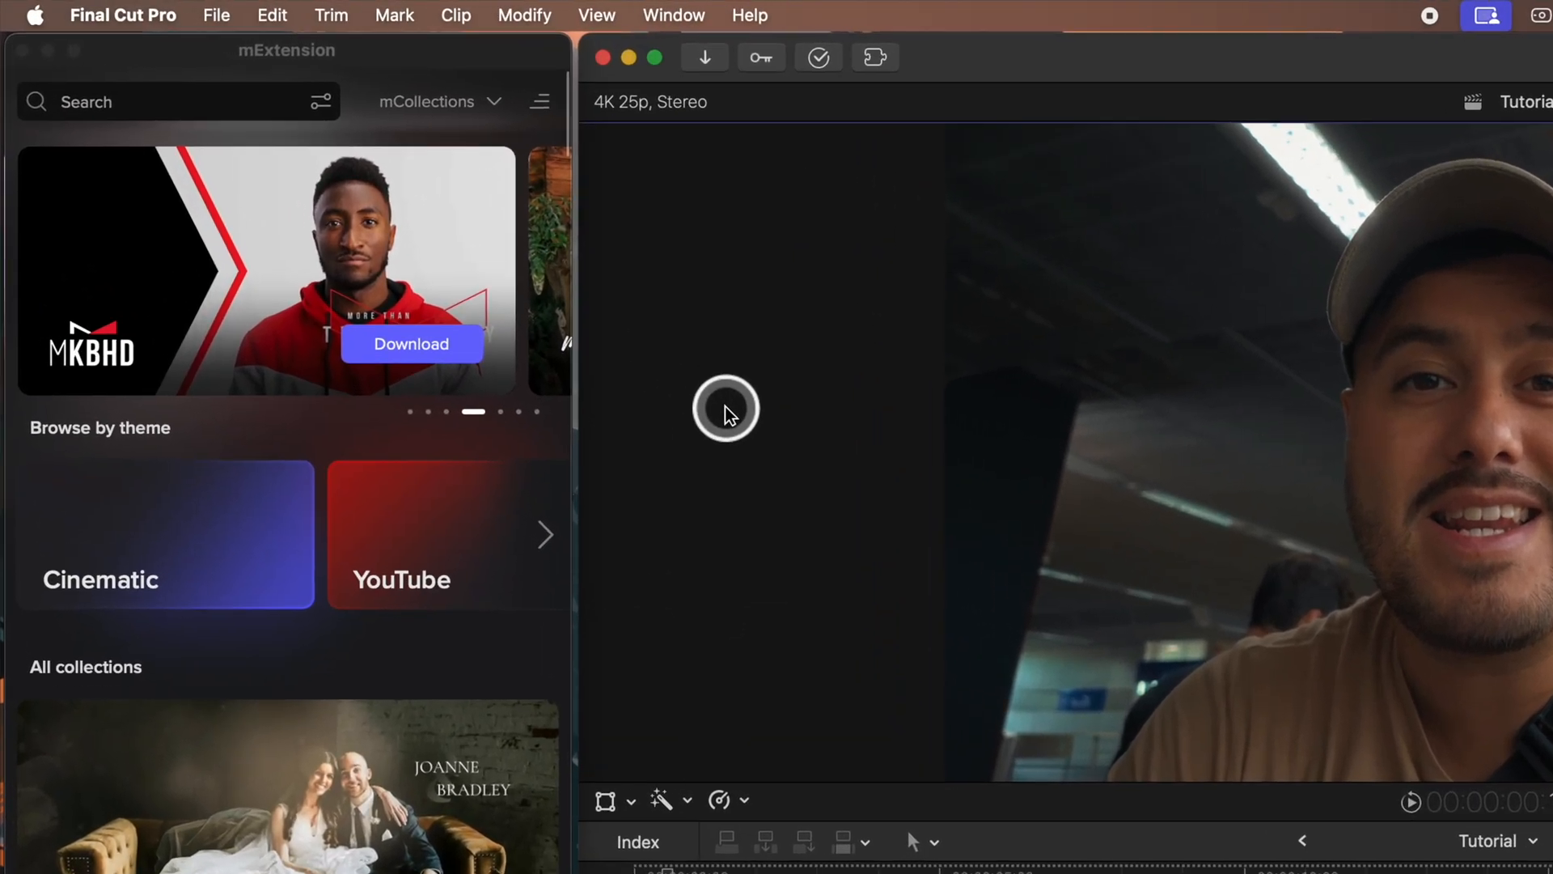
- Reset to the Default workspace, then activate the saved mExtension Workspace
left_click(674, 14)
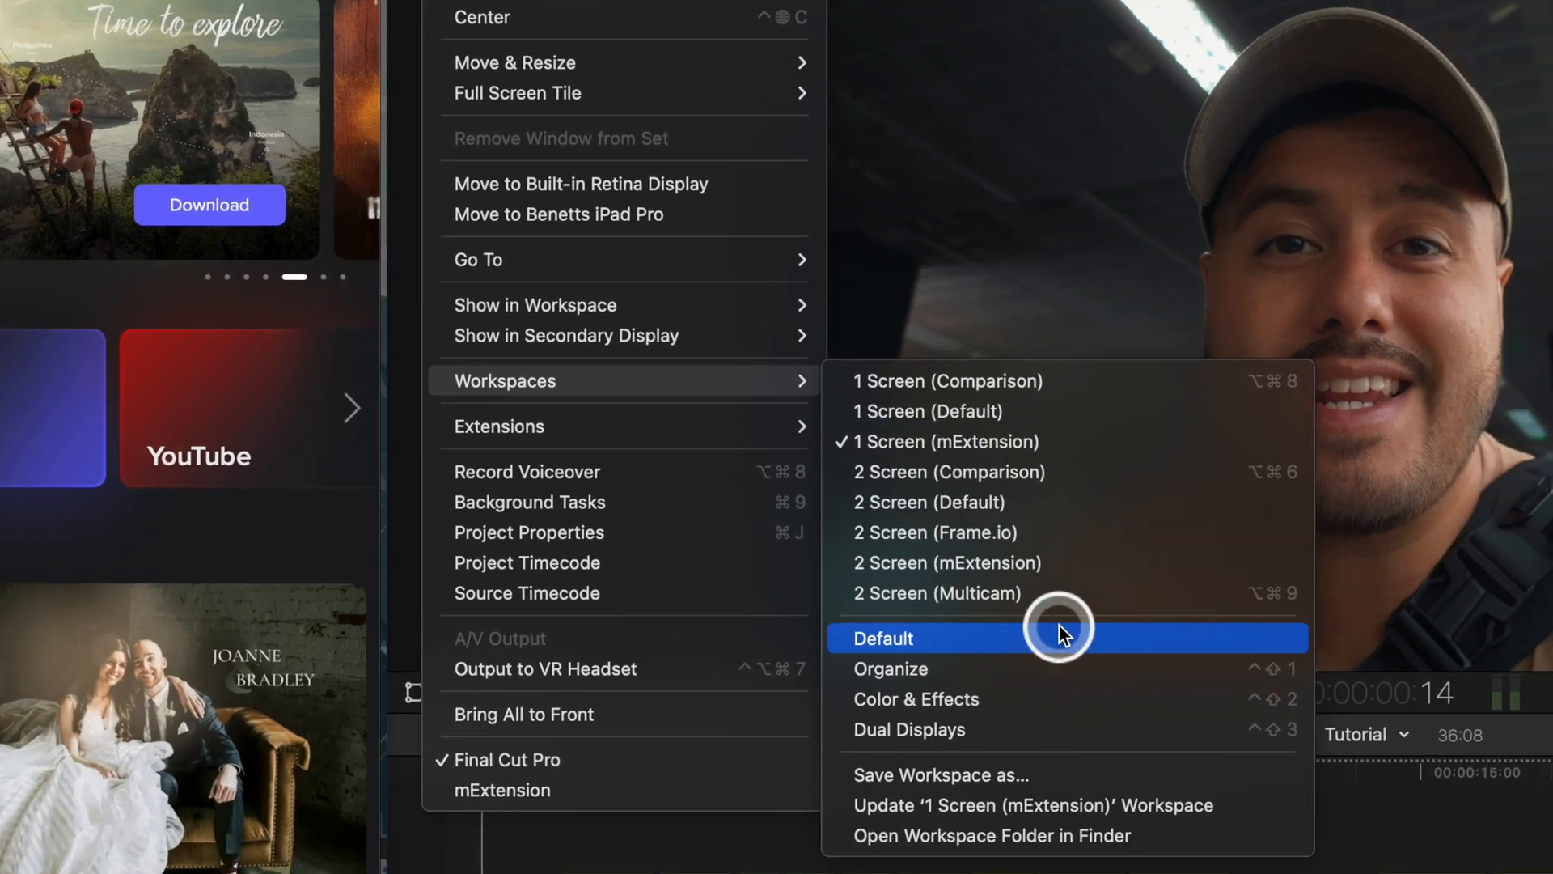
left_click(937, 775)
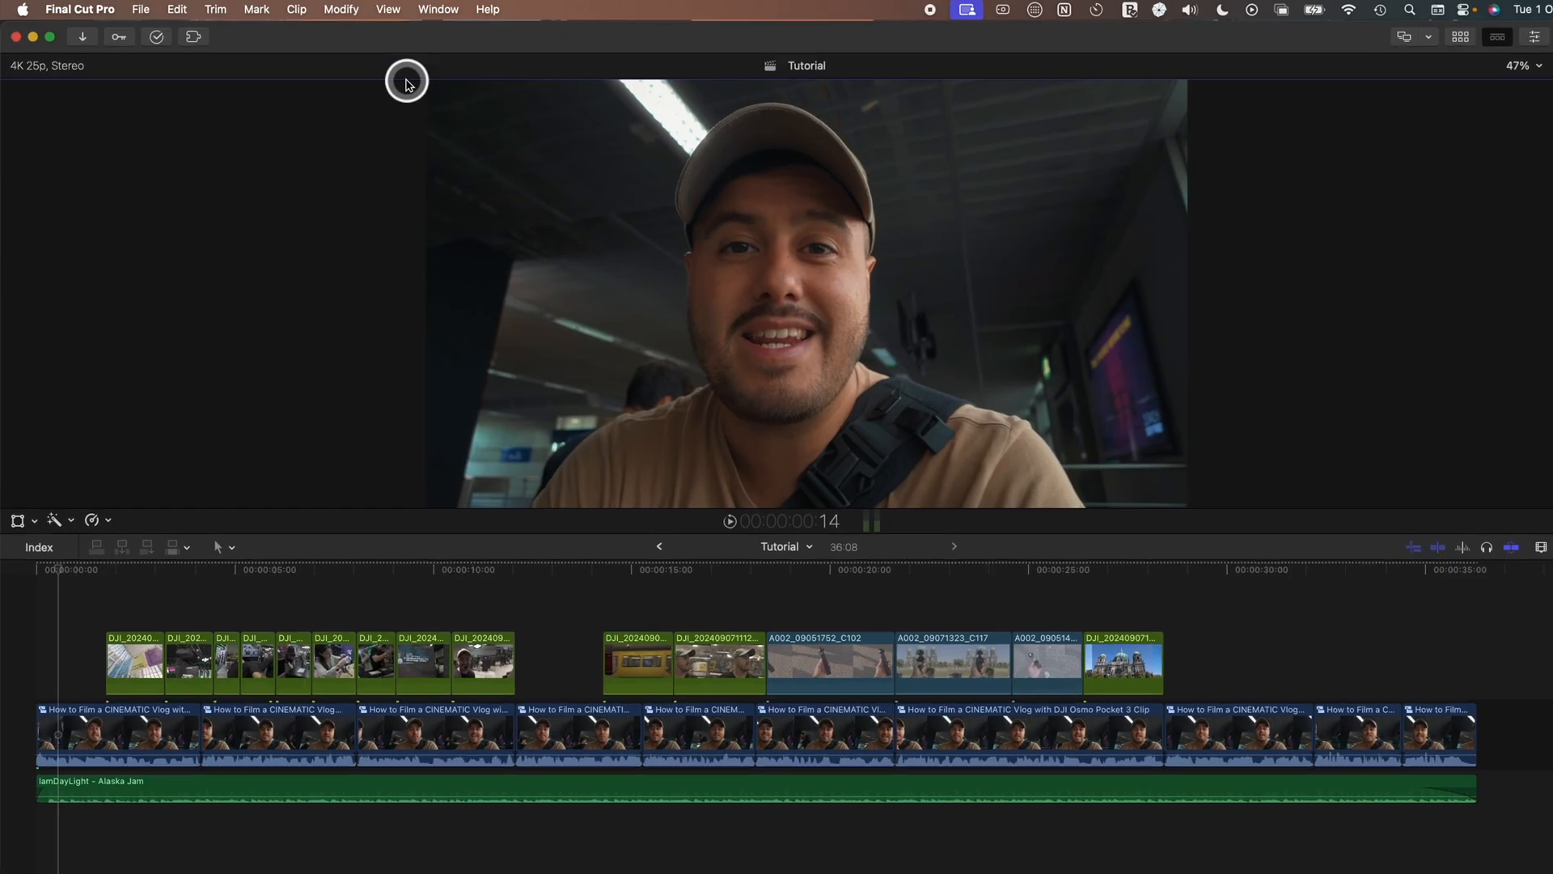
left_click(438, 8)
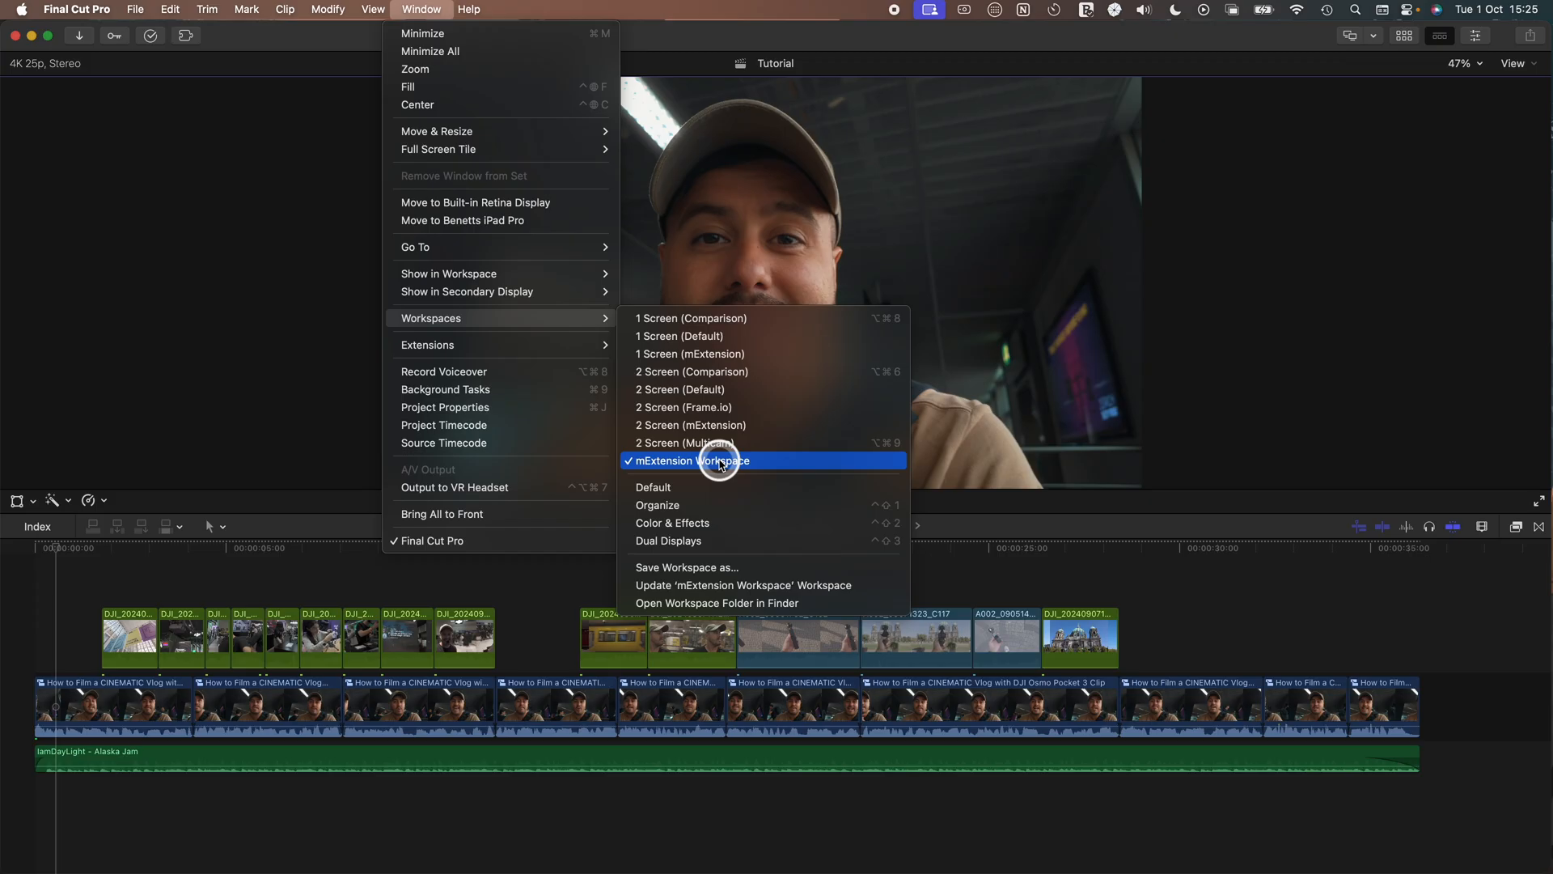
left_click(690, 461)
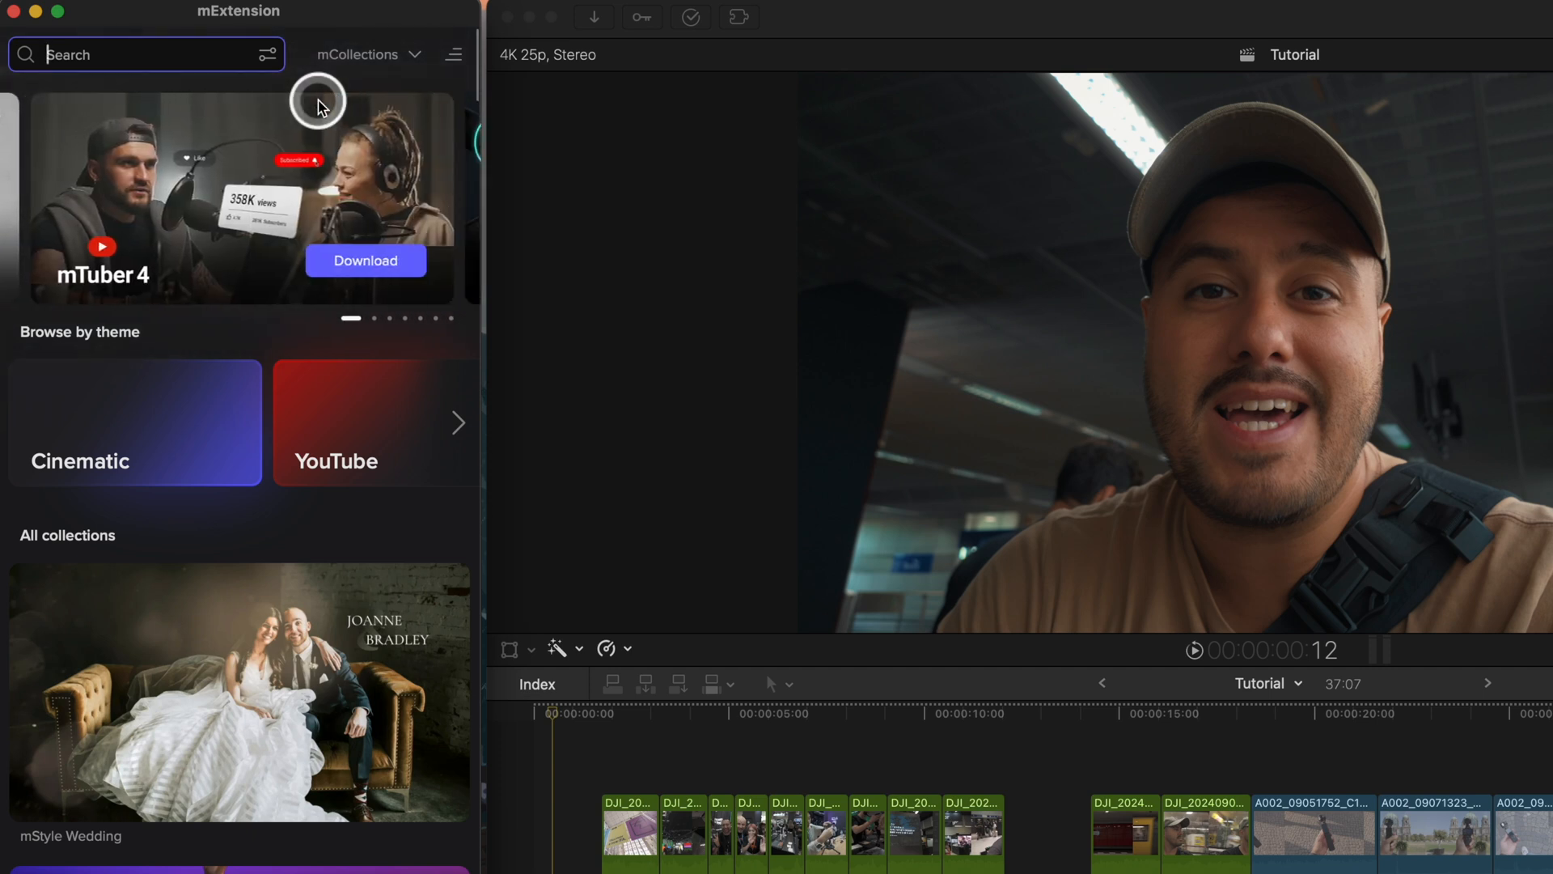
- Search mExtension for 'transit', open mTransition Noise, and save a noise transition
type("transition")
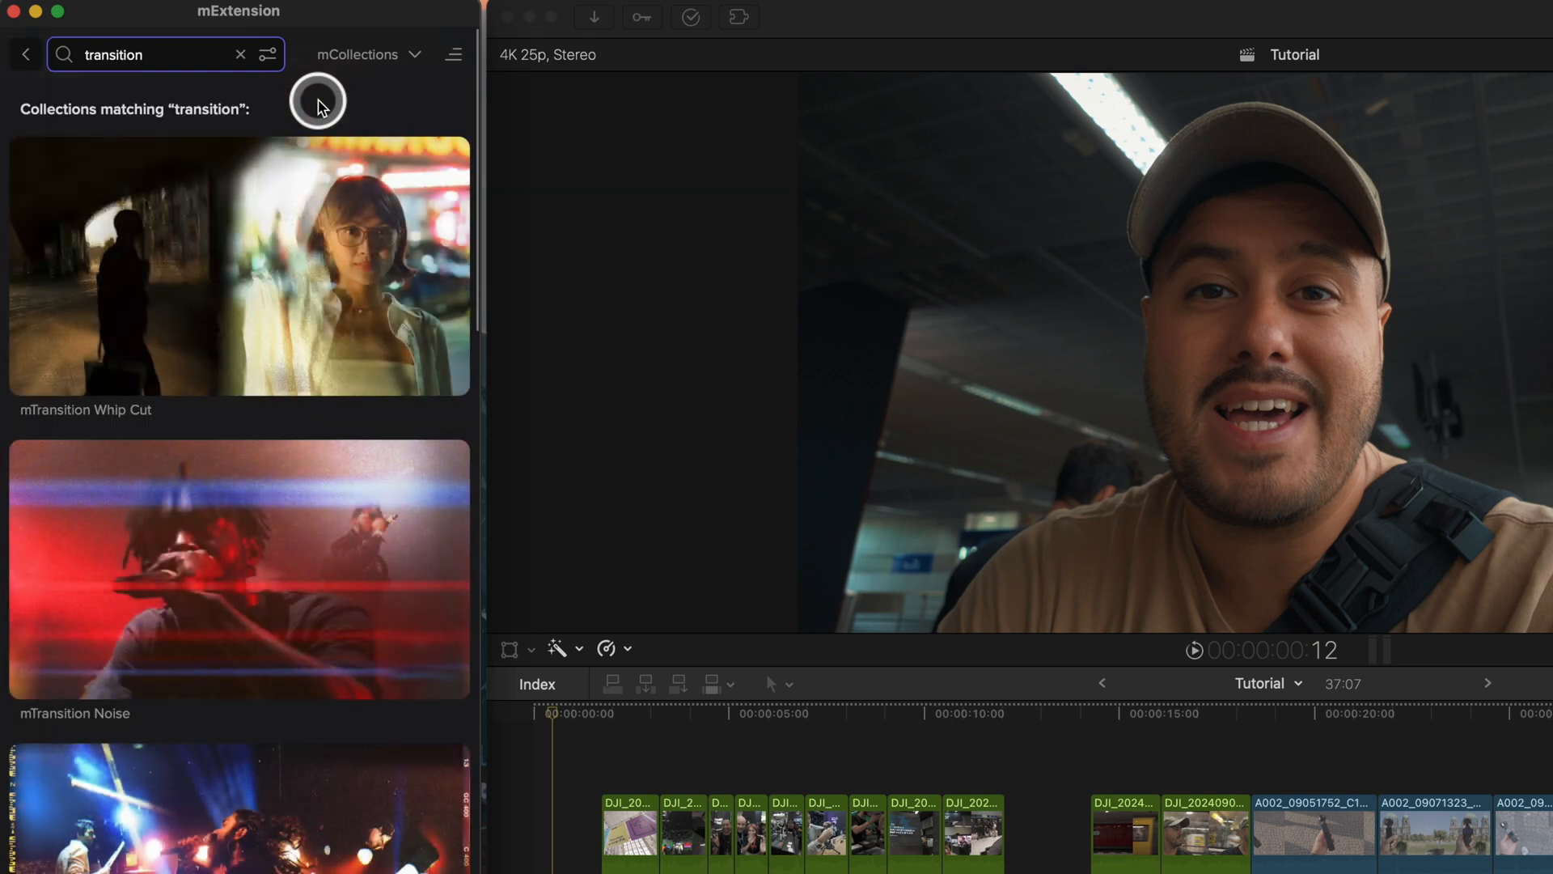
scroll("down", 3)
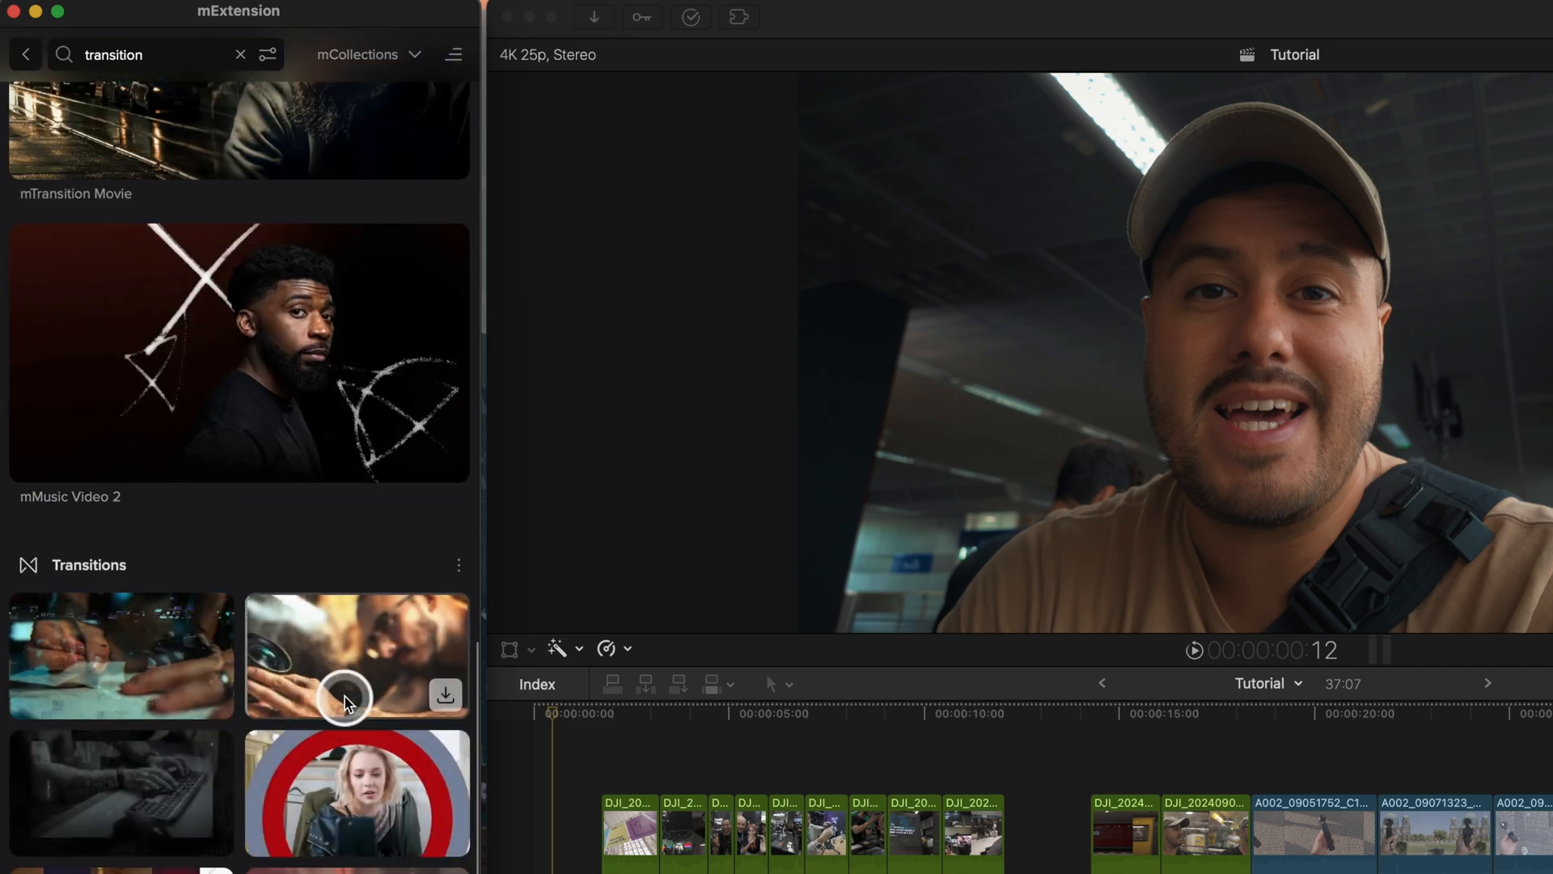
scroll("down", 3)
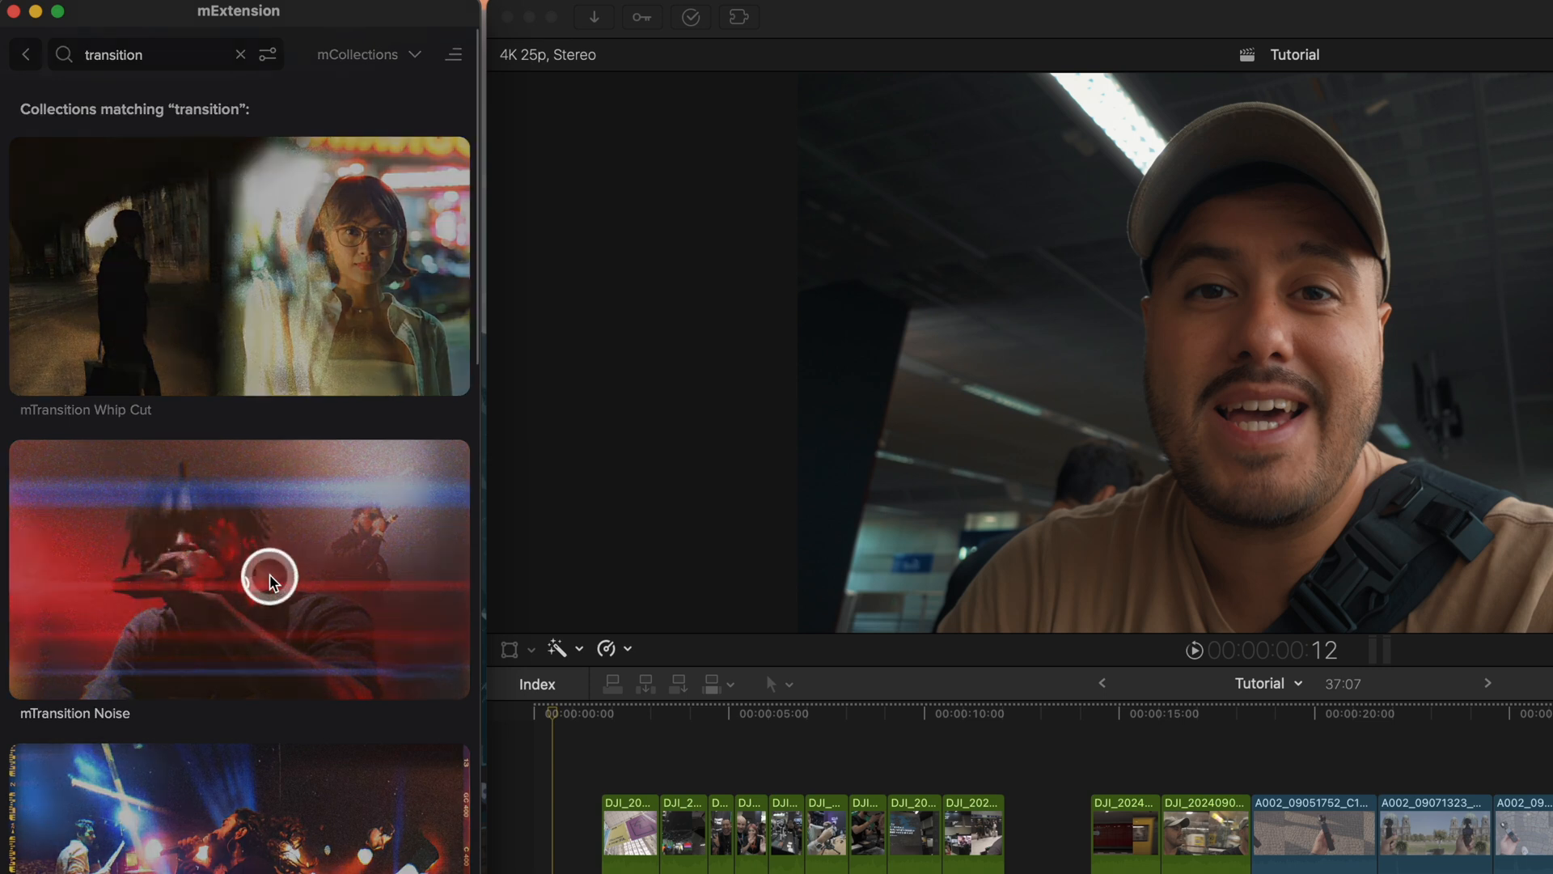
left_click(238, 572)
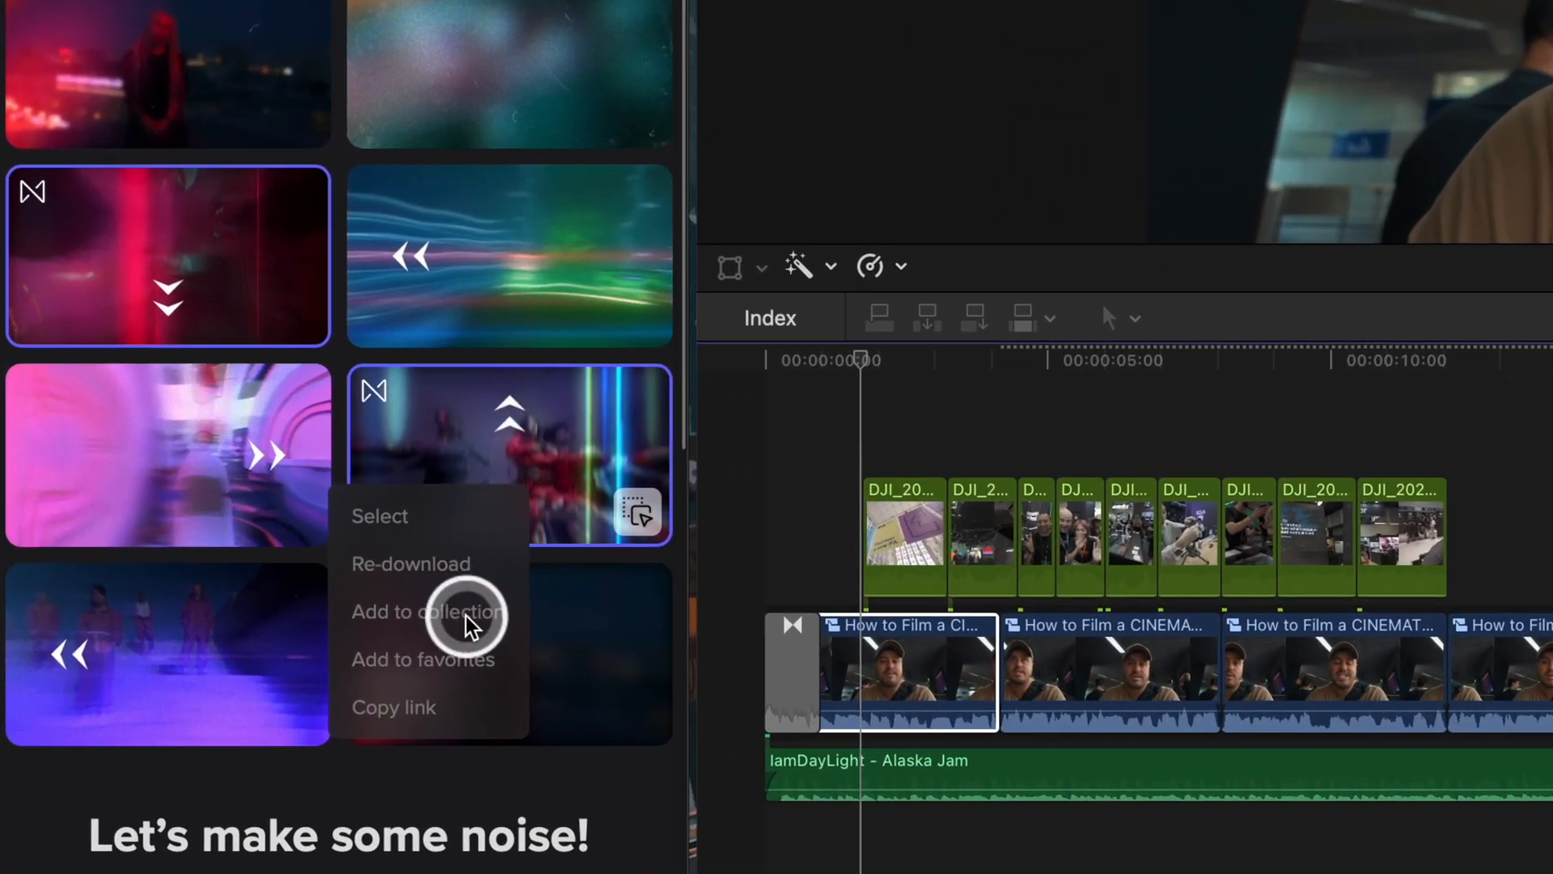
left_click(426, 612)
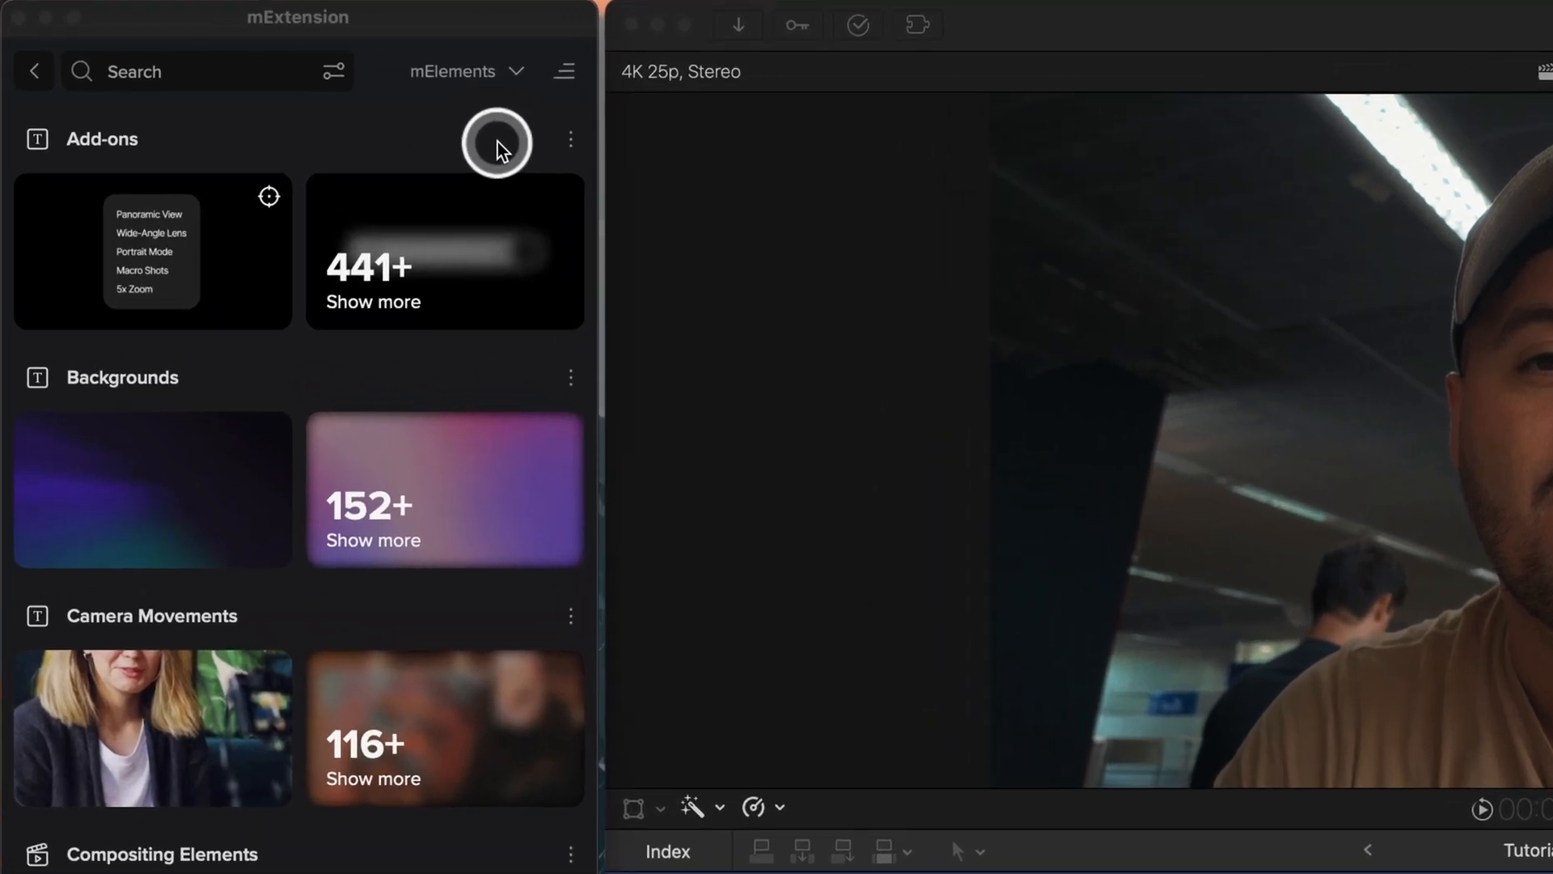
mouse_move(334, 72)
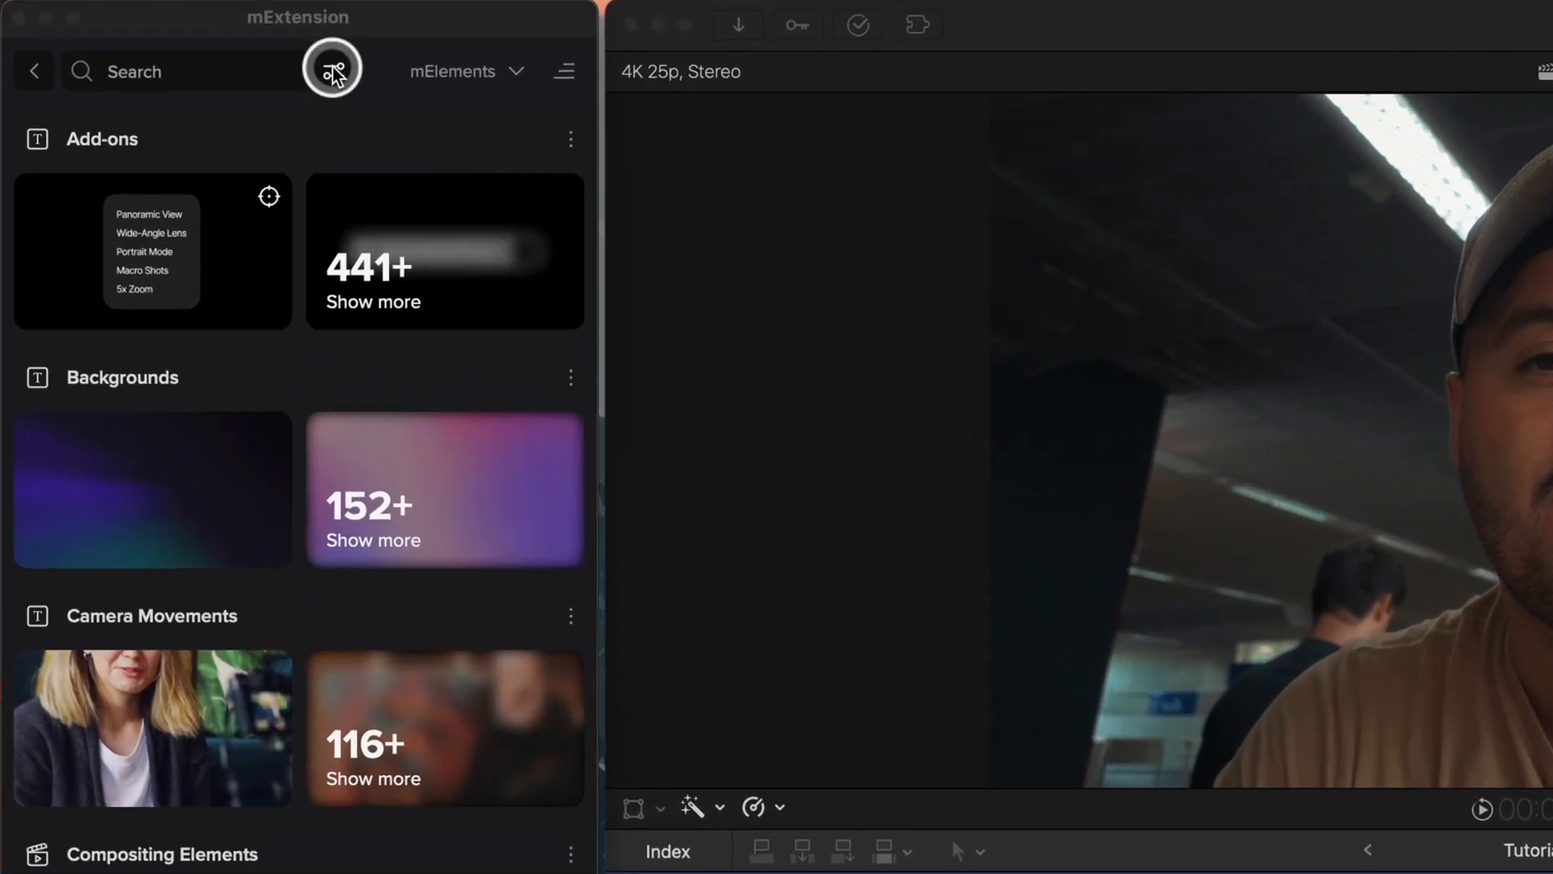
- Filter elements to Cinematic theme and Typography type, previewing the Mahatma Gandhi quote title
left_click(334, 71)
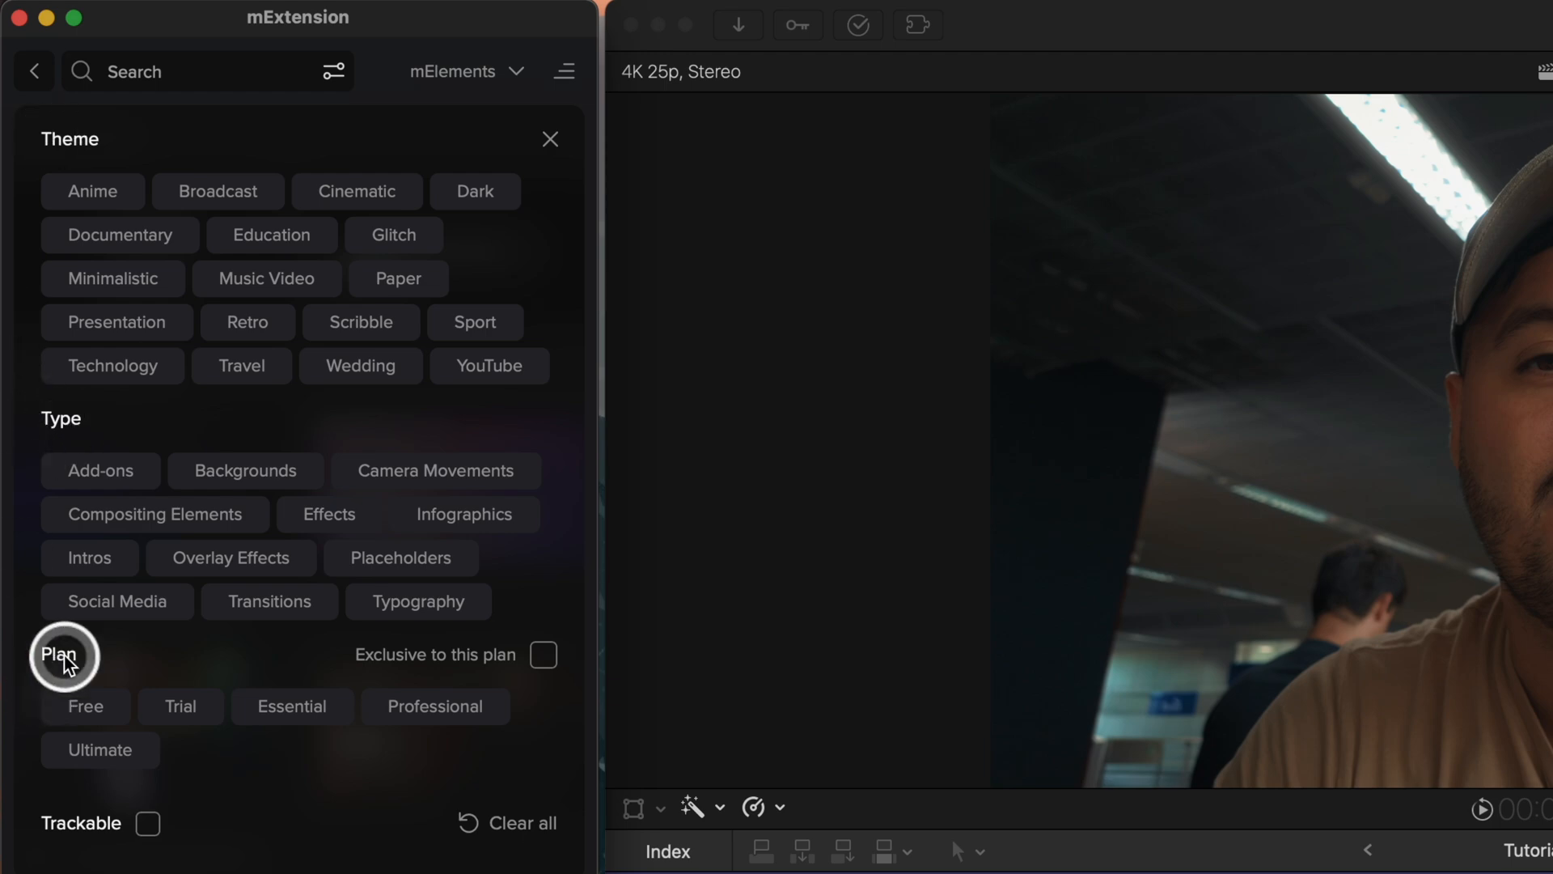
left_click(356, 191)
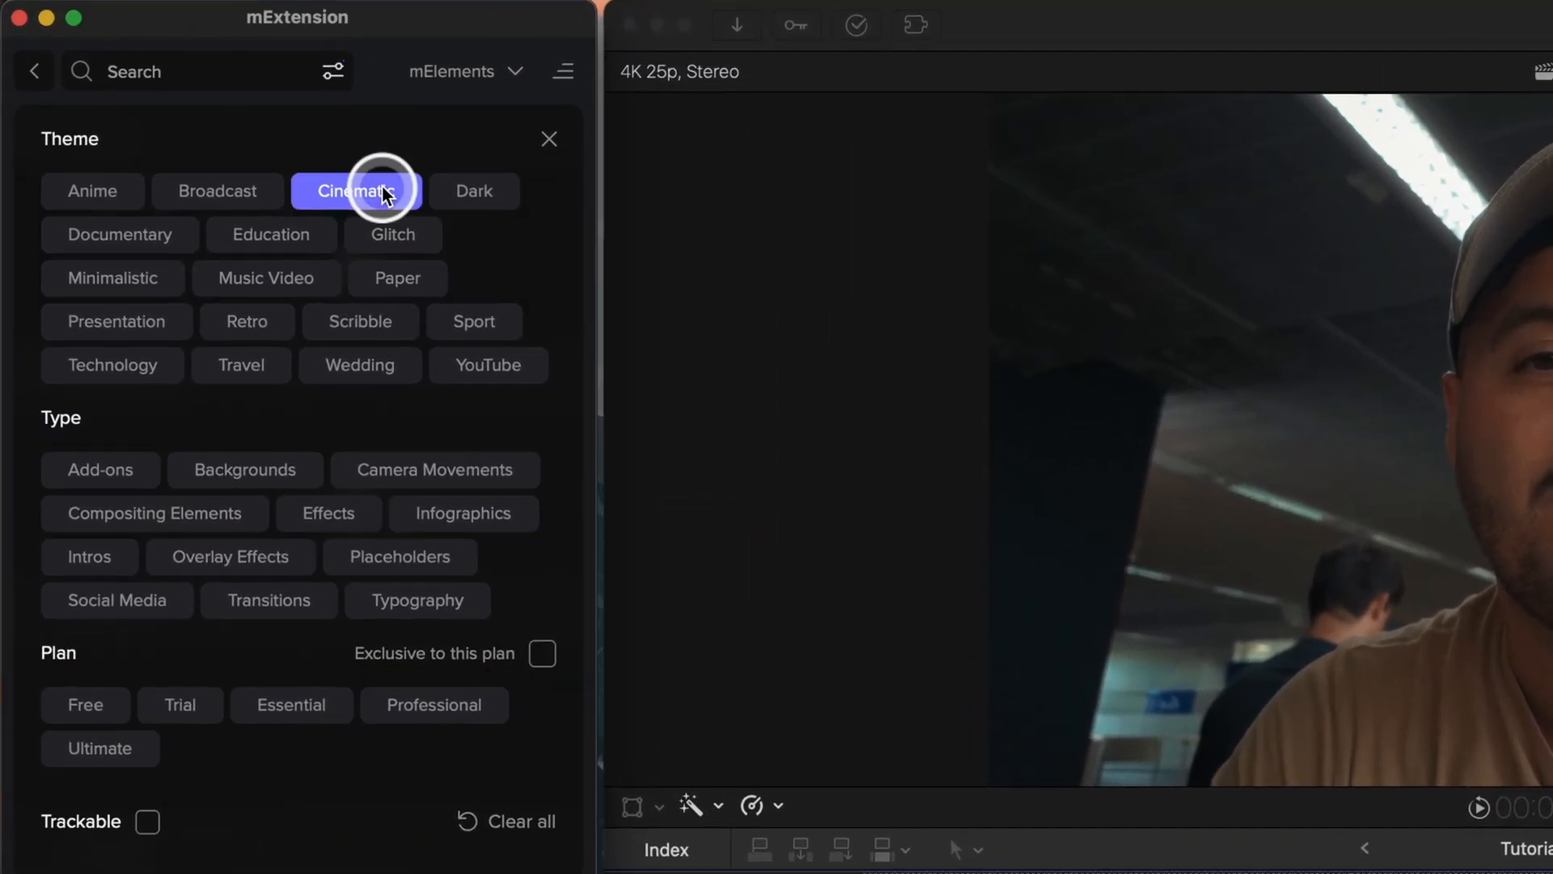
left_click(416, 600)
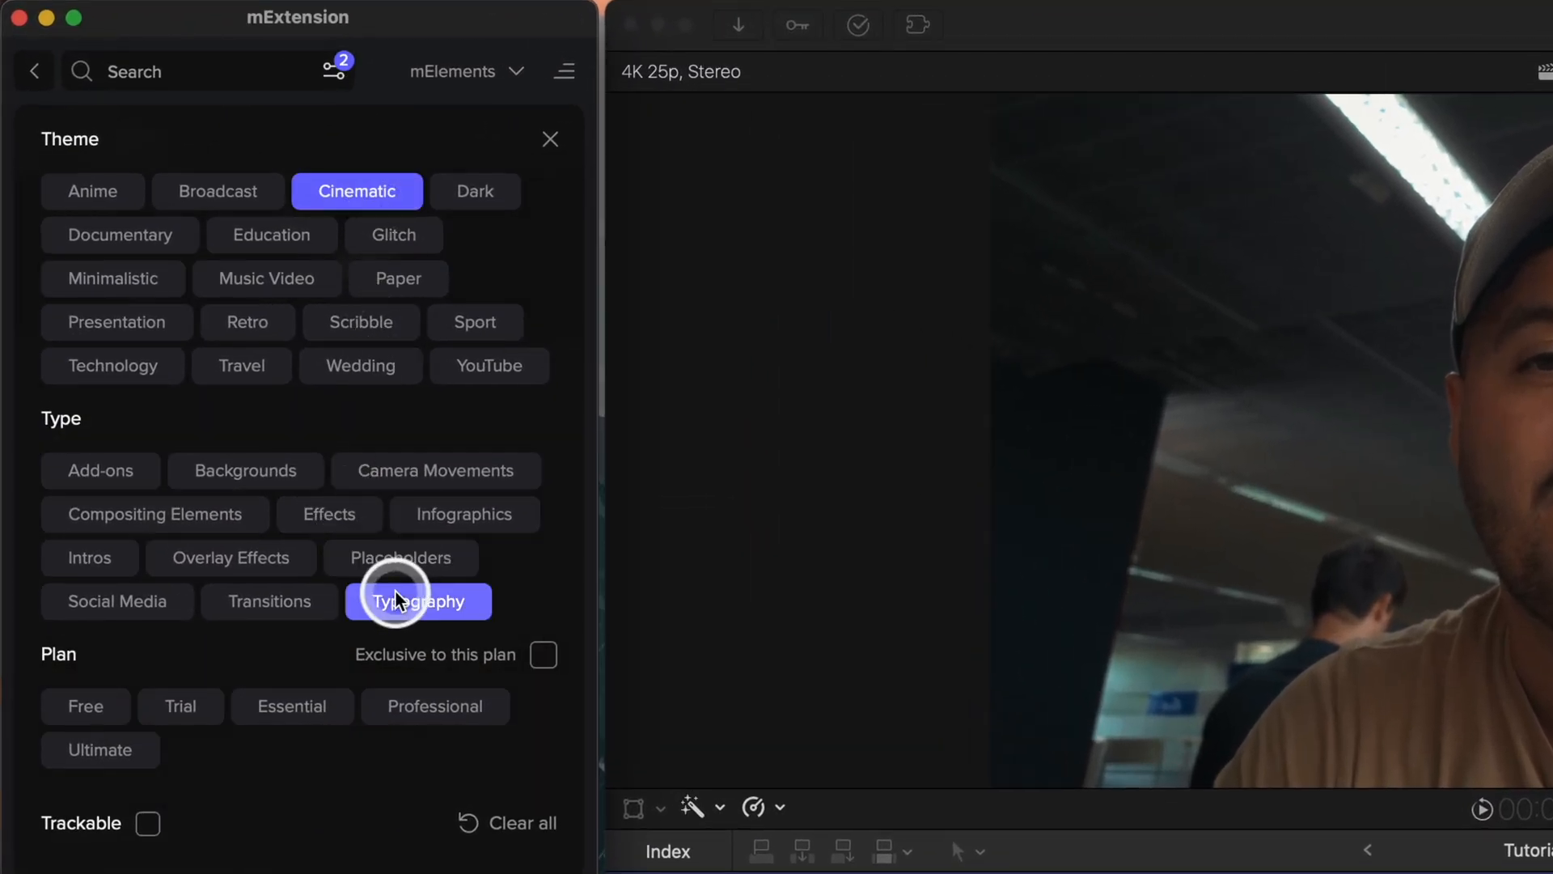
left_click(418, 601)
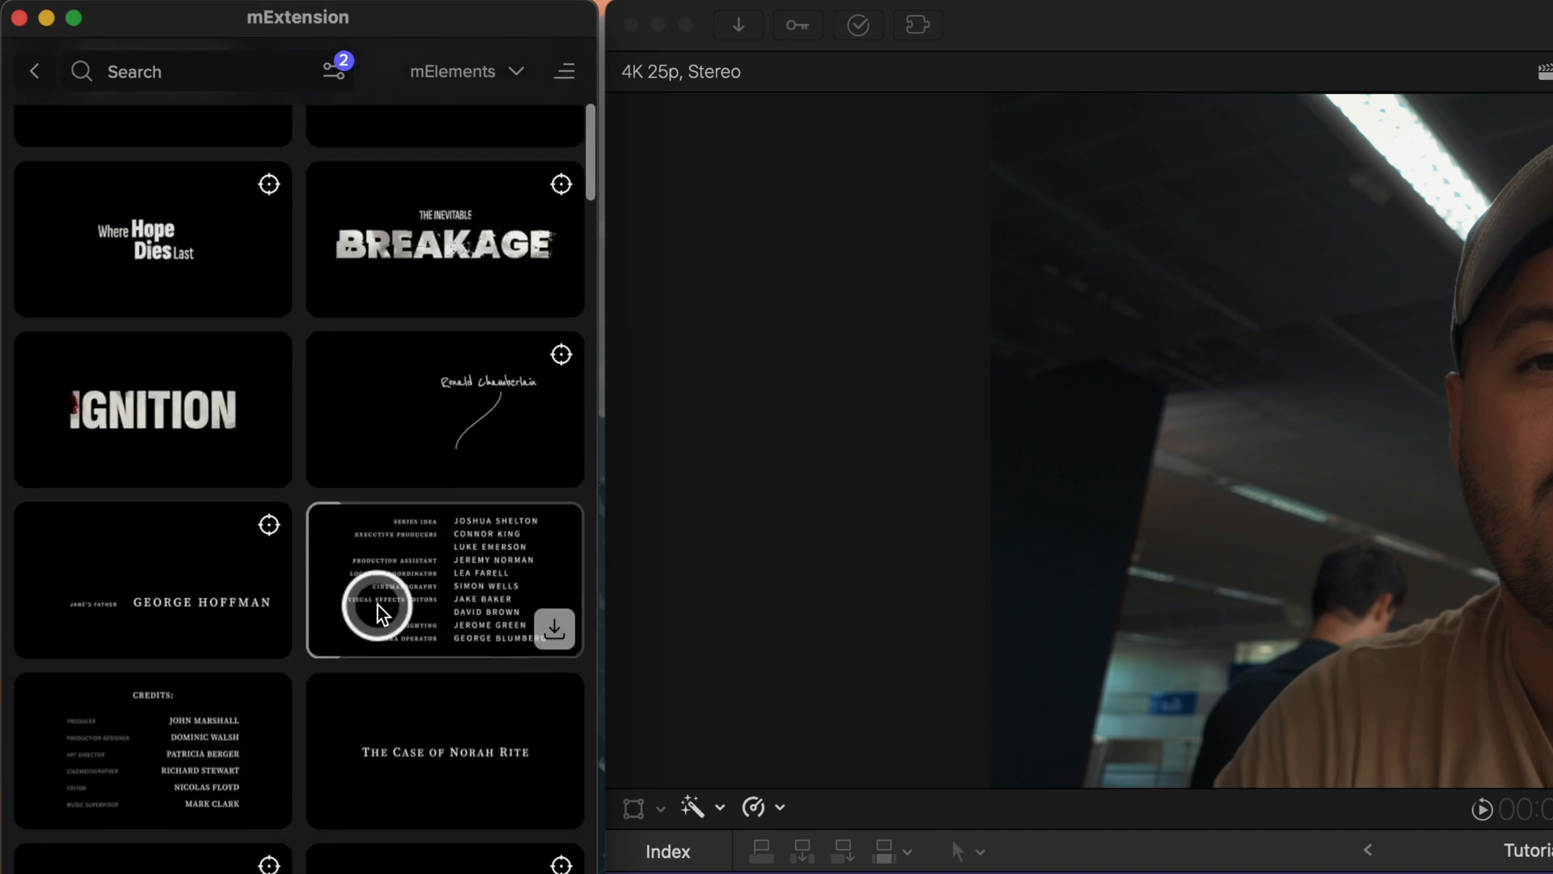
scroll("down", 3)
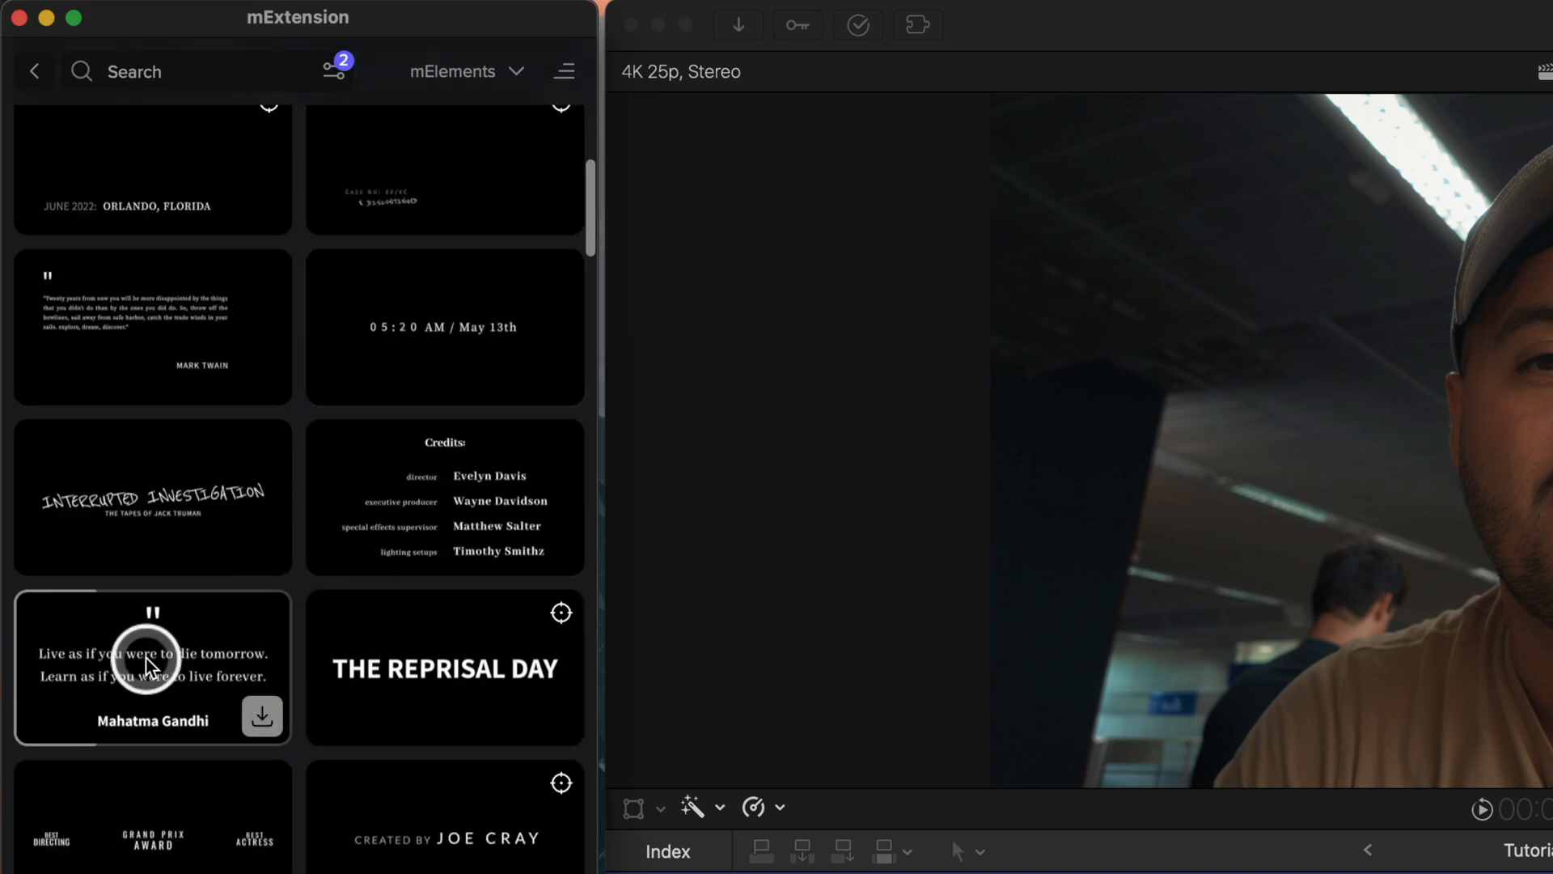
left_click(262, 716)
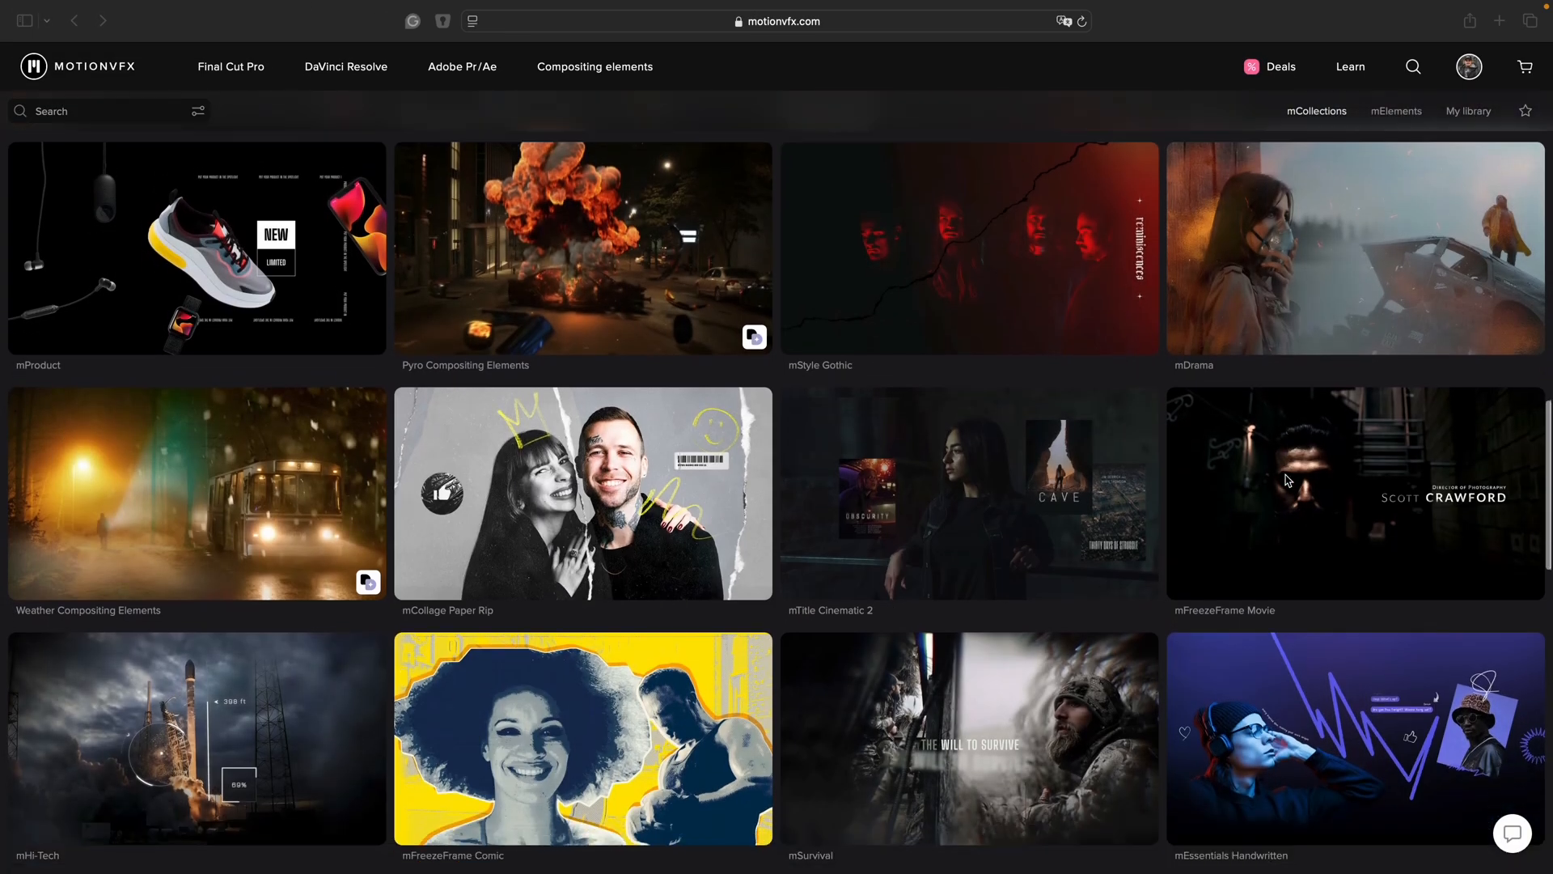
- Open mTitle Cinematic 2 from the mCollections grid and scroll its page
scroll("down", 3)
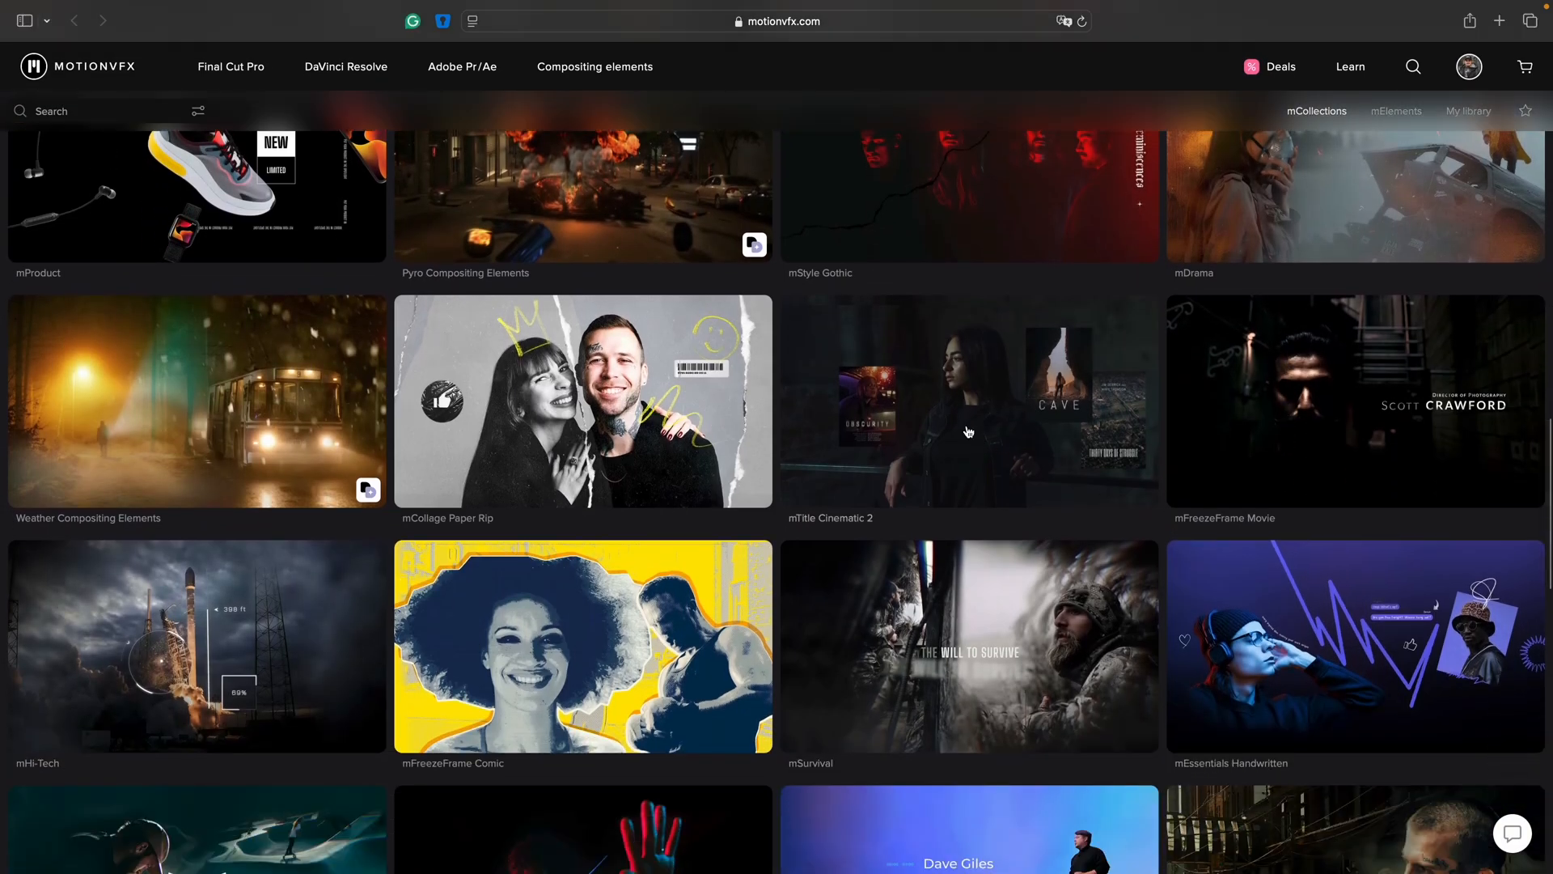
left_click(969, 401)
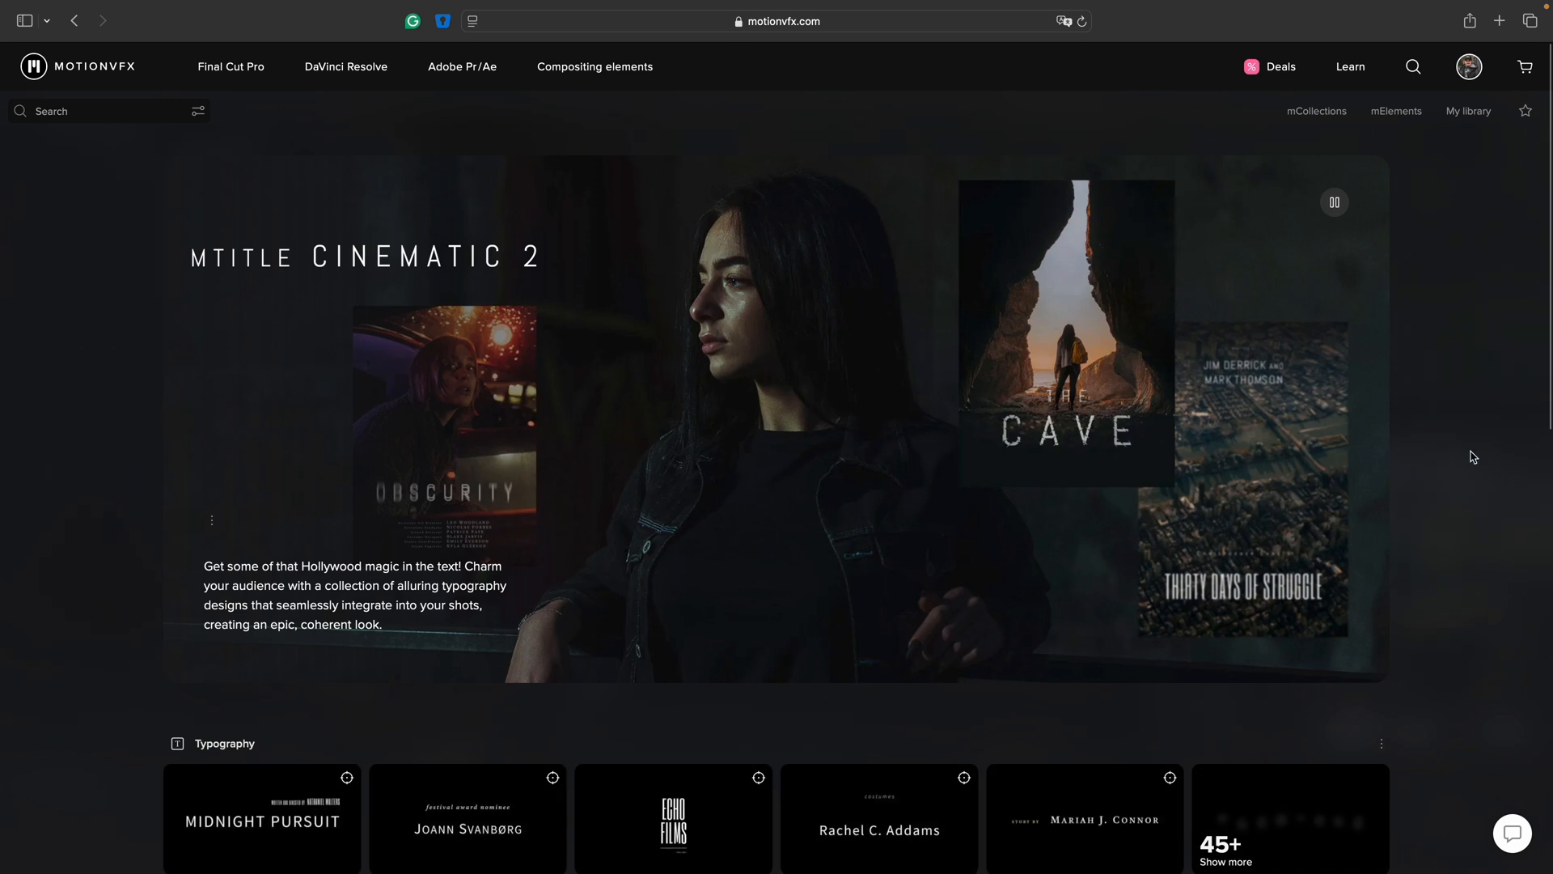
scroll("down", 3)
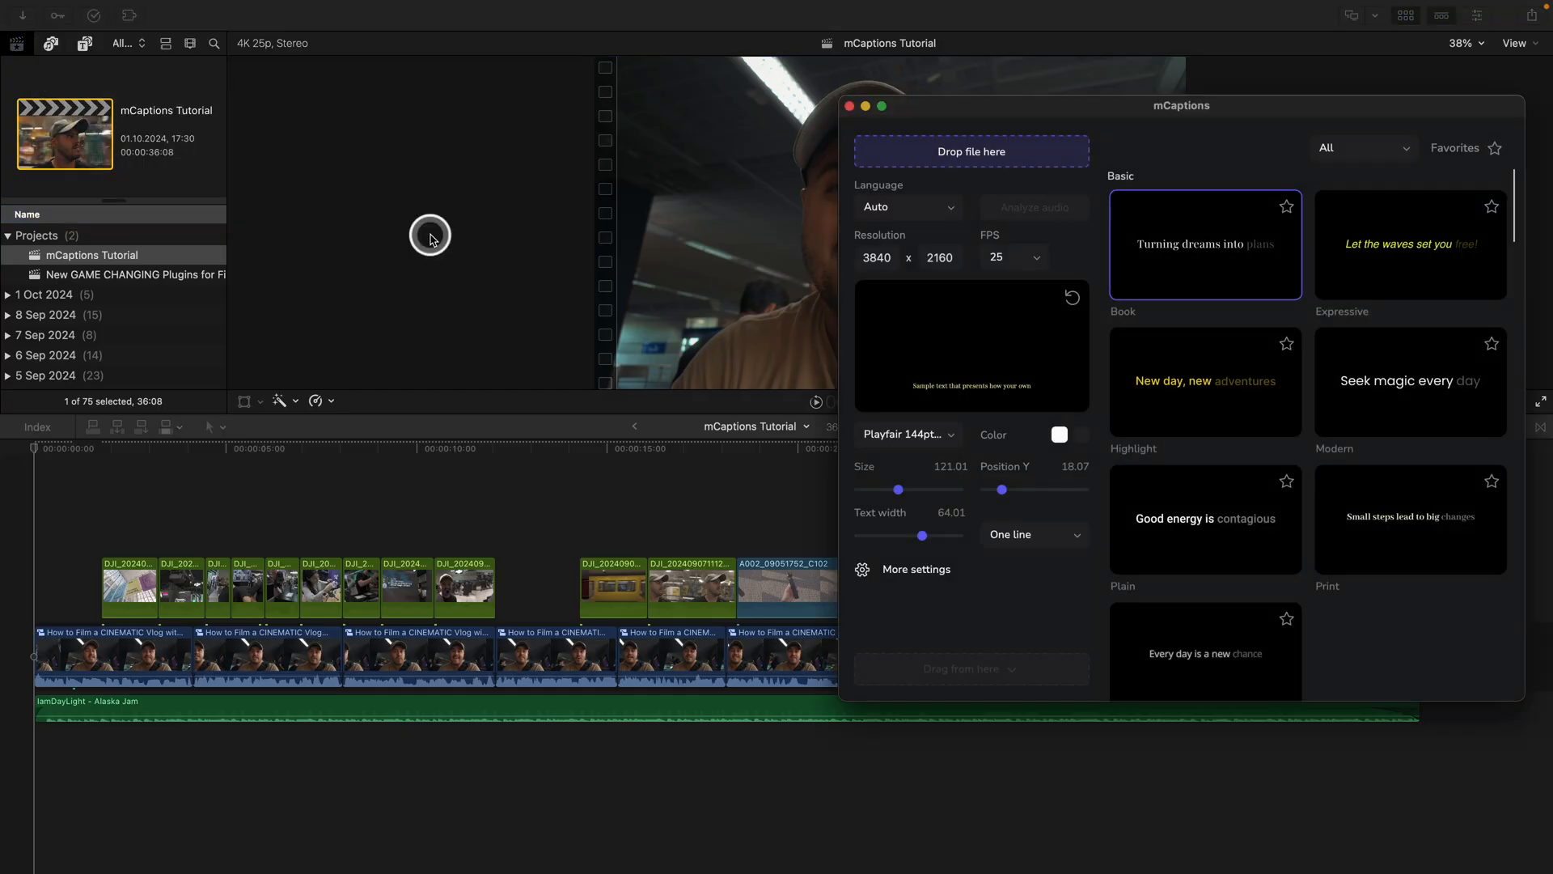
- Centre the mCaptions window, apply the Expressive style, and widen text width to about 70.58
left_click_drag(1181, 105, 844, 174)
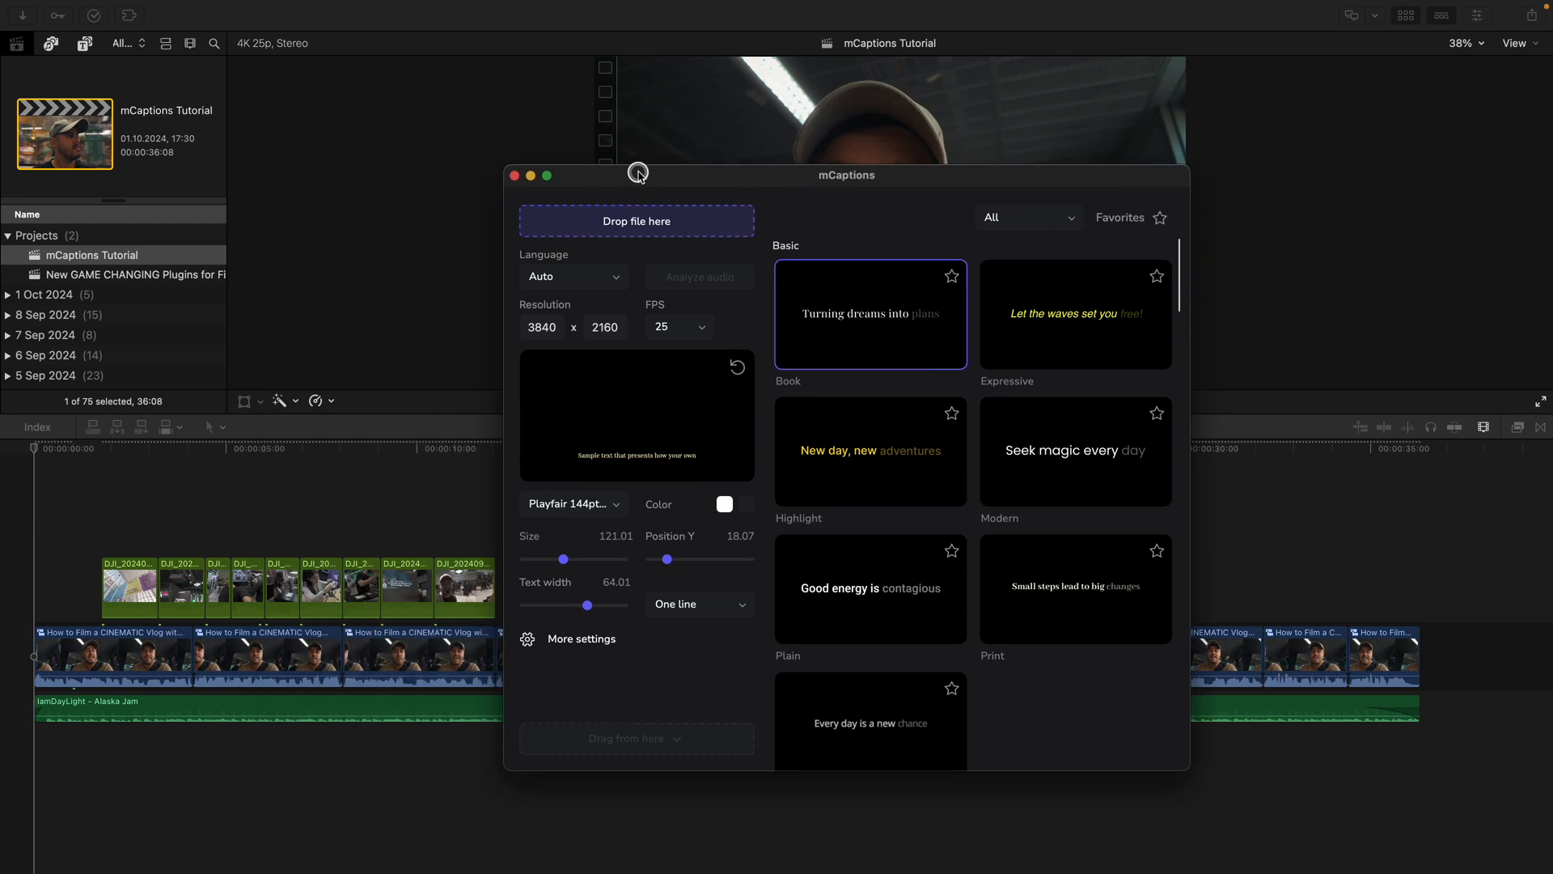
left_click_drag(638, 175, 958, 122)
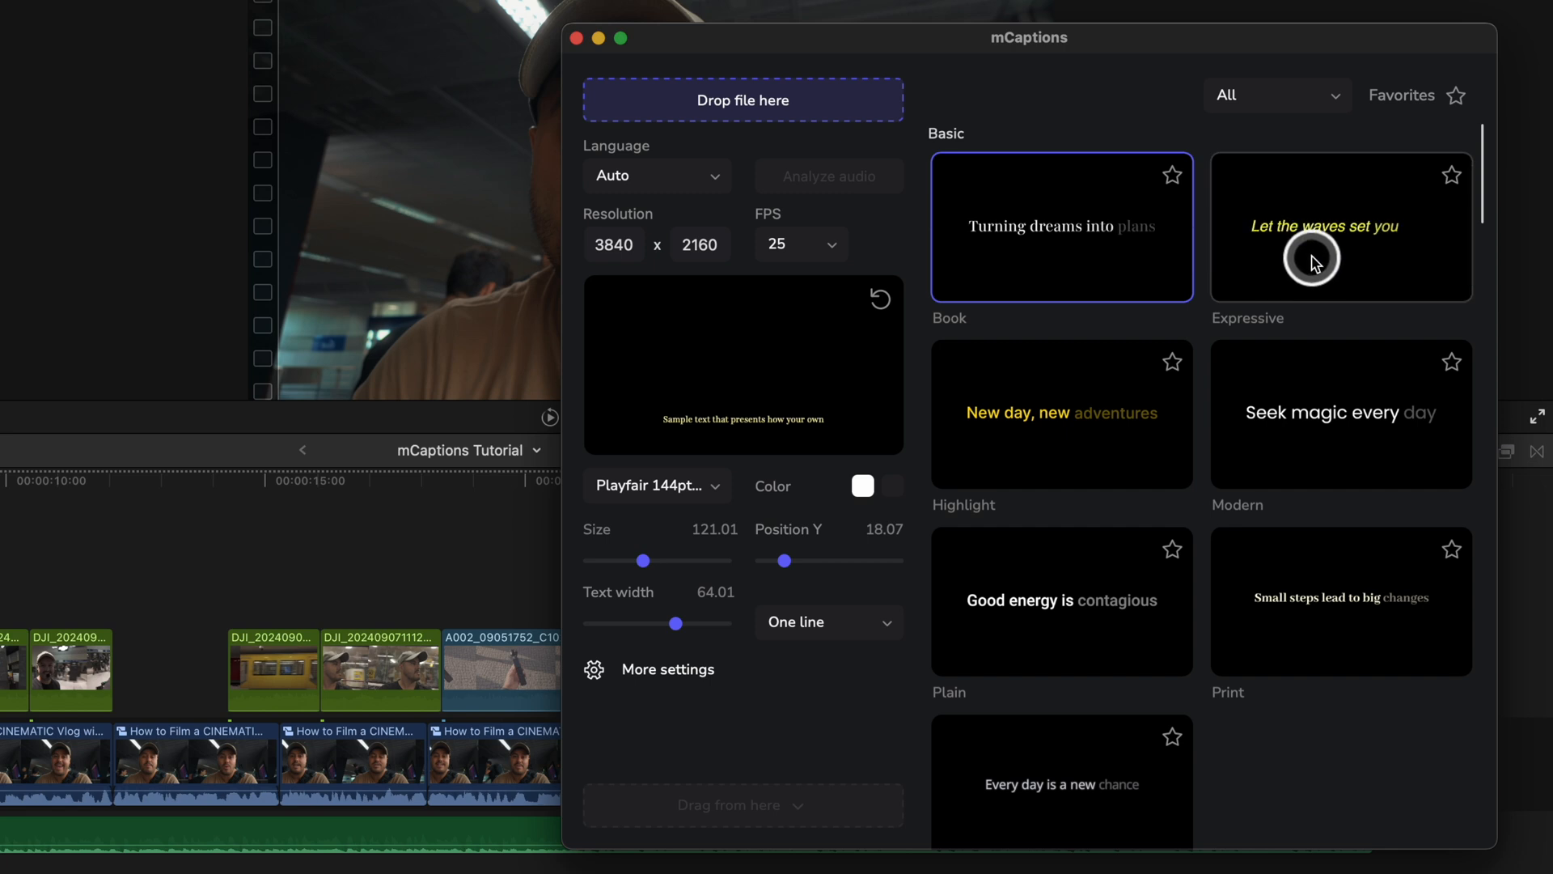
left_click(1340, 228)
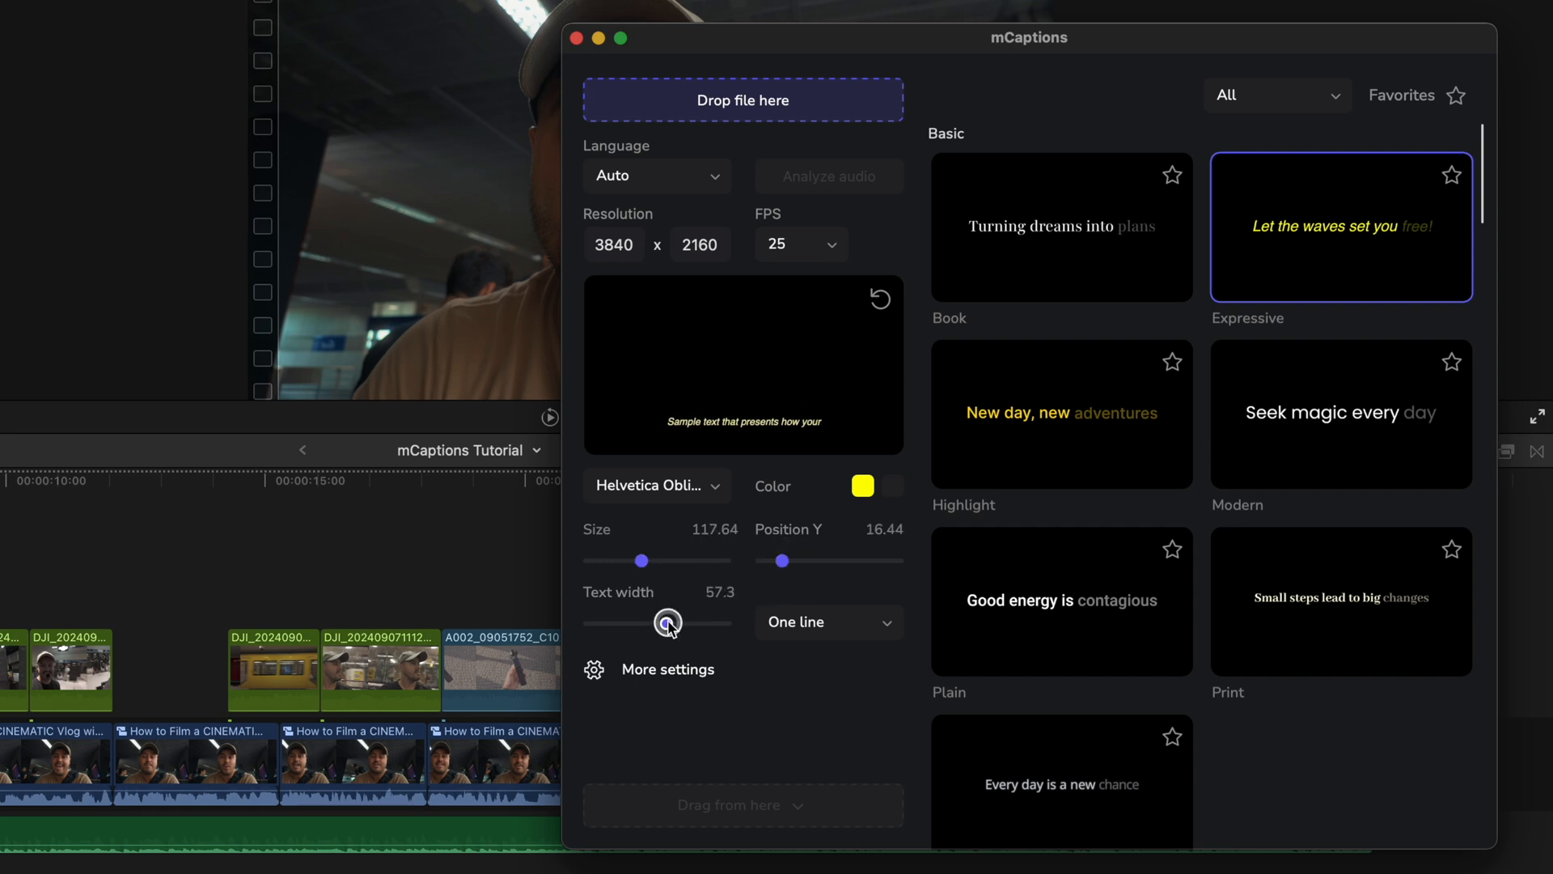
left_click_drag(657, 623, 679, 623)
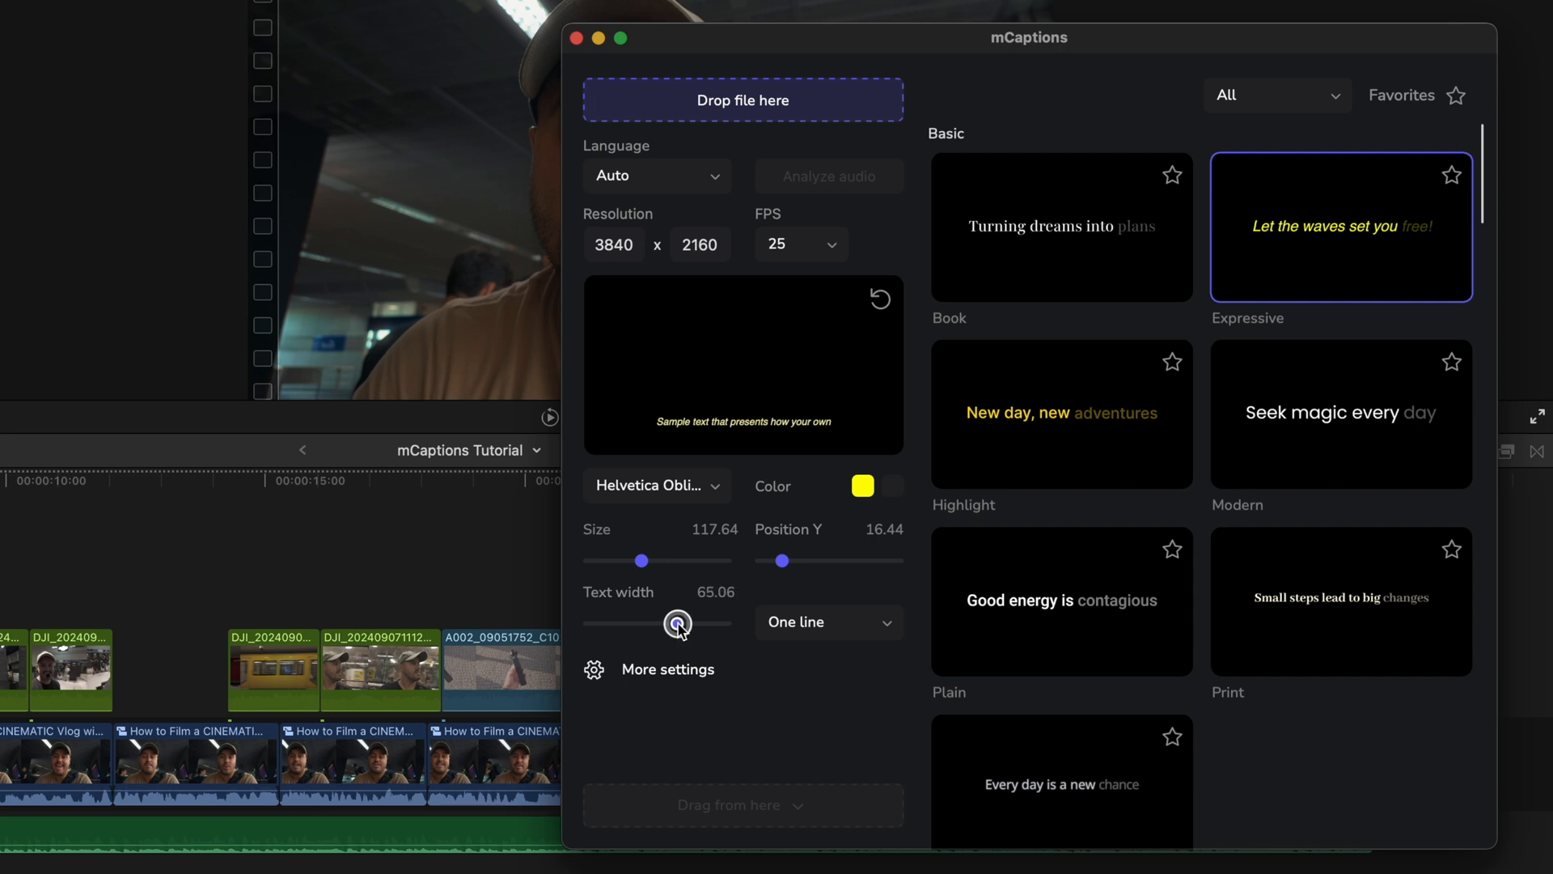
left_click_drag(678, 622, 685, 622)
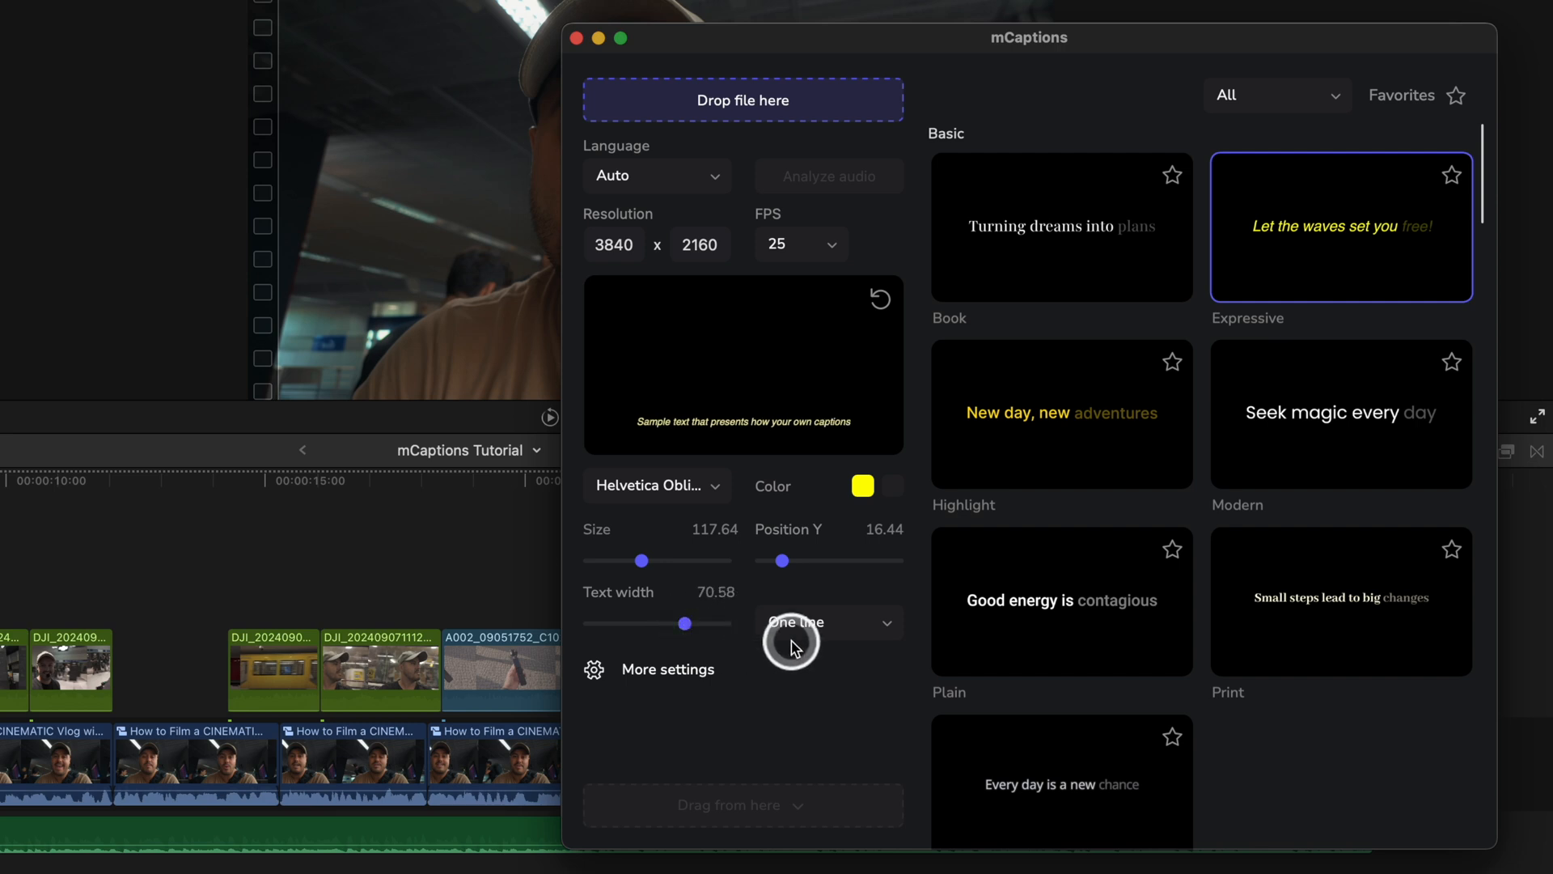
left_click(826, 622)
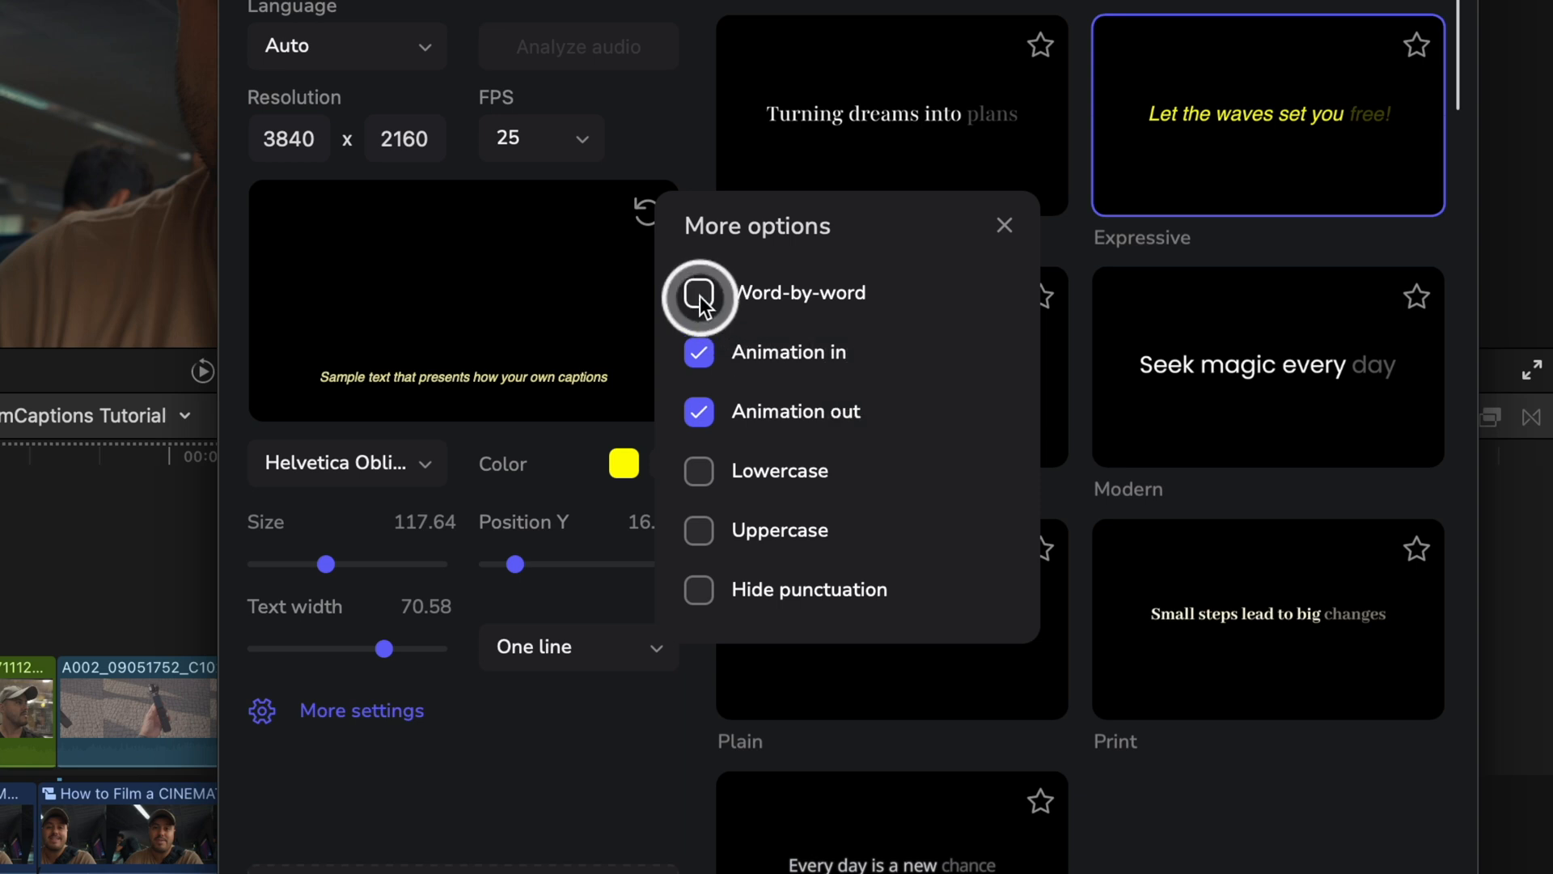
- Tick Word-by-word in the More options panel and close it
left_click(699, 299)
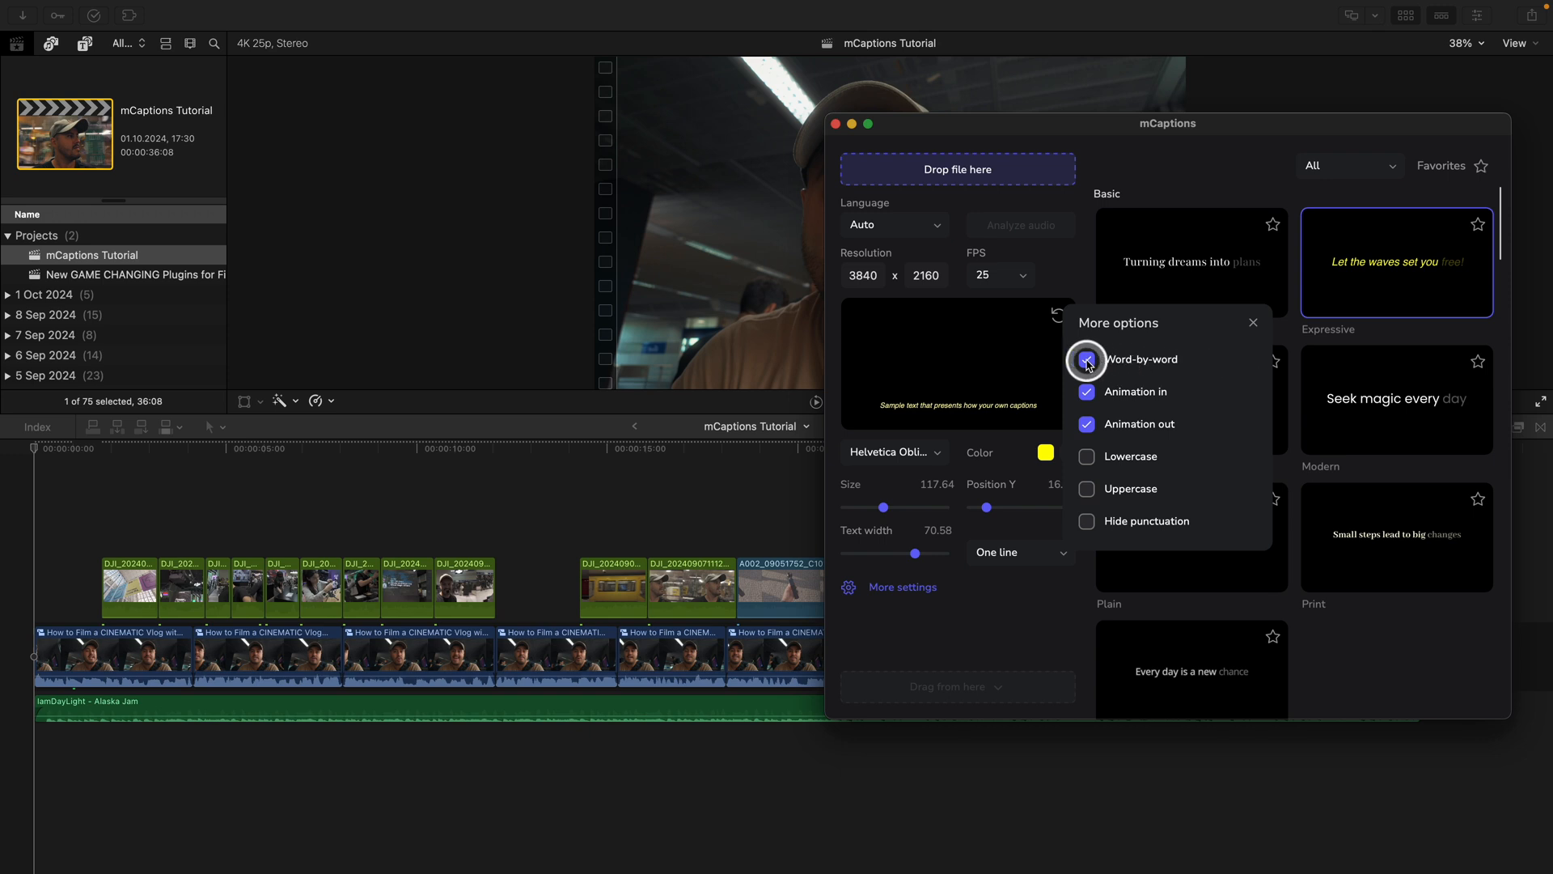
left_click(1085, 358)
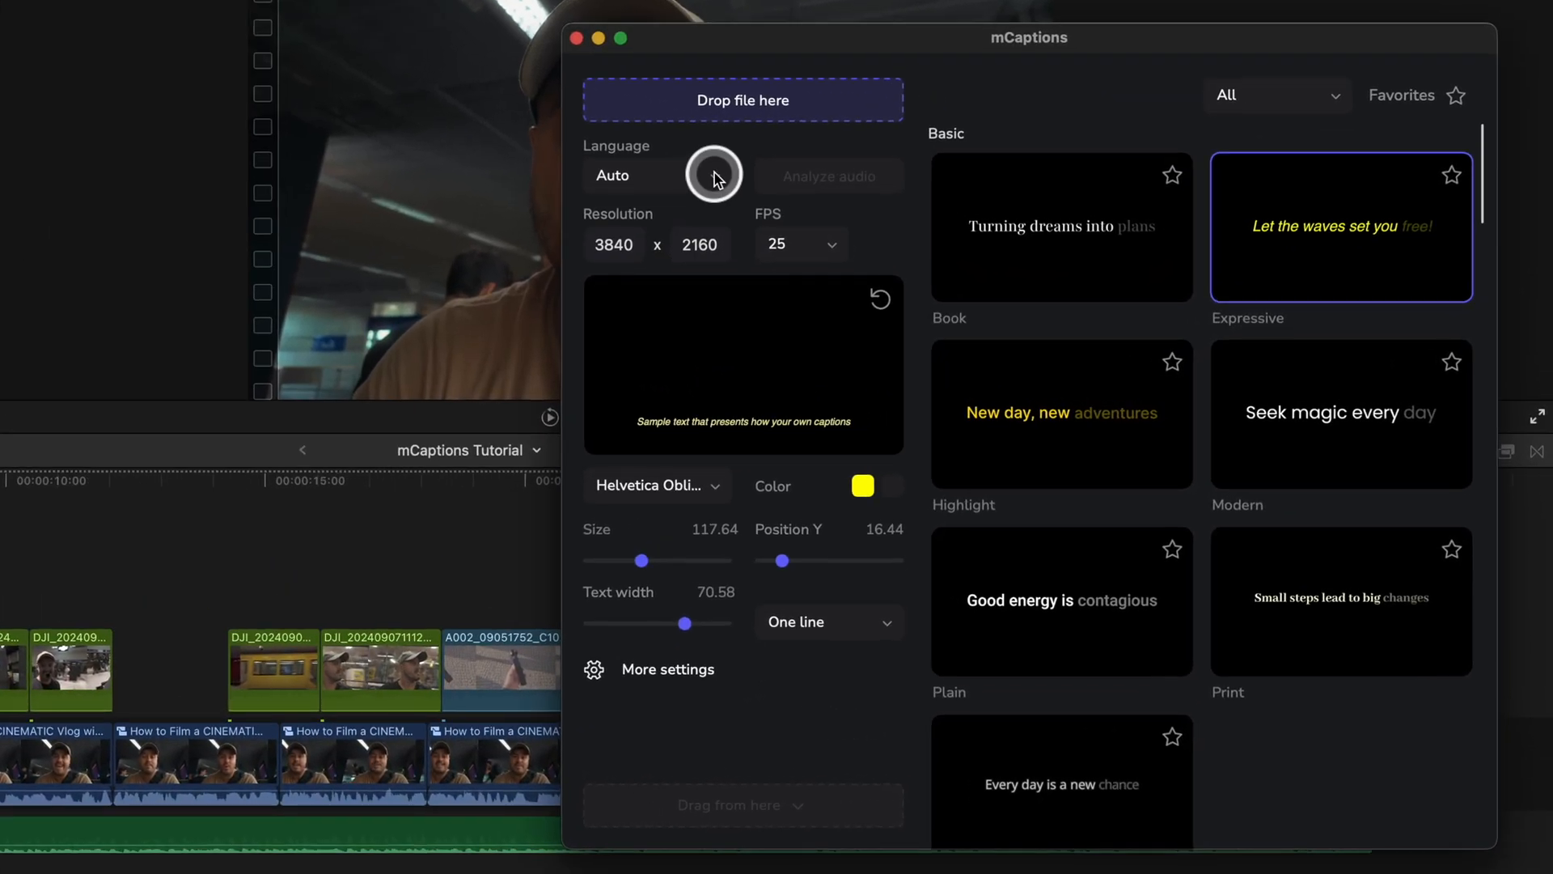
- Drop Audio.wav from Downloads onto mCaptions' Drop file here area
left_click(631, 176)
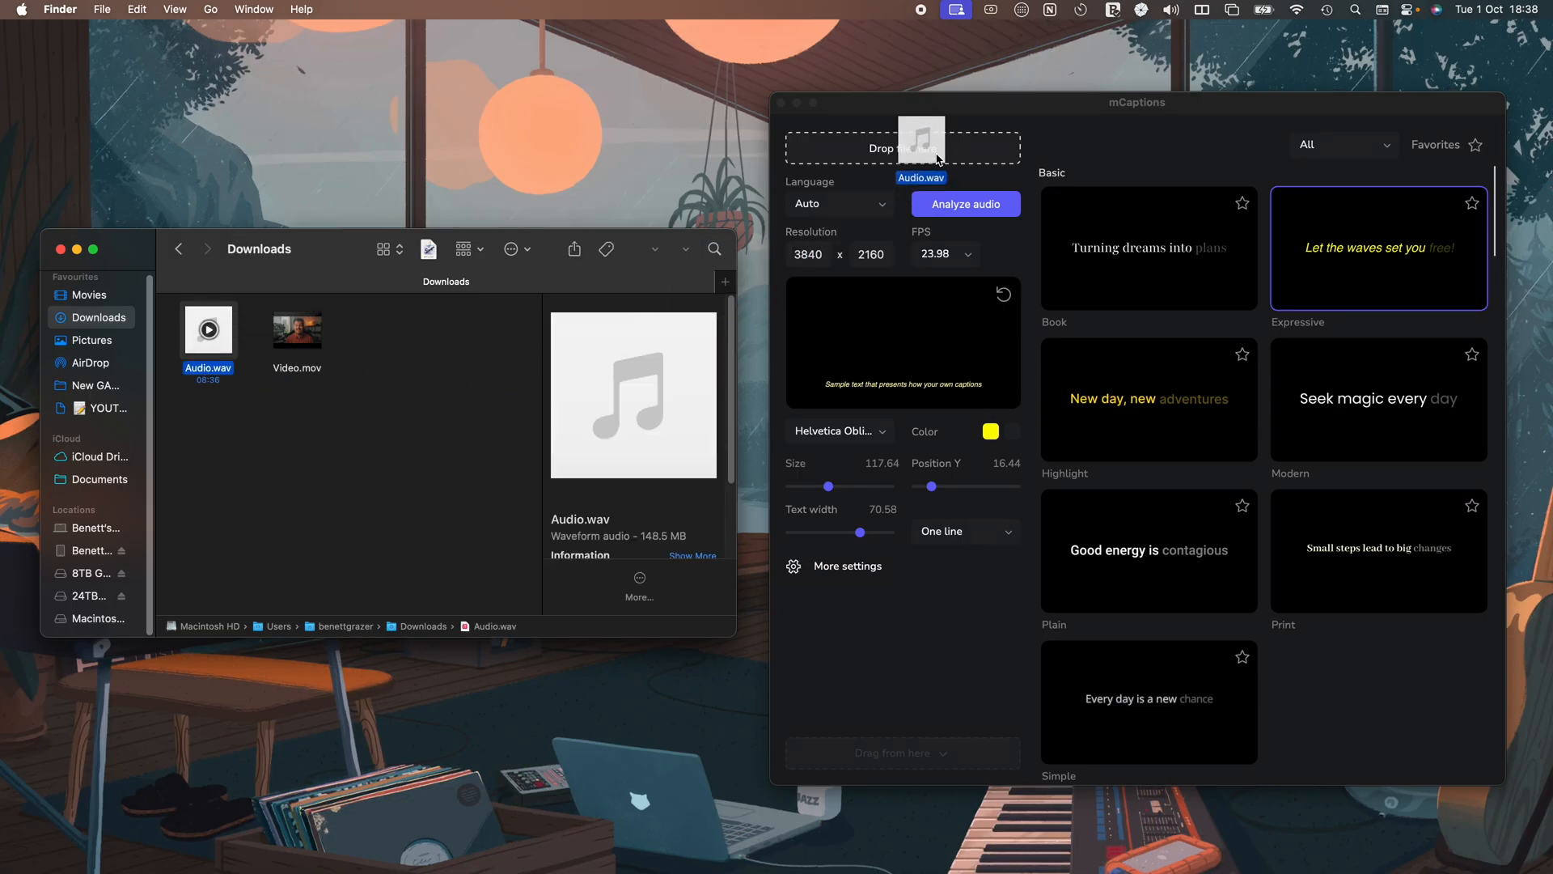
left_click(963, 204)
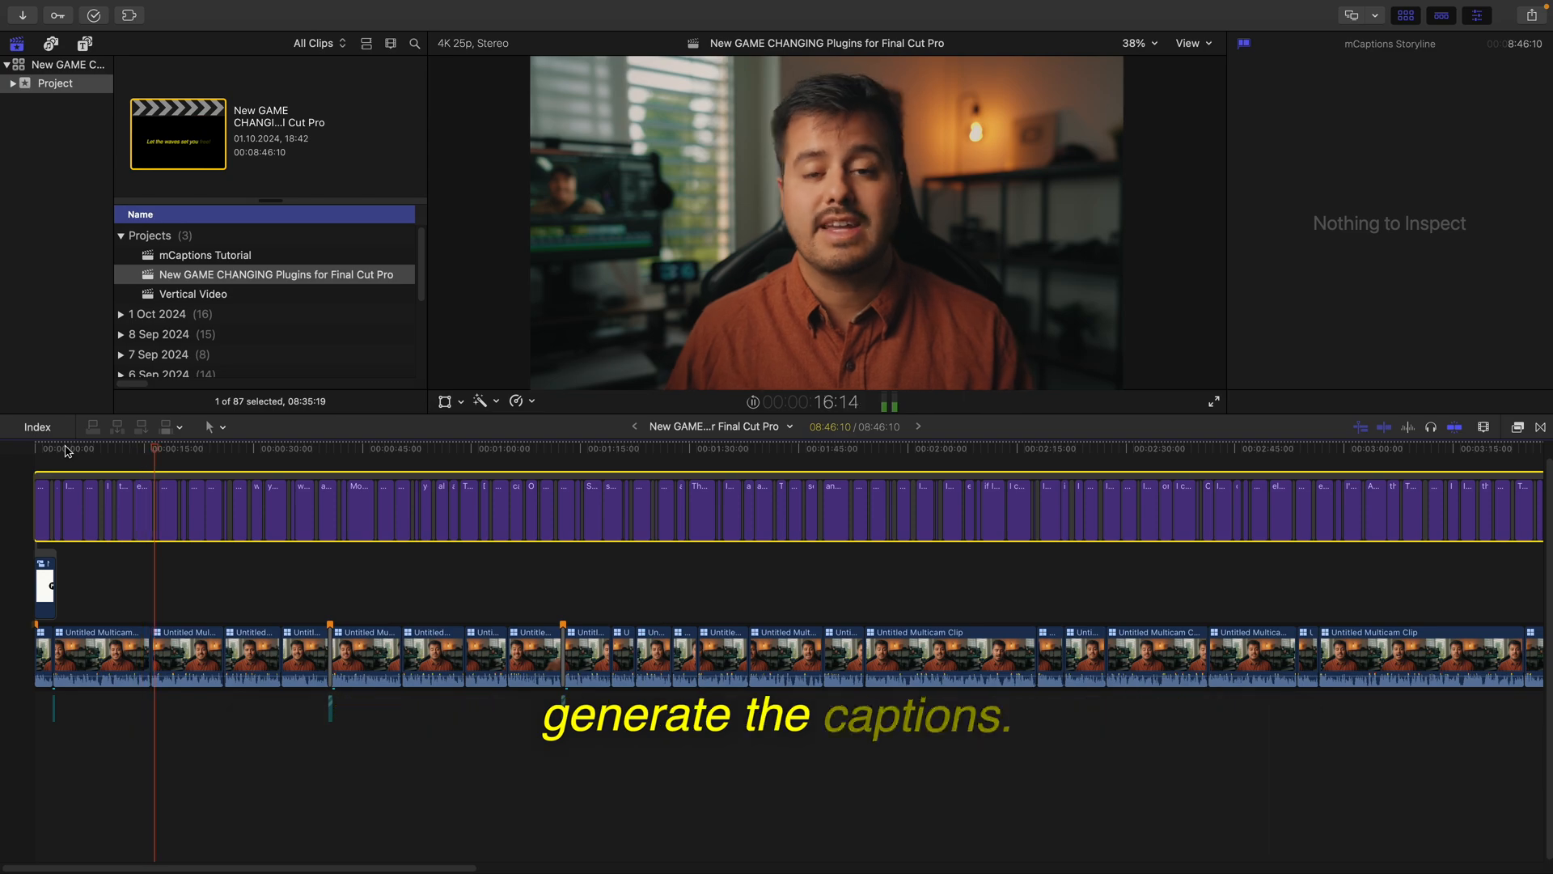
- Analyze the mCaptions Tutorial project's audio, detecting English, until captions can be dragged out
left_click(861, 184)
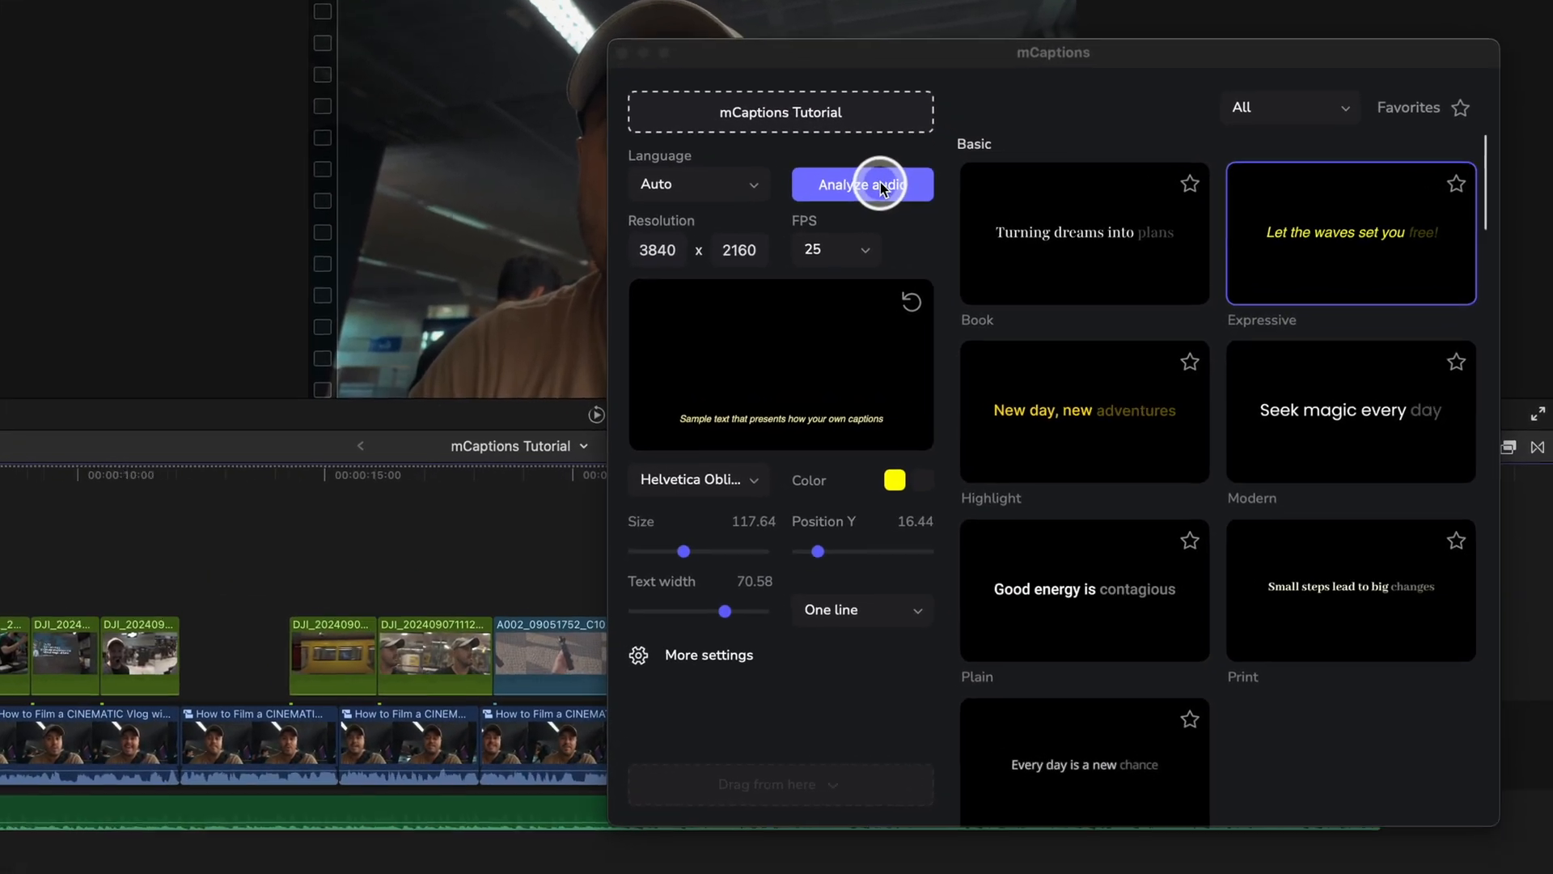
left_click(860, 185)
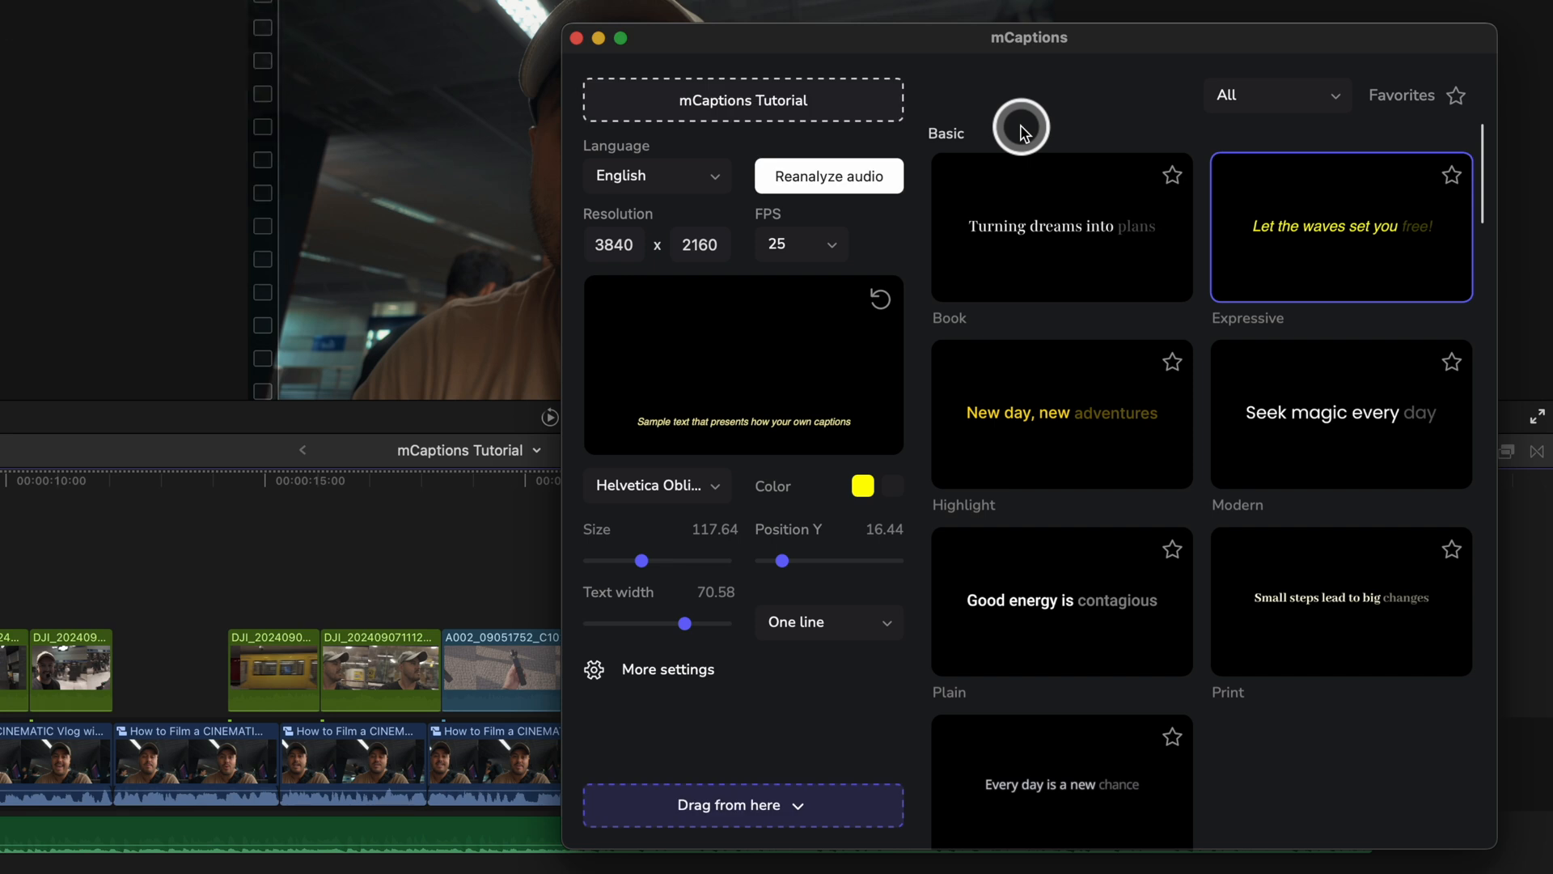
- Show the caption output options: Drag from here, Add to library, Save SRT file
left_click(825, 578)
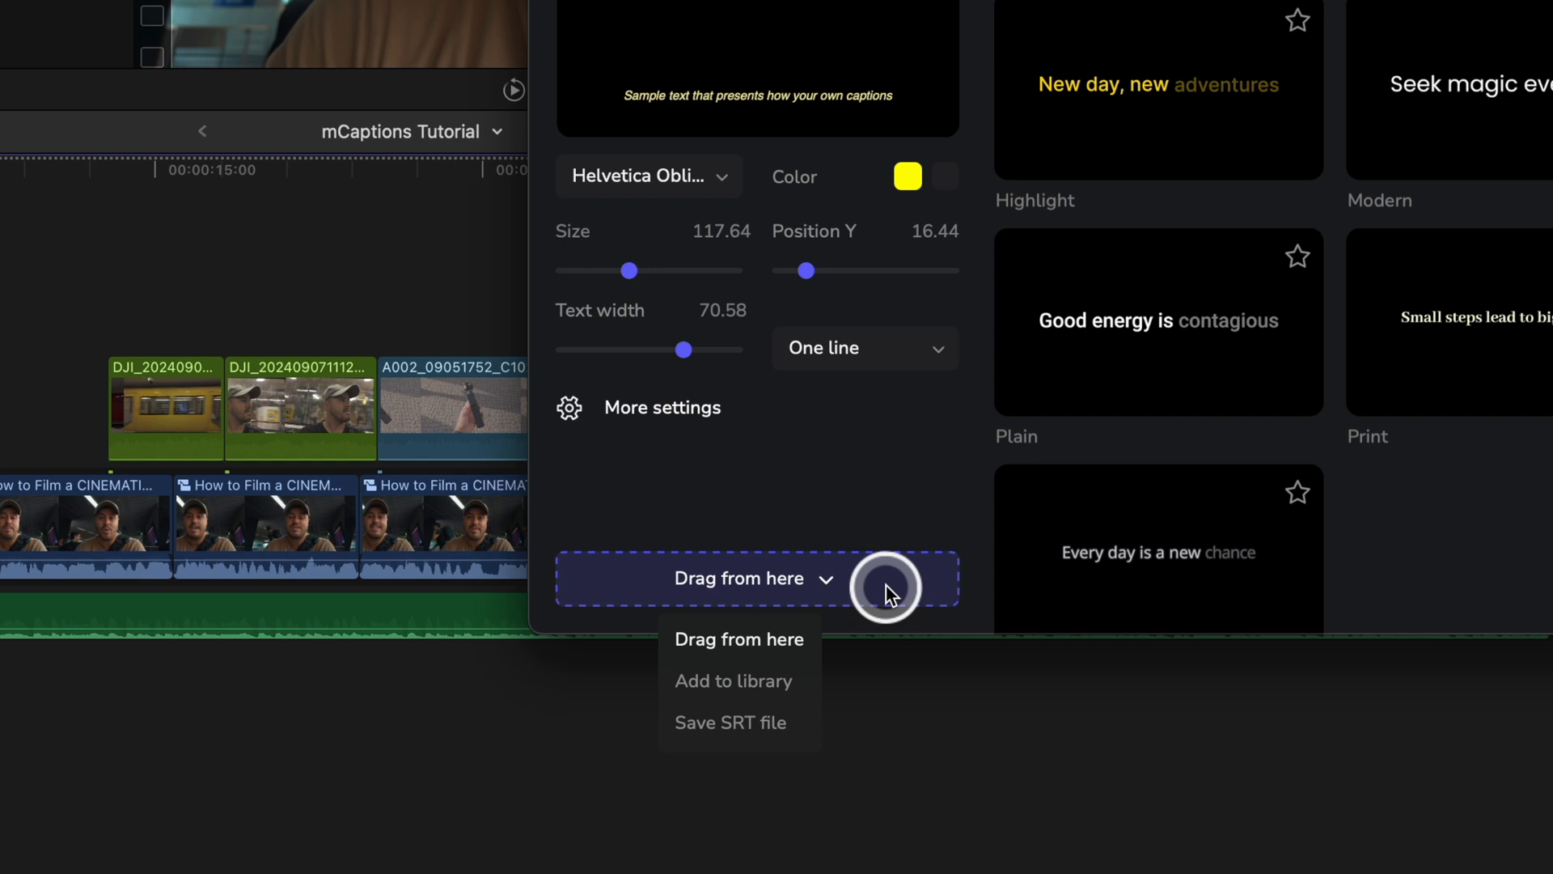
mouse_move(782, 681)
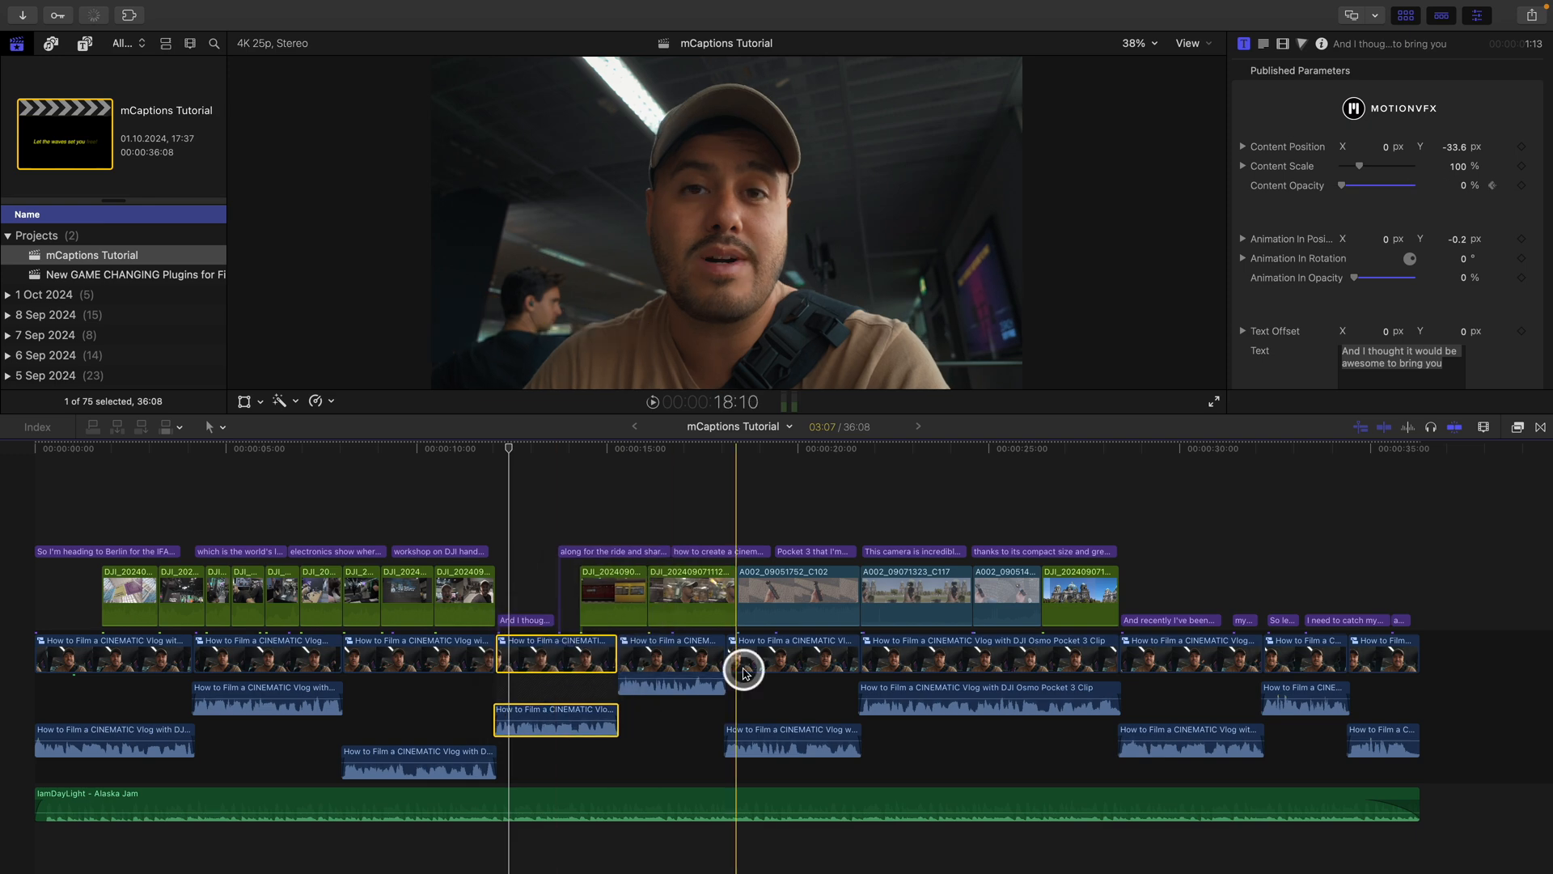
- Select a caption title in the mCaptions Tutorial timeline to inspect its text
left_click(793, 652)
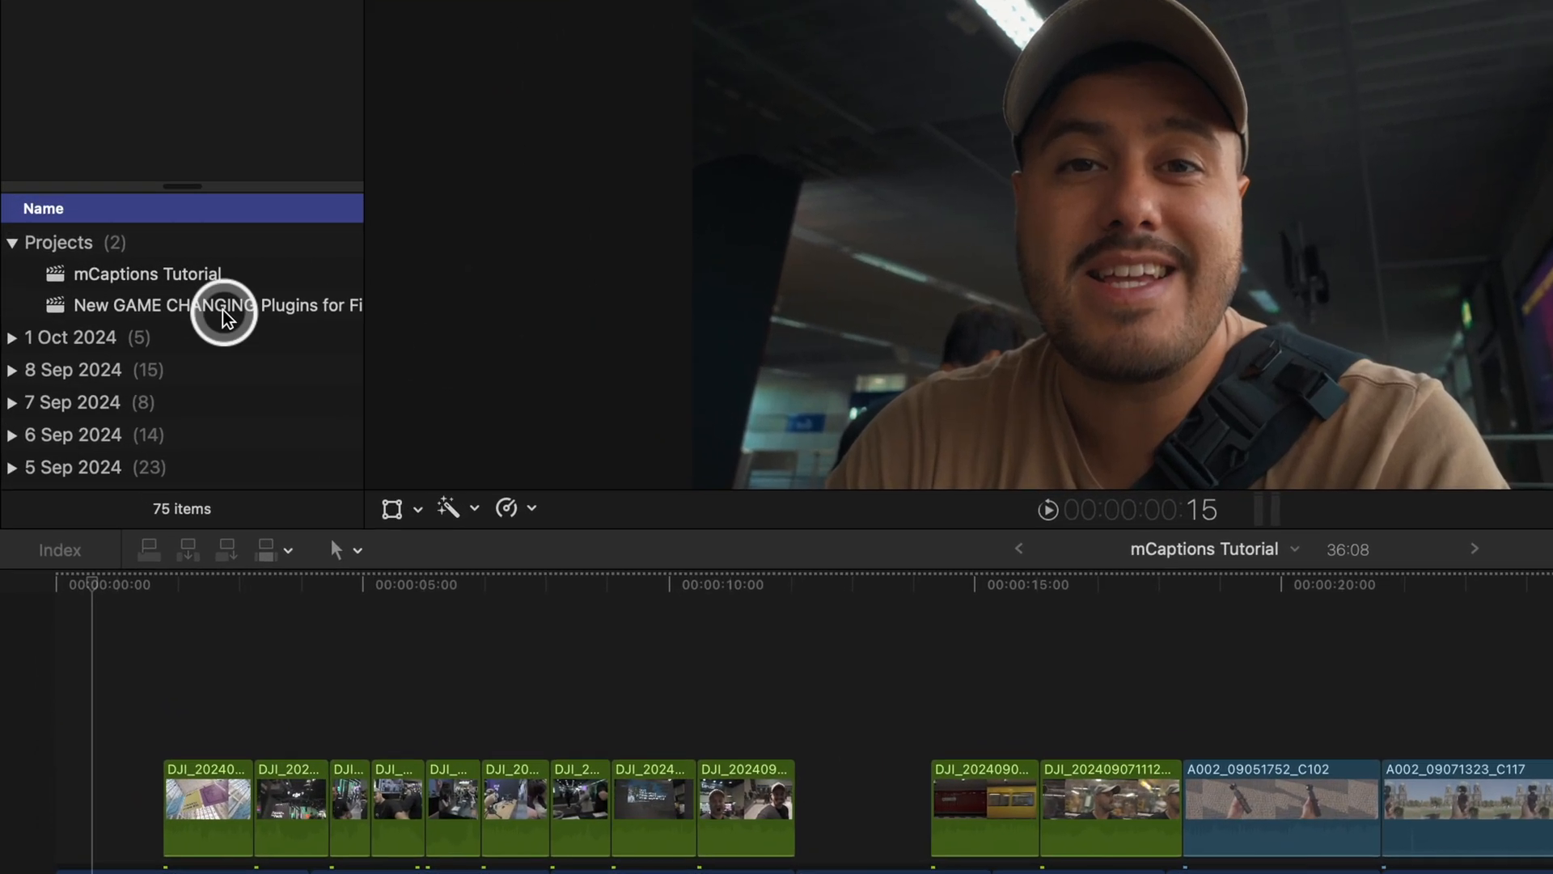
- Create a Vertical format 2160x3840 project named 'Vertical Video'
right_click(146, 274)
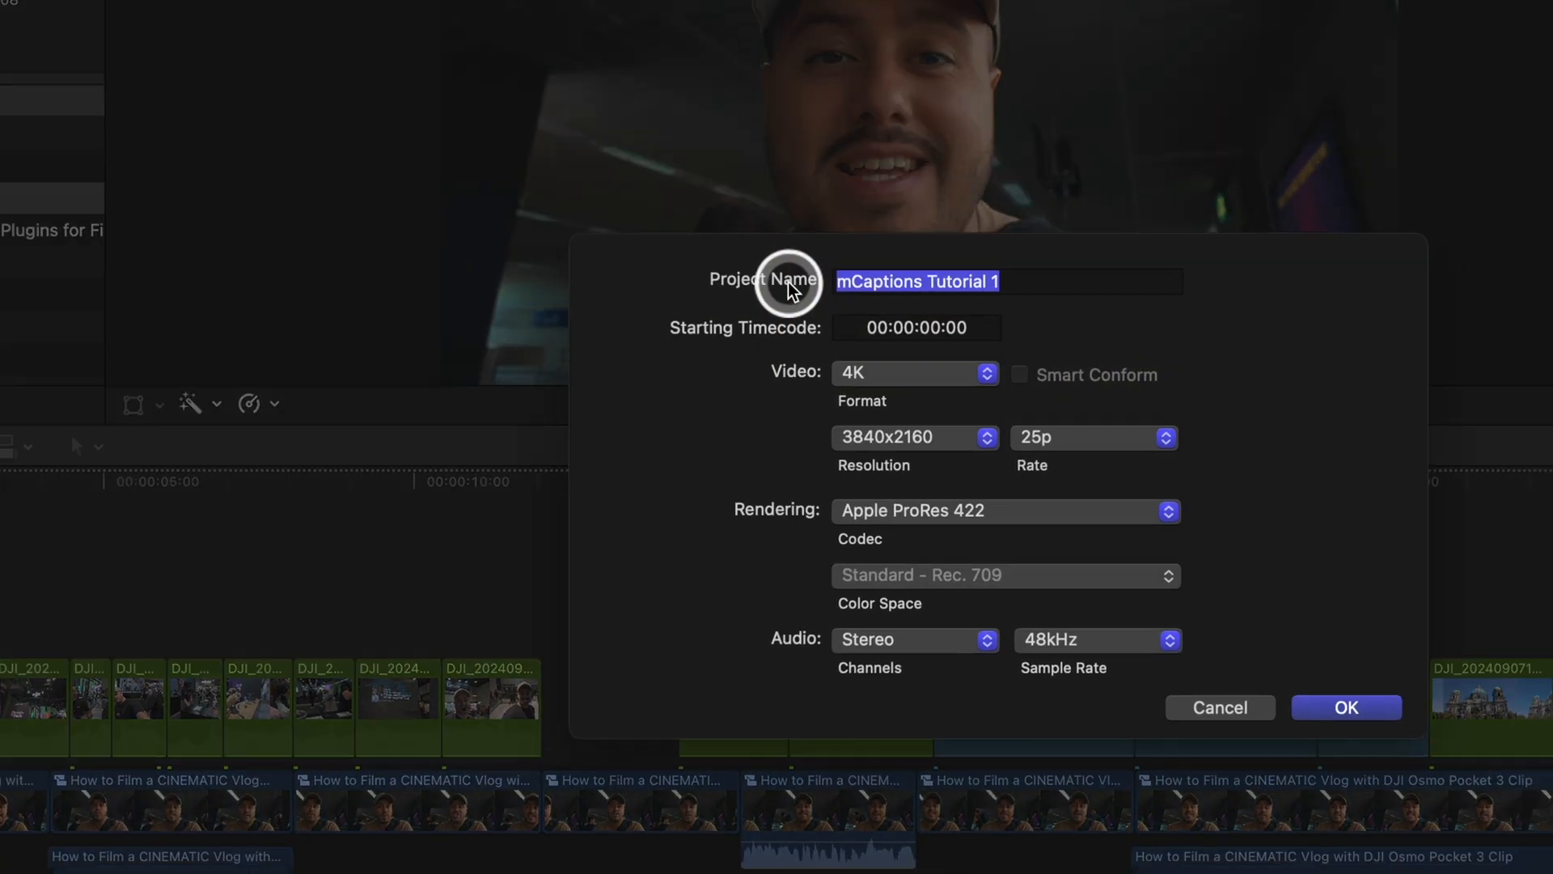
left_click(989, 372)
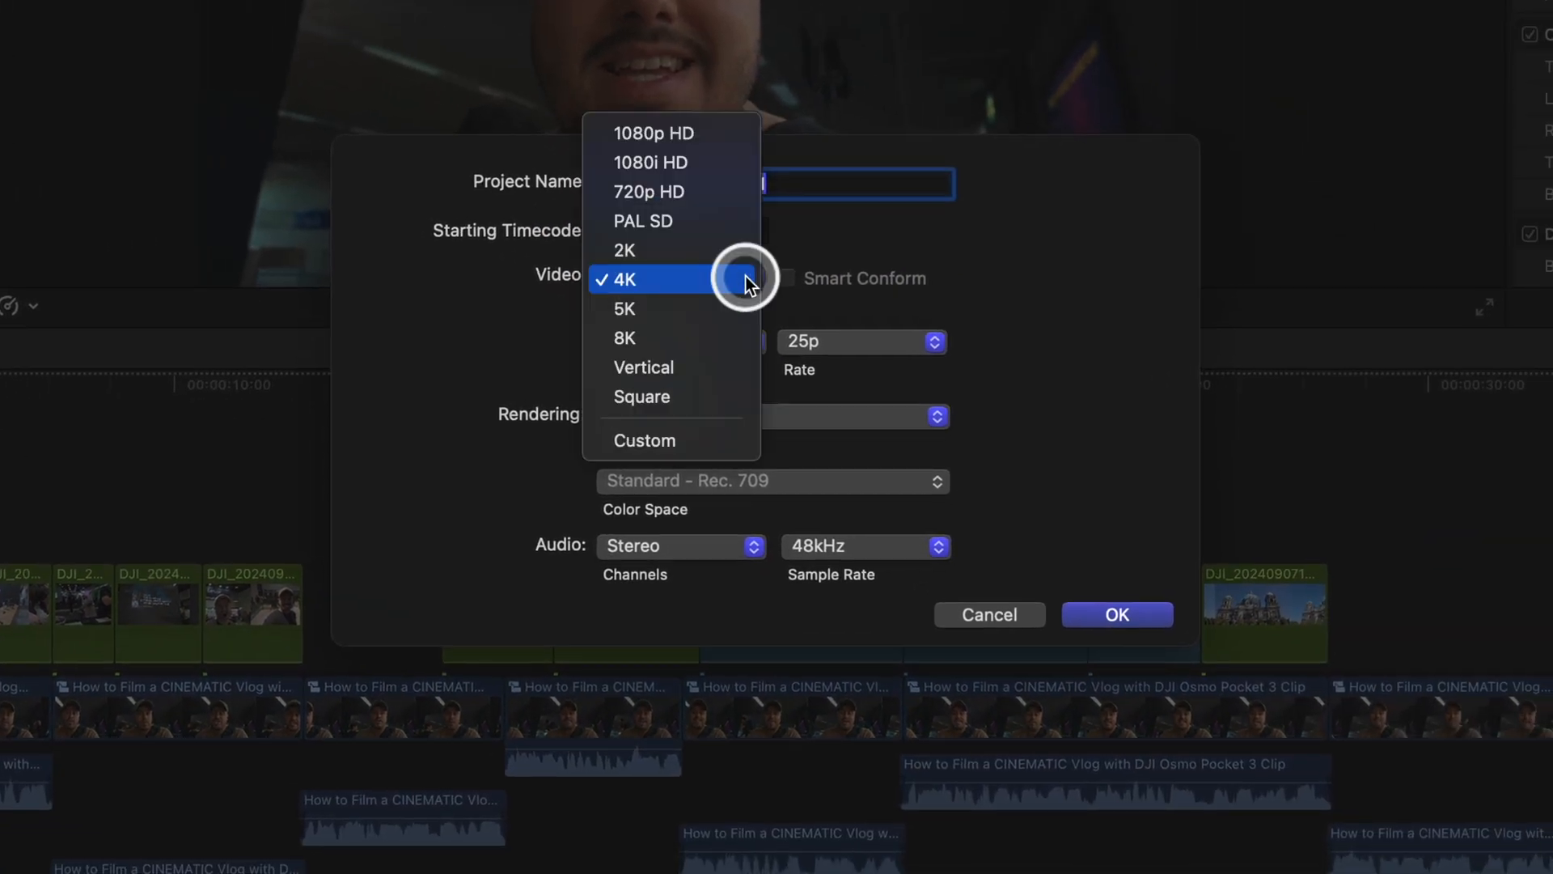
left_click(643, 368)
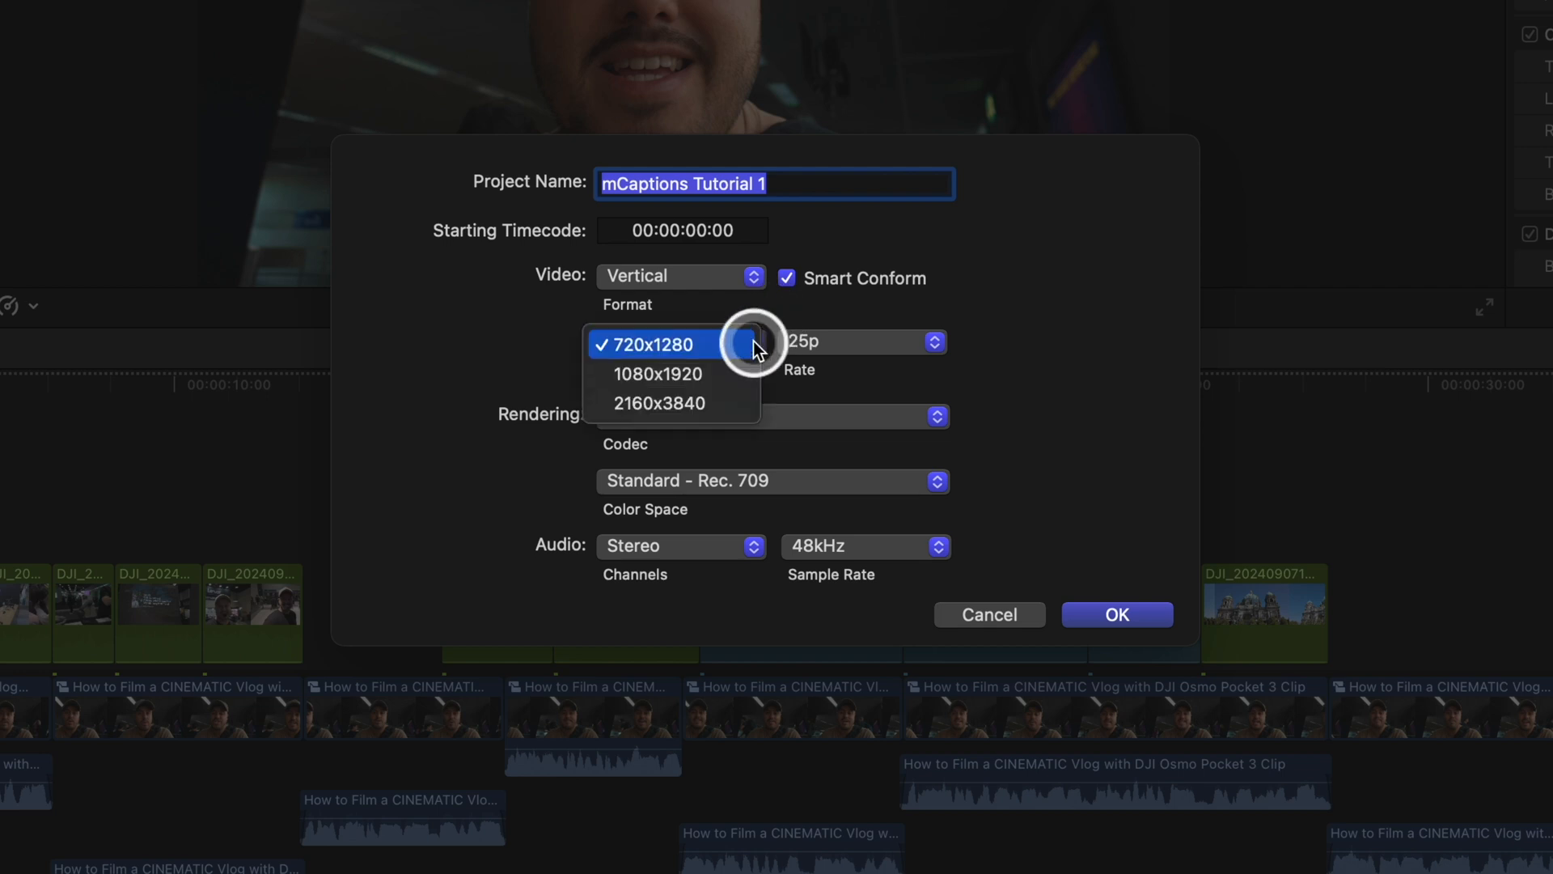
left_click(658, 403)
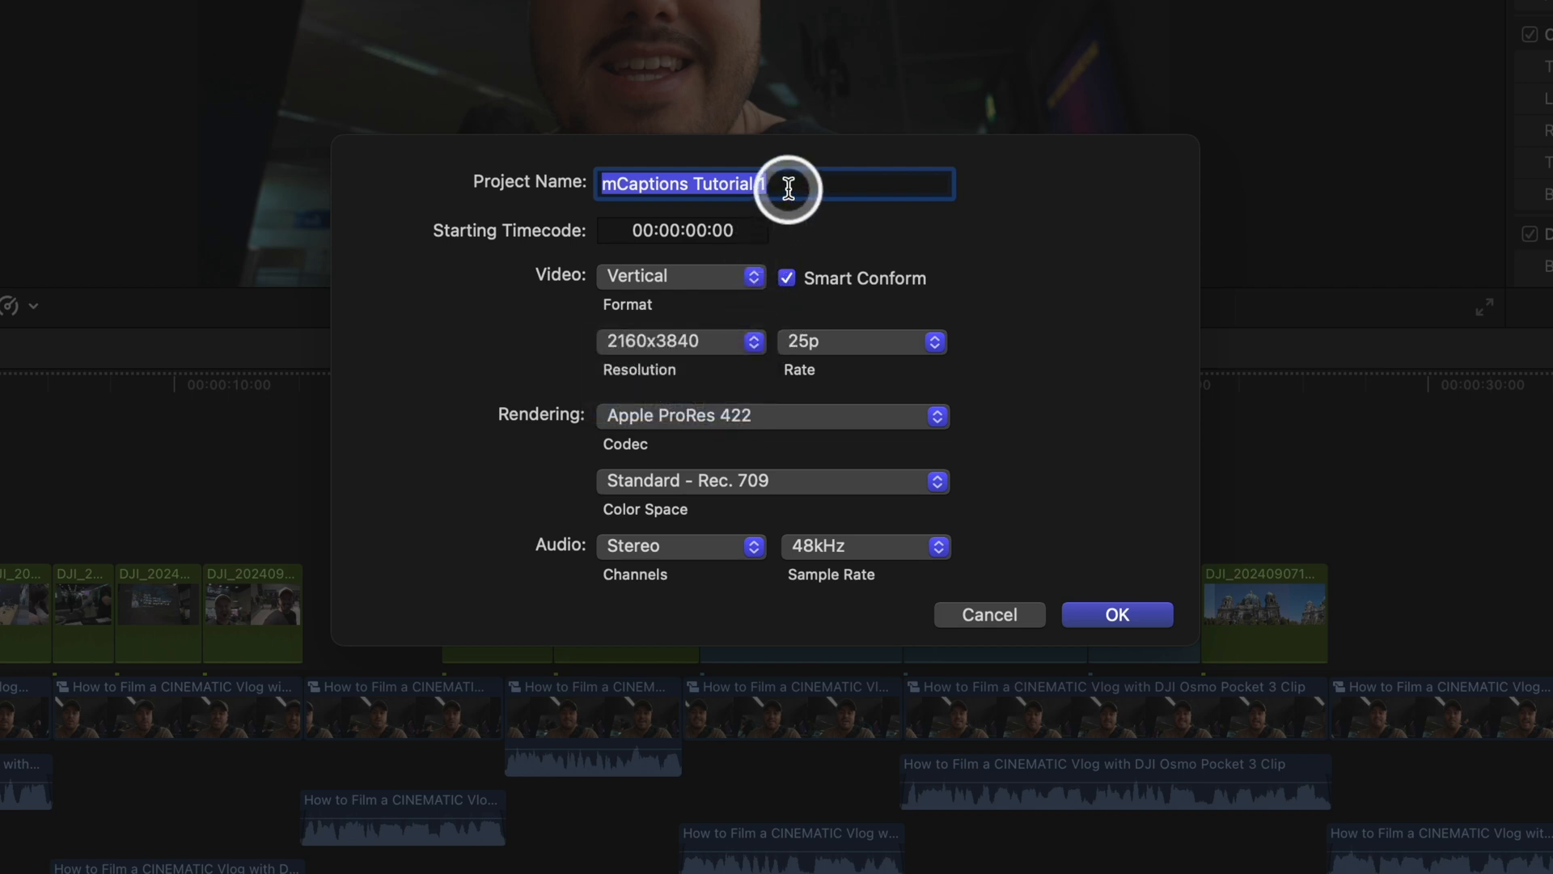
type("Vertical Video")
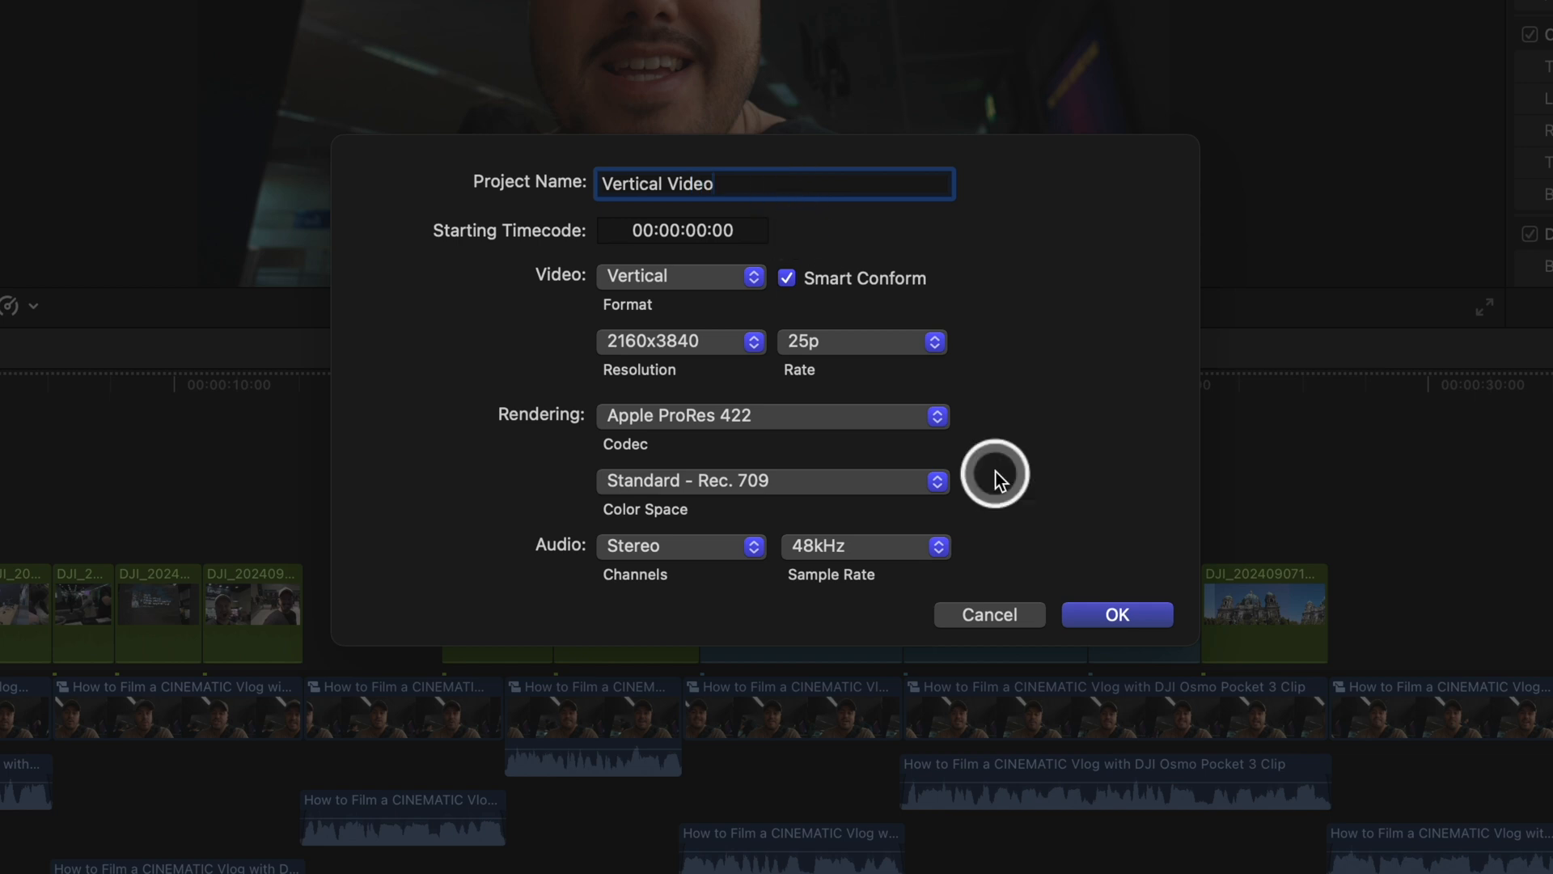
left_click(1117, 614)
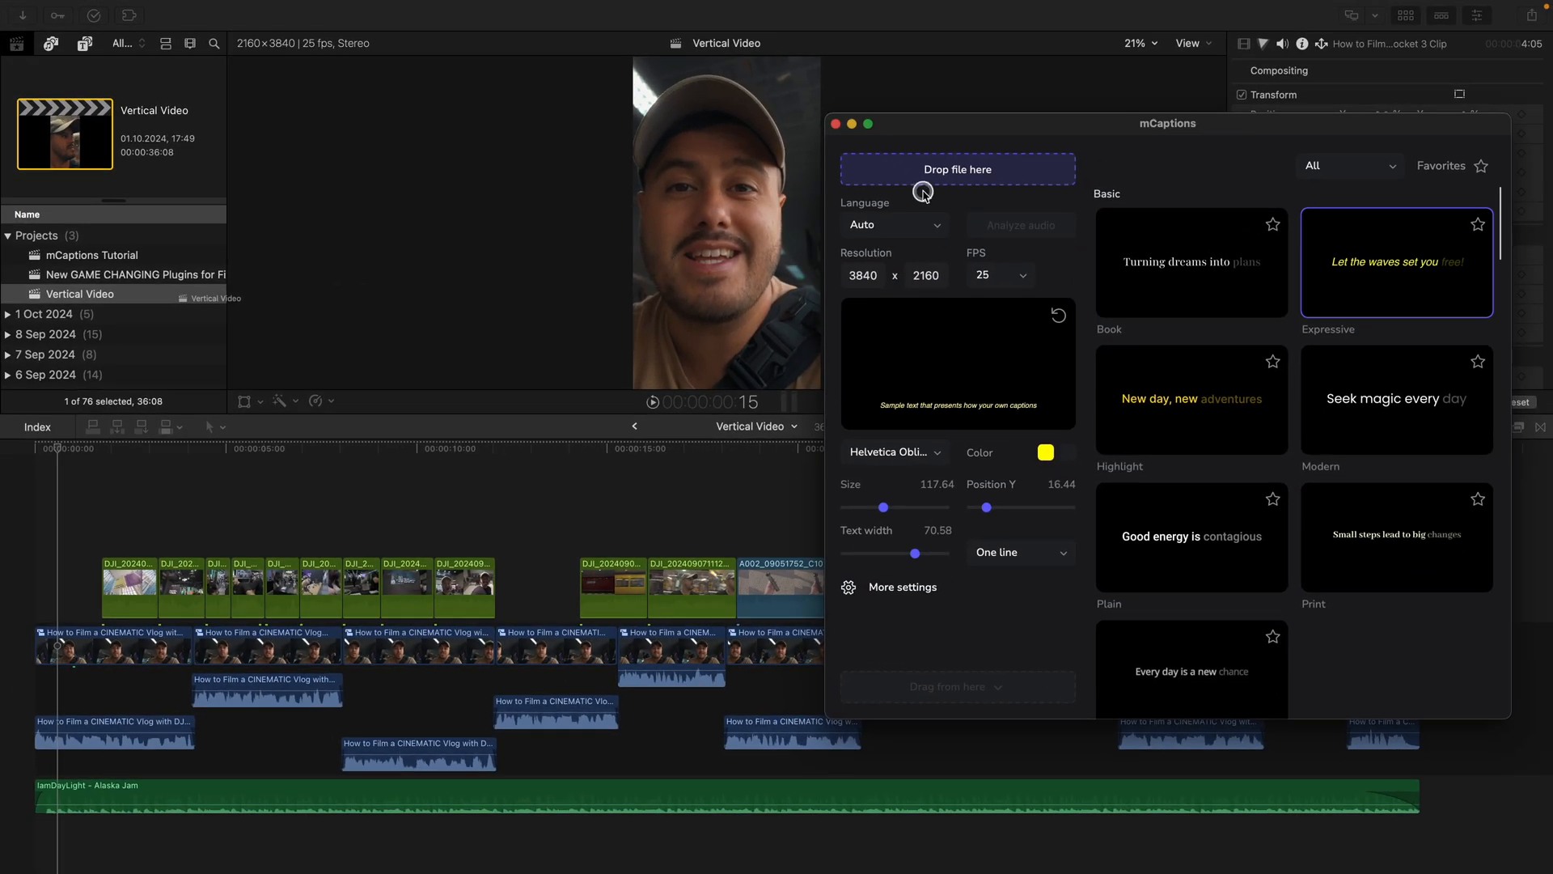
- Load the Vertical Video project into mCaptions and analyze its audio
left_click(957, 169)
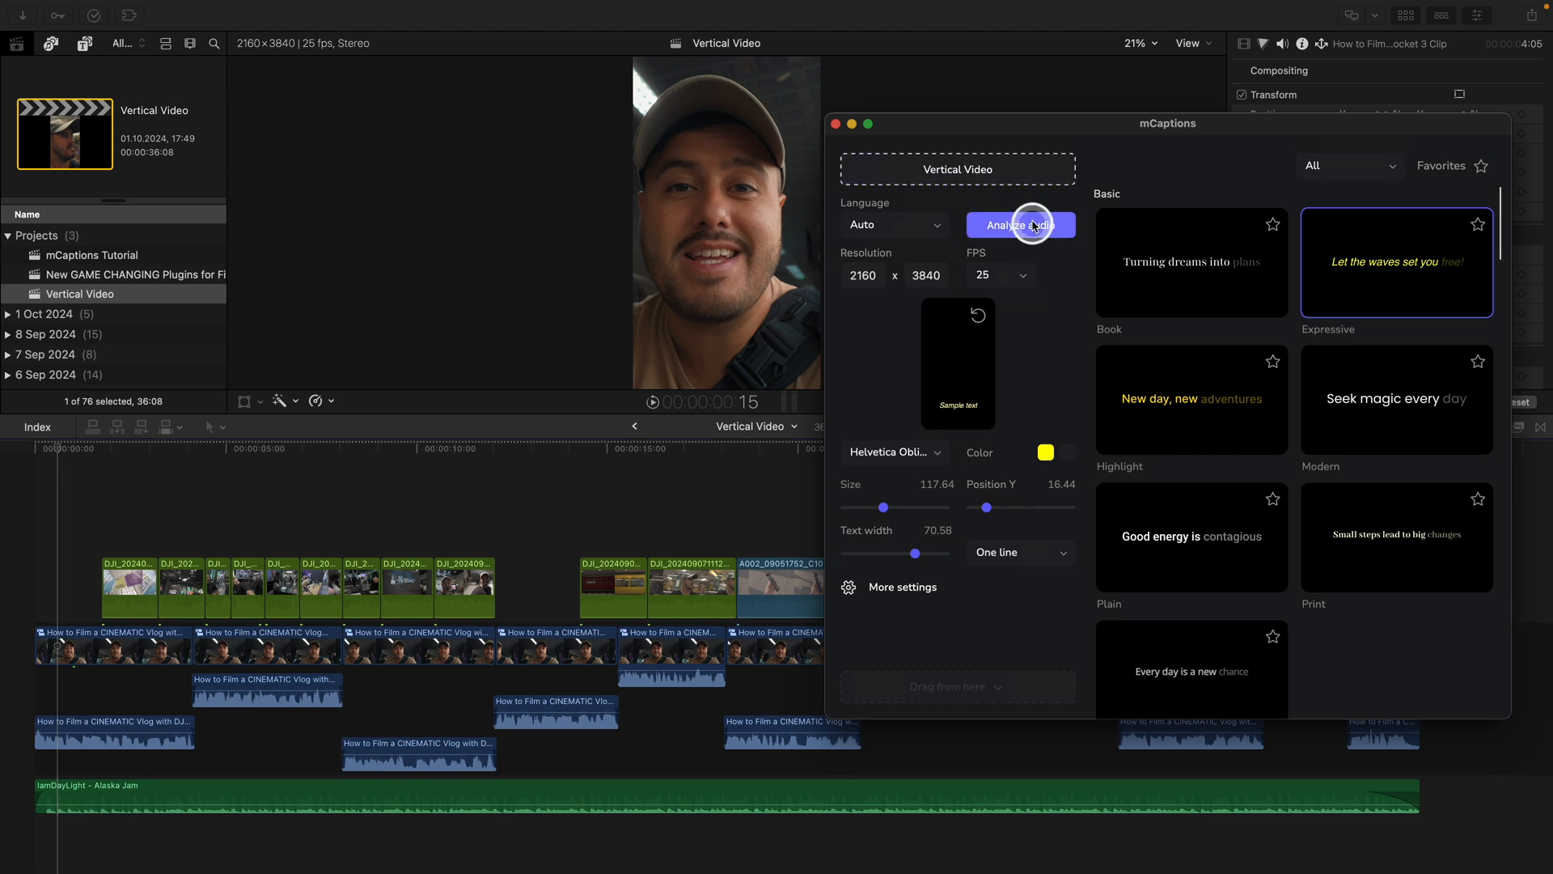
left_click(1020, 225)
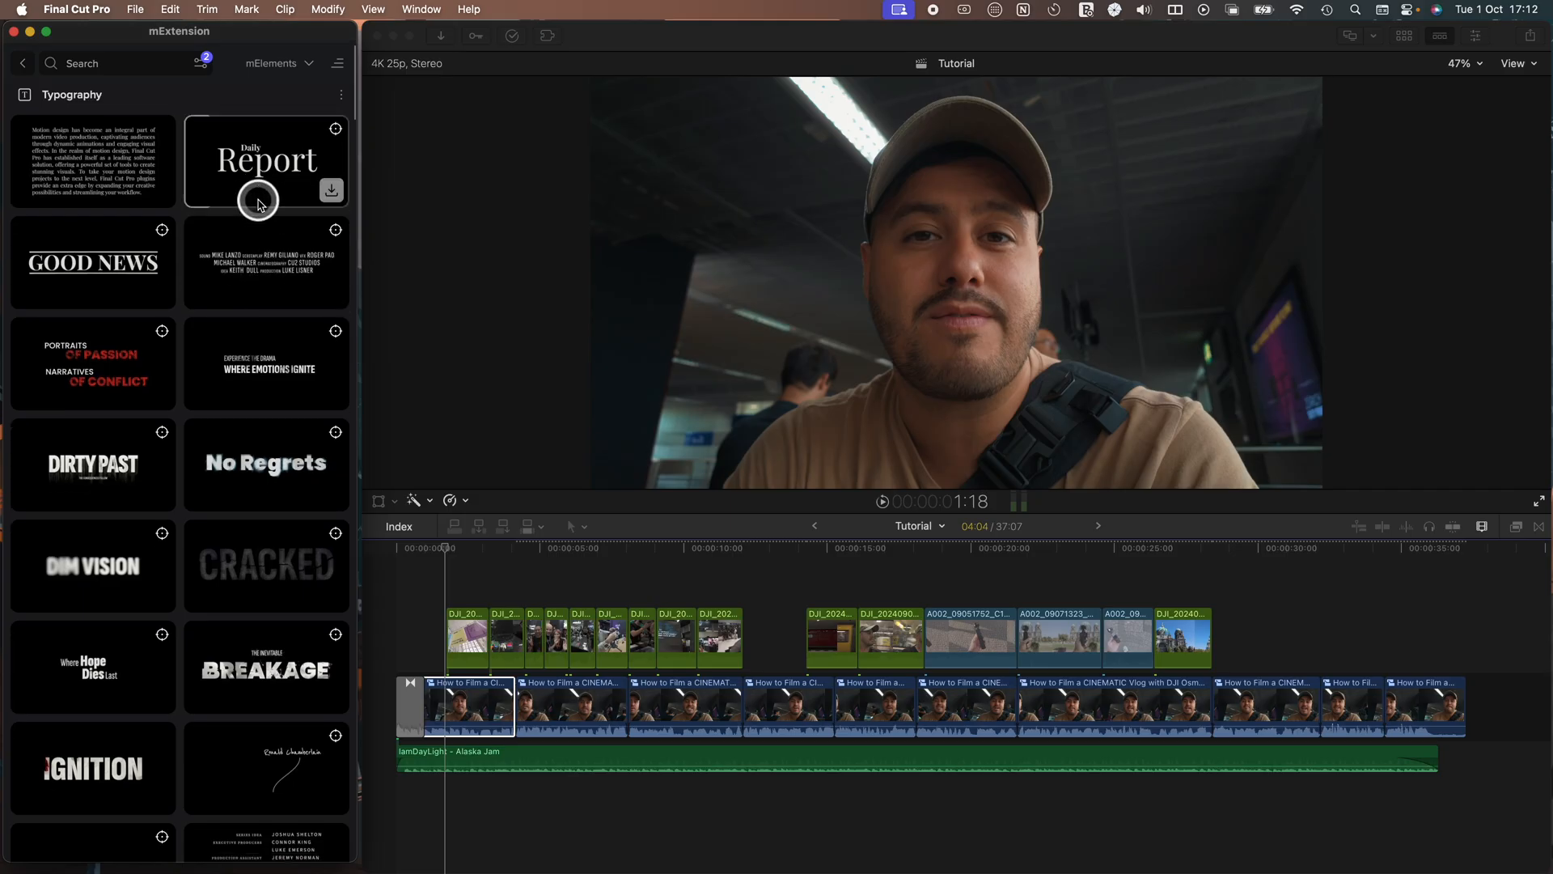
- Scroll through mExtension Typography elements and the MKBHD collection on motionvfx.com
scroll("down", 3)
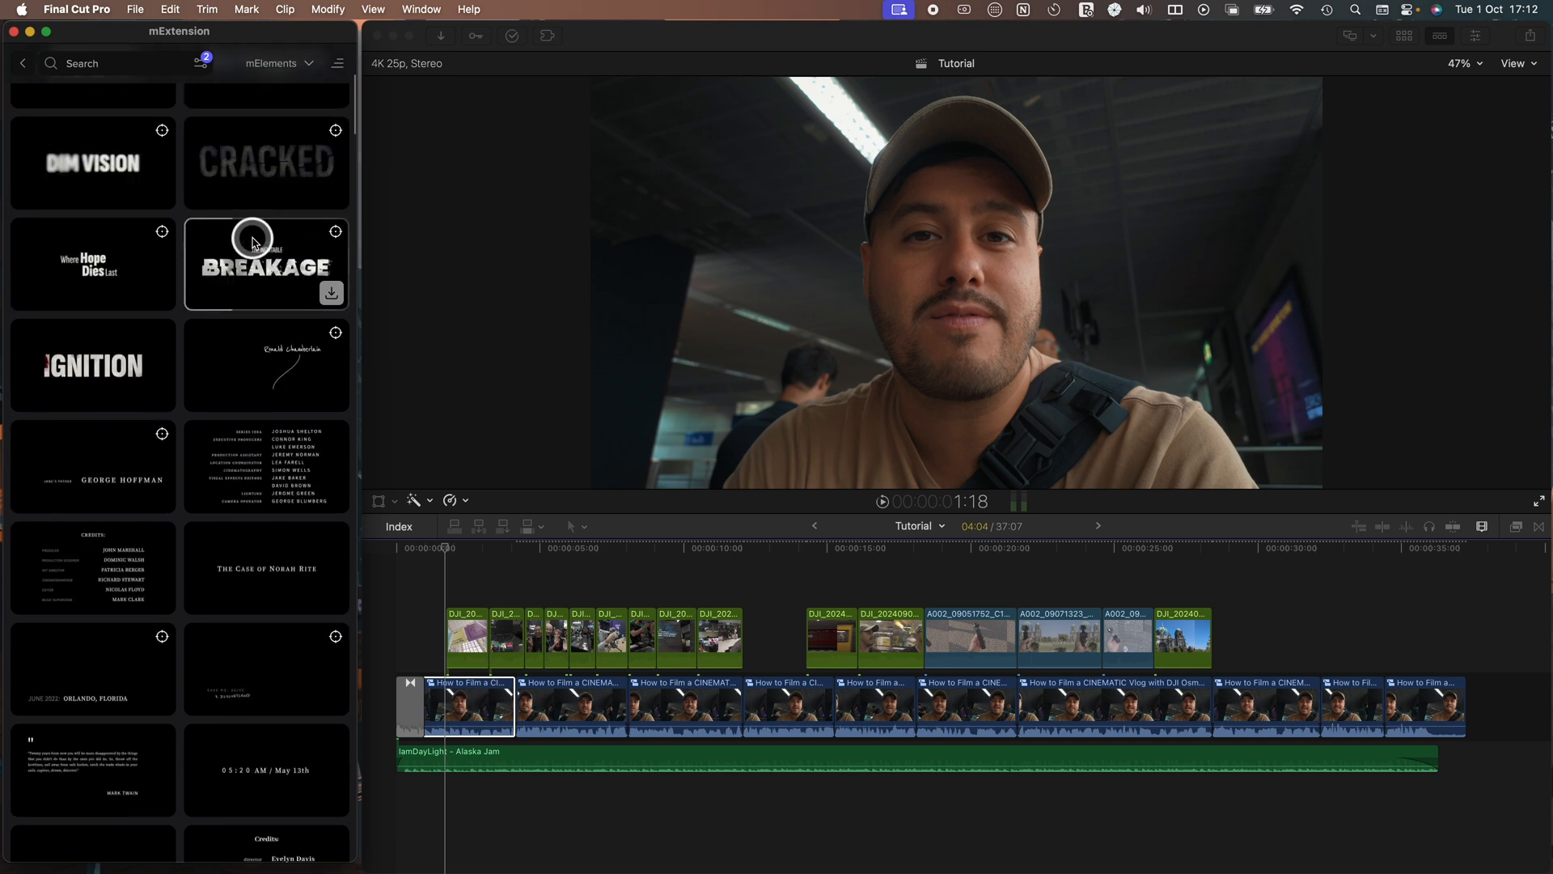
scroll("down", 3)
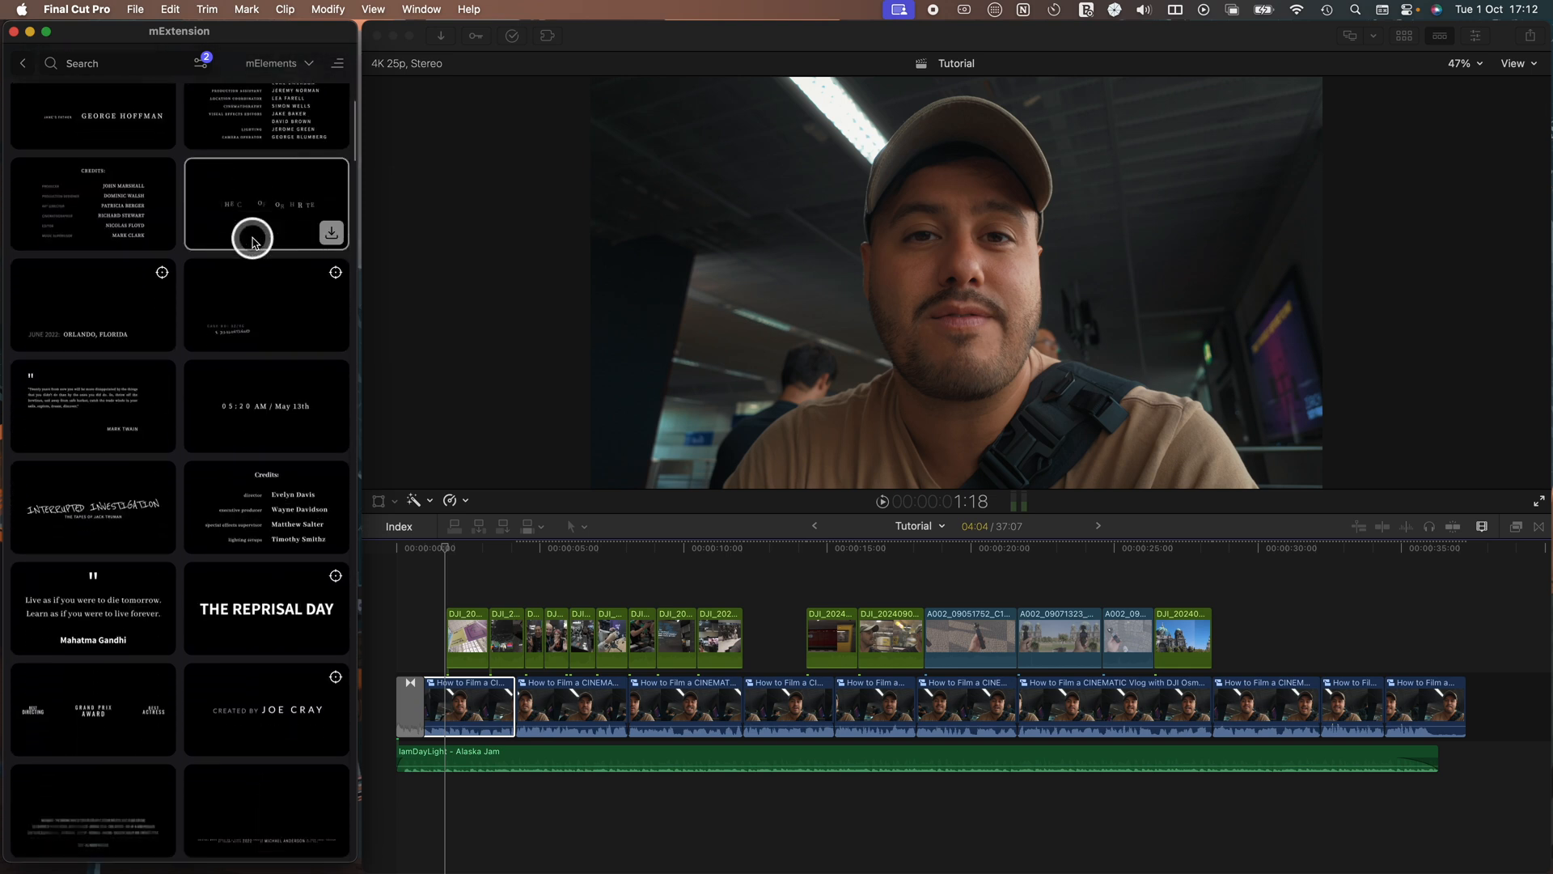
scroll("down", 3)
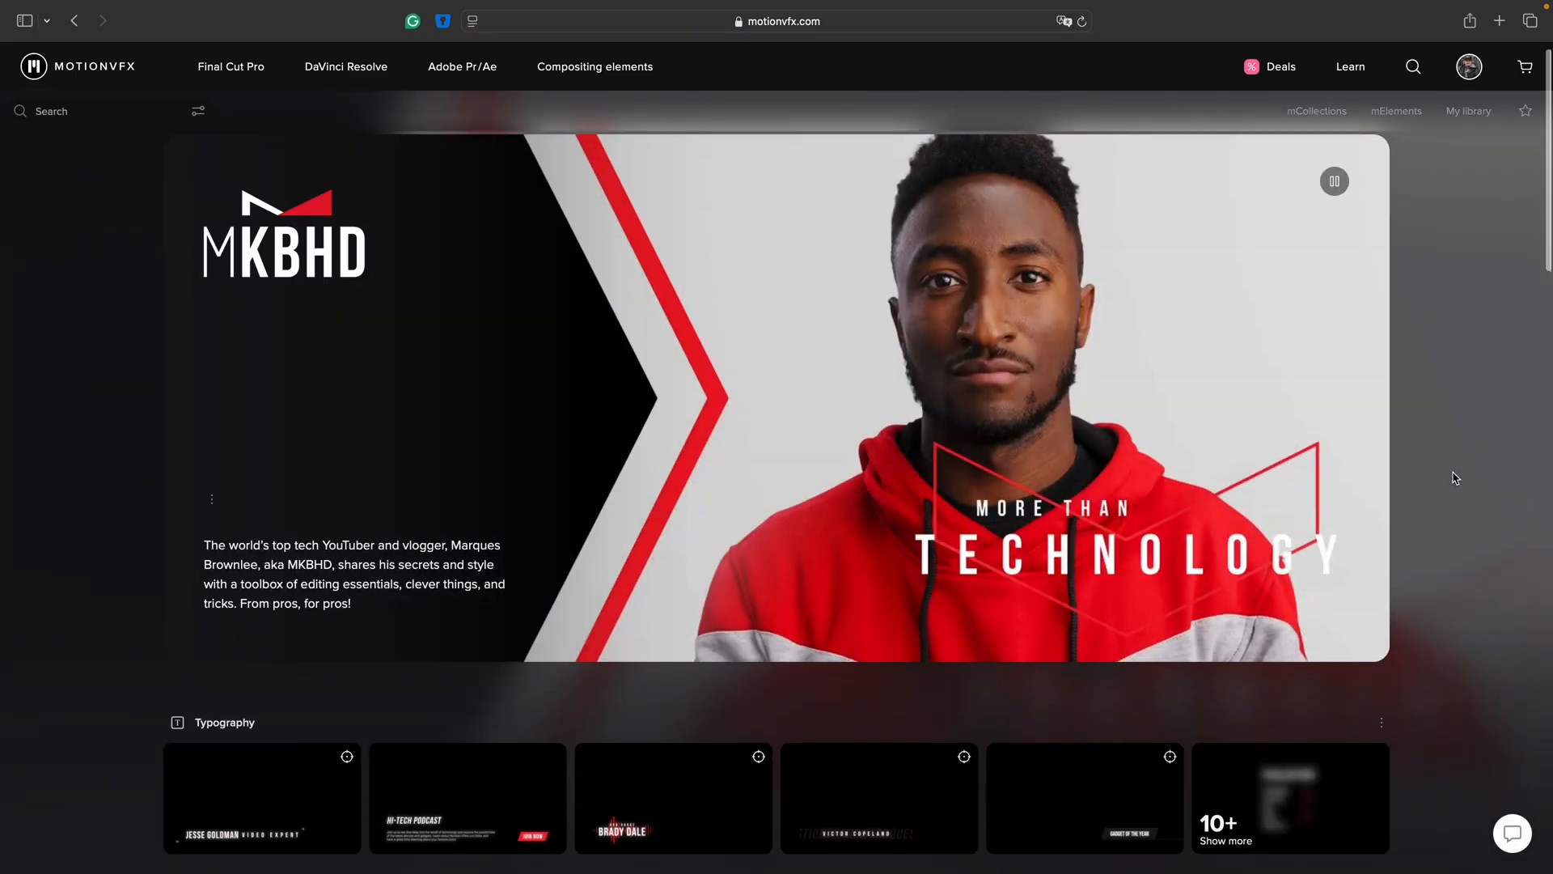
scroll("down", 3)
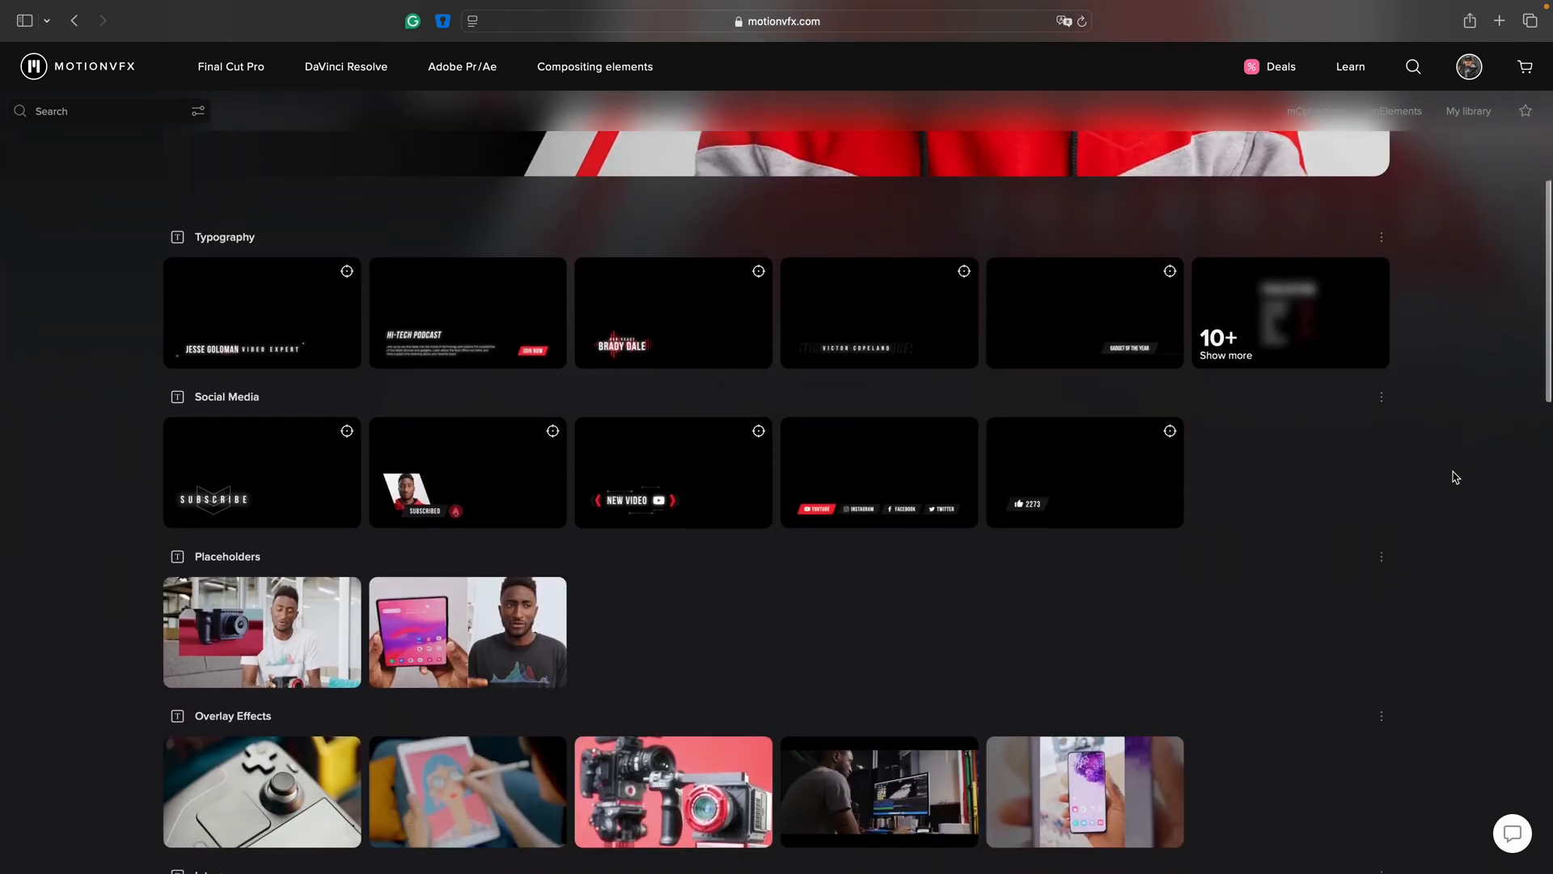